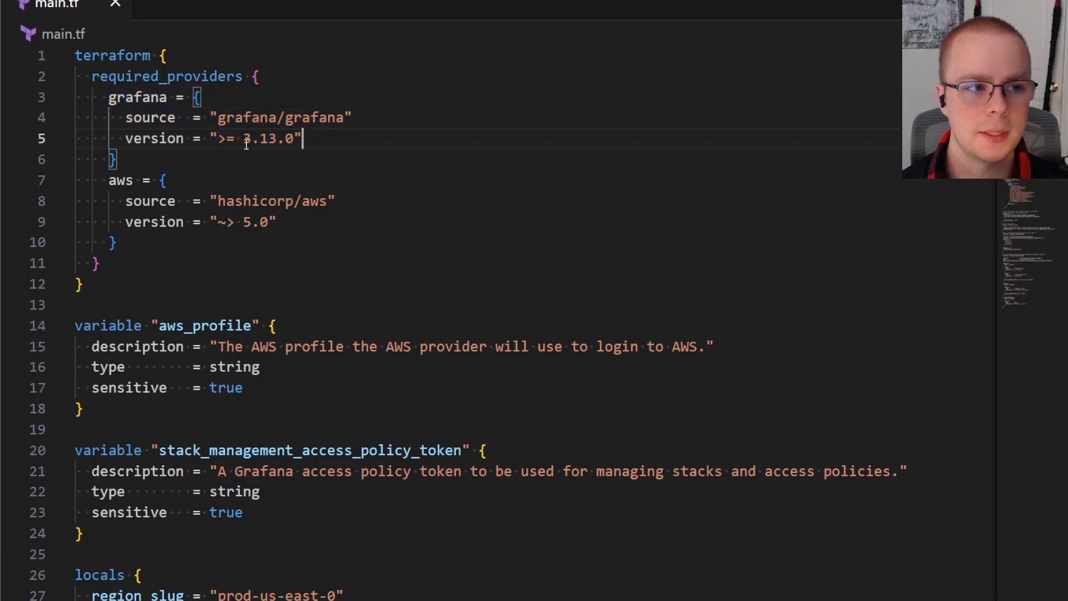
# Step: Read through the opening of the Terraform configuration, scrolling and highlighting text
pyautogui.doubleClick(267, 139)
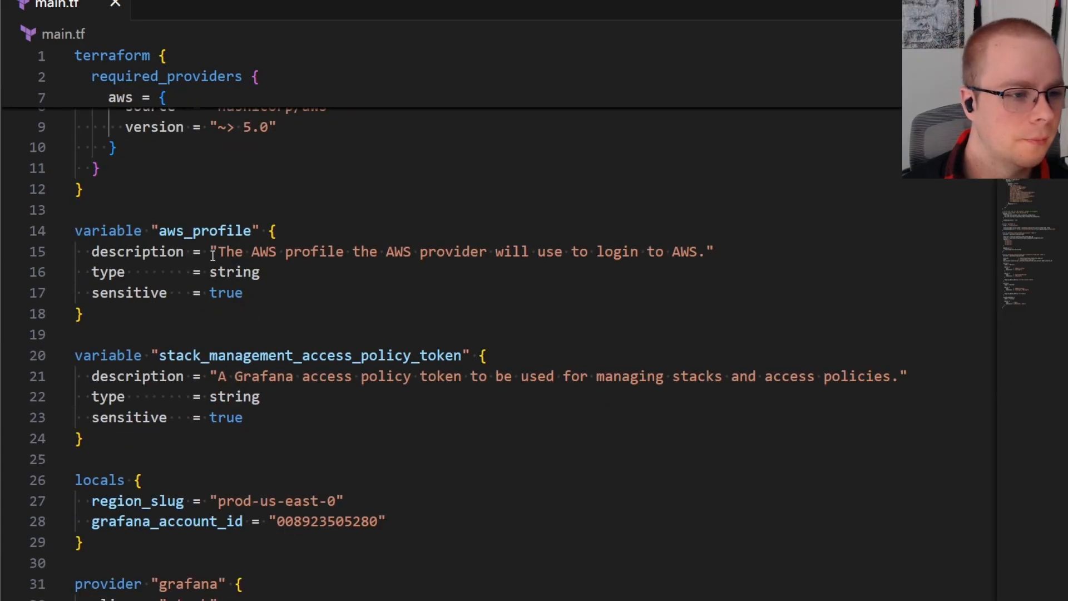
pyautogui.scroll(-3)
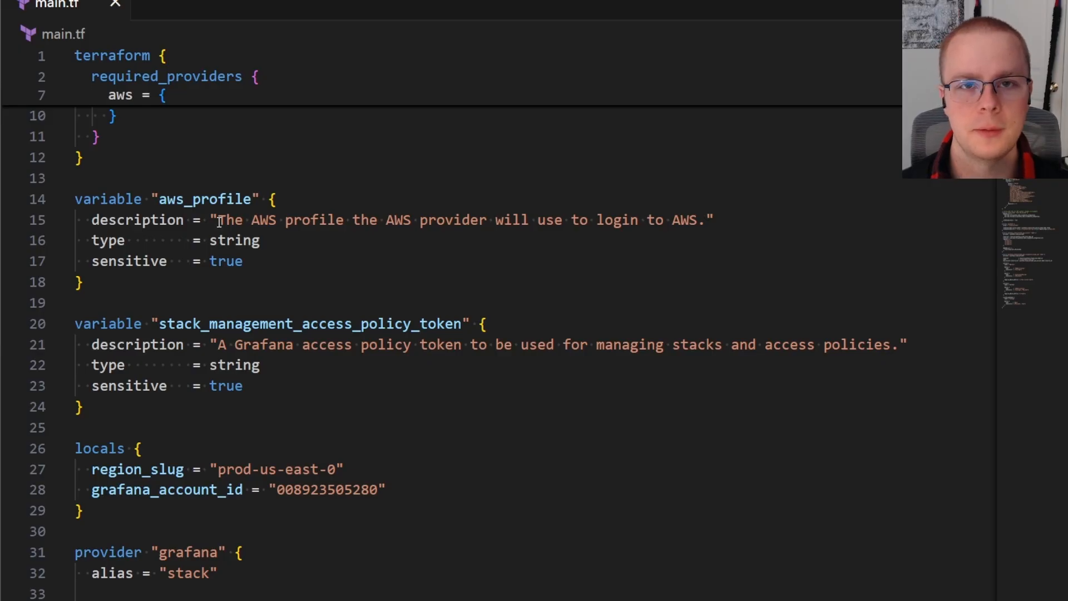
pyautogui.moveTo(316, 306)
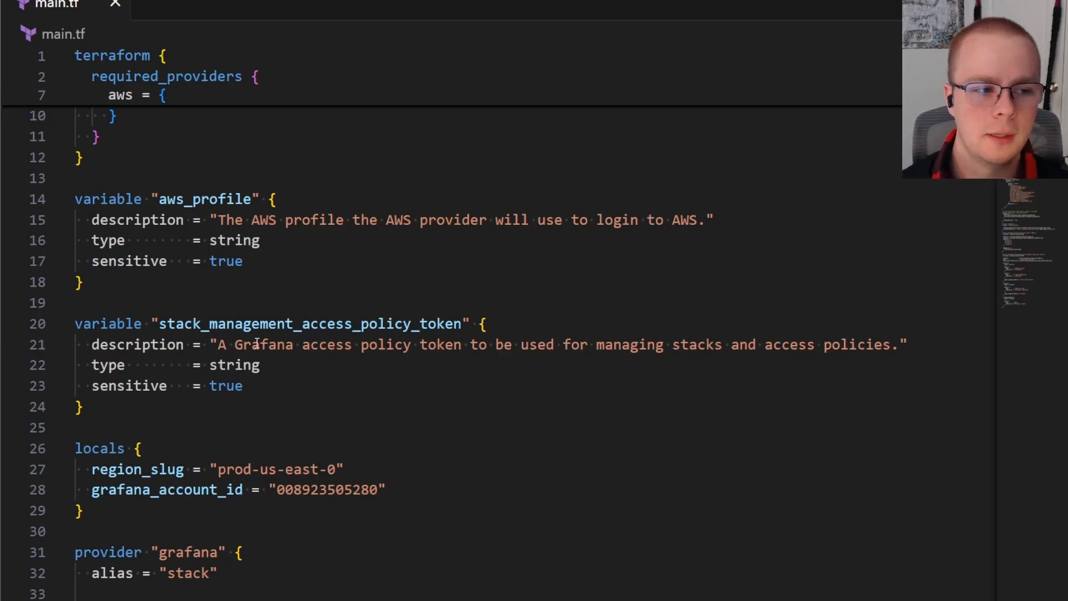
pyautogui.moveTo(787, 387)
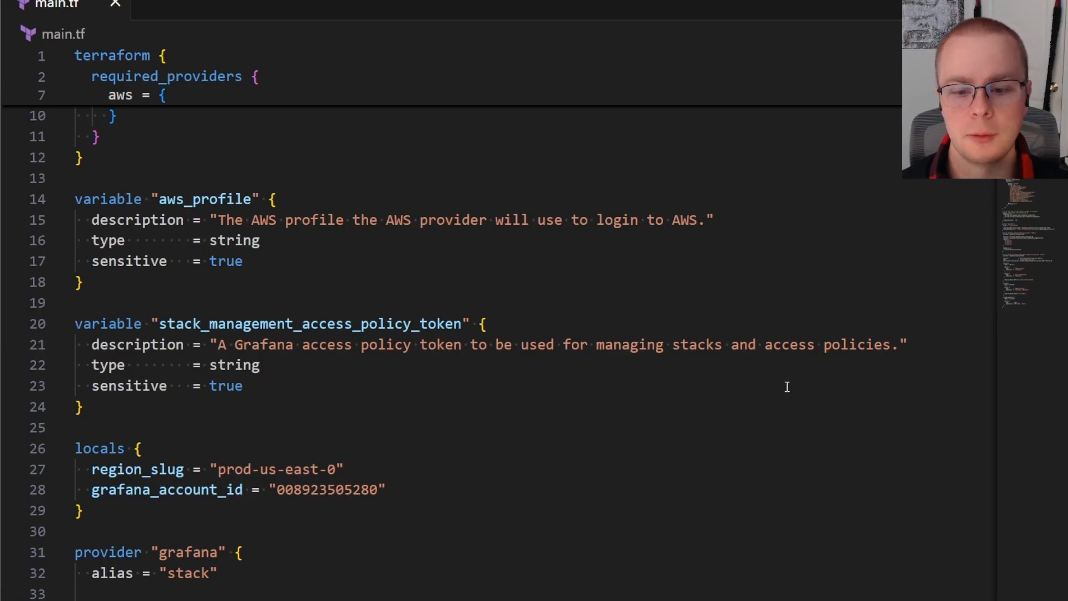
pyautogui.moveTo(265, 267)
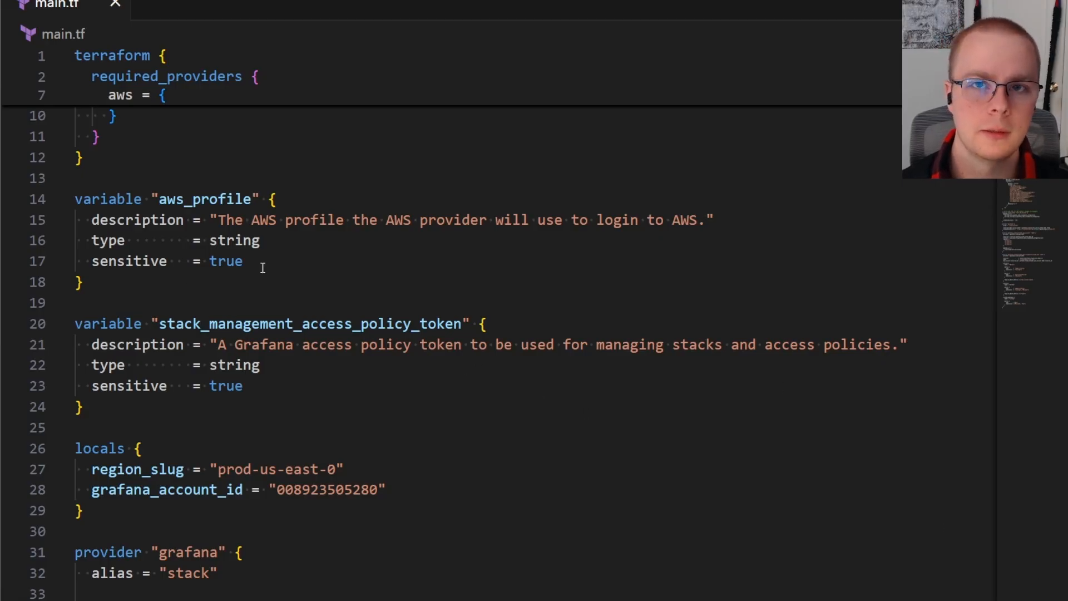
pyautogui.moveTo(114, 204)
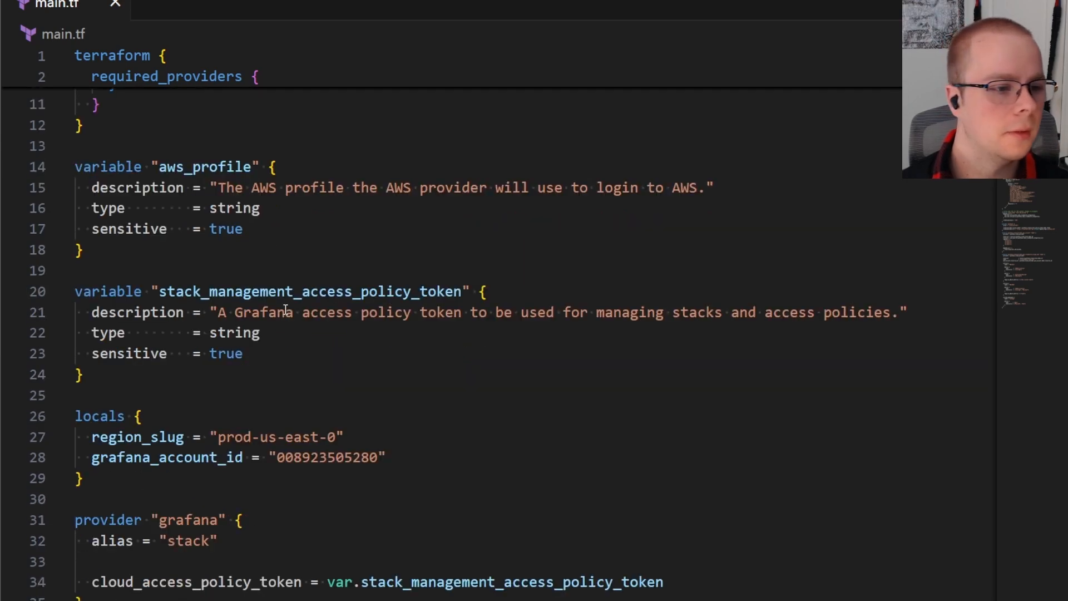
pyautogui.scroll(-3)
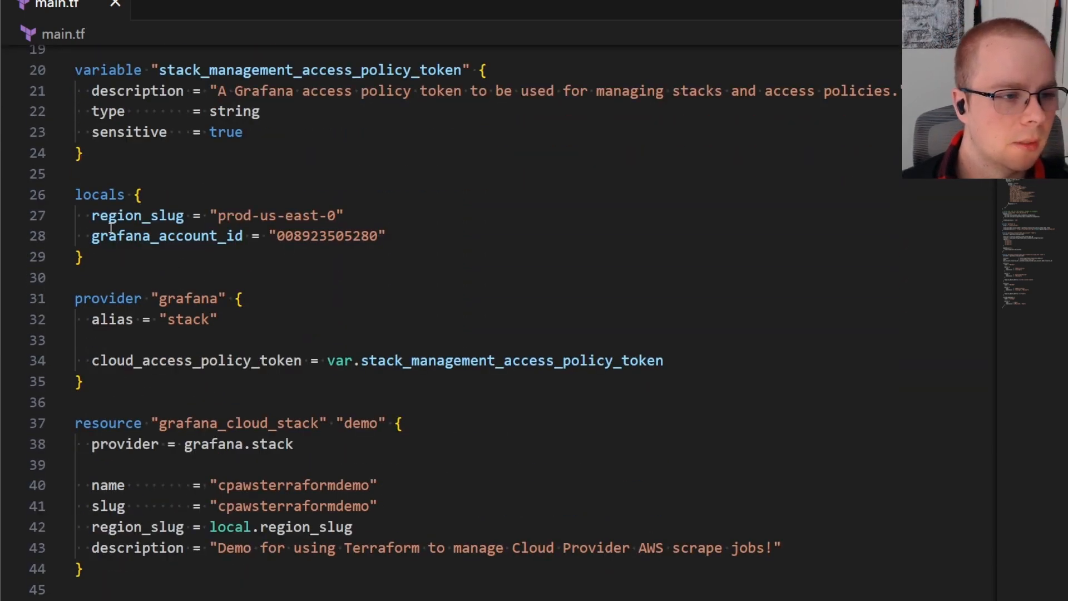
pyautogui.click(346, 215)
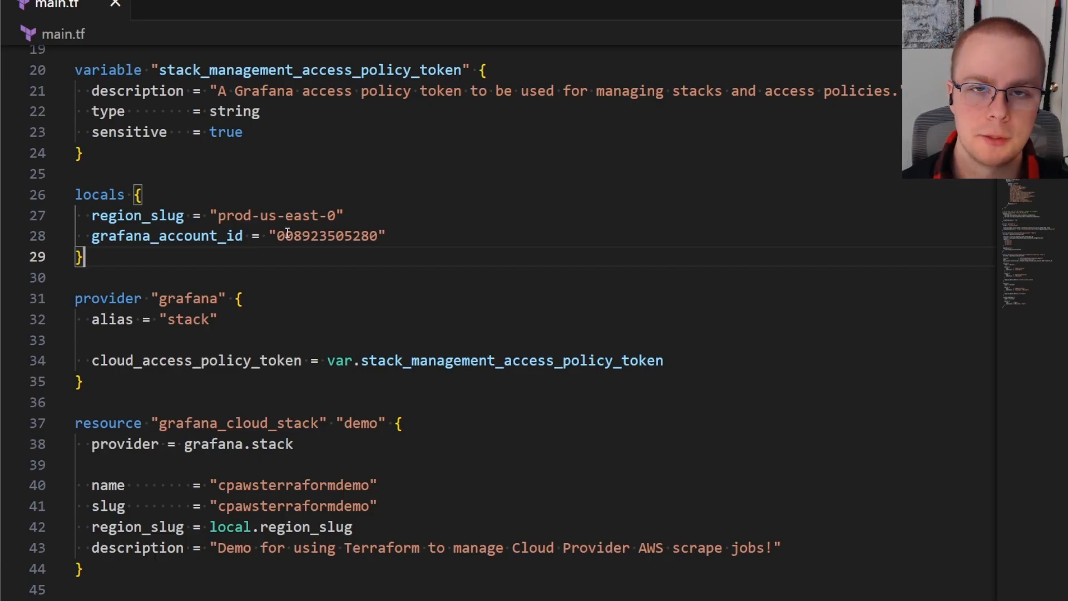
pyautogui.scroll(-3)
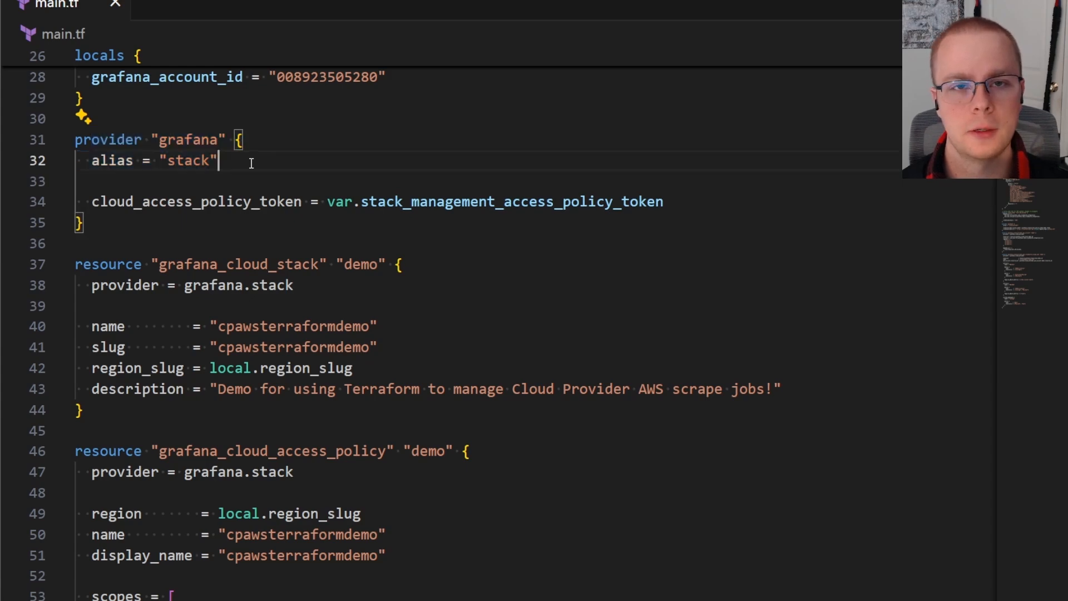
pyautogui.doubleClick(189, 160)
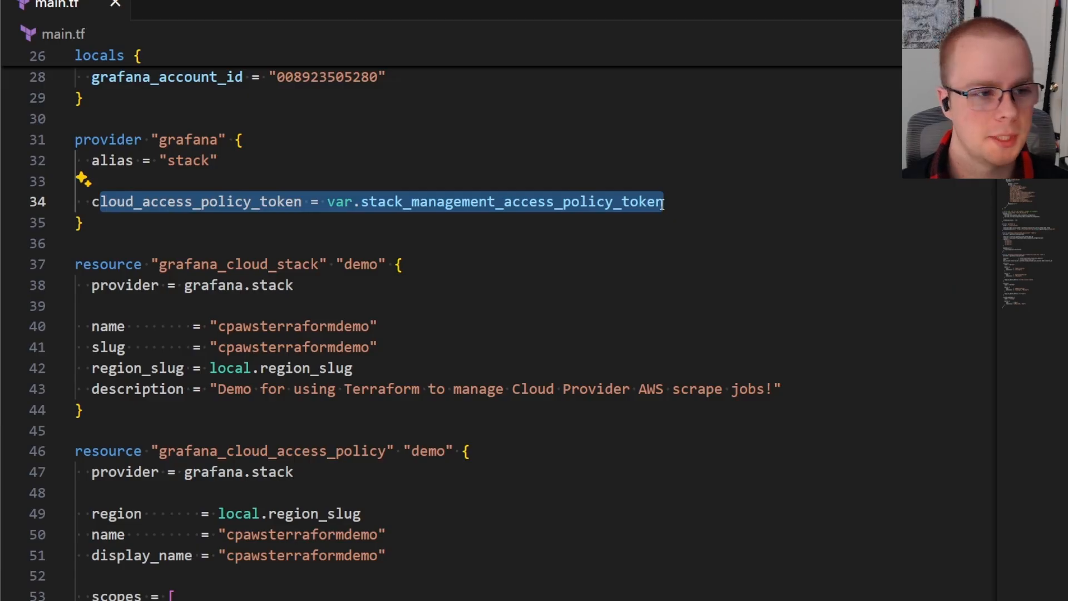
pyautogui.scroll(-3)
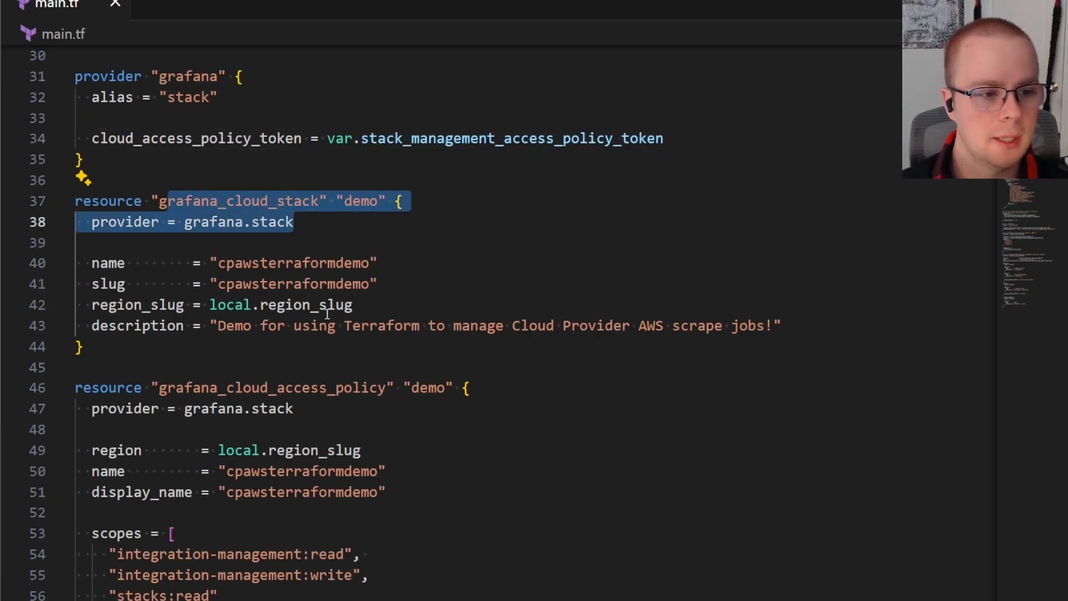
pyautogui.scroll(-3)
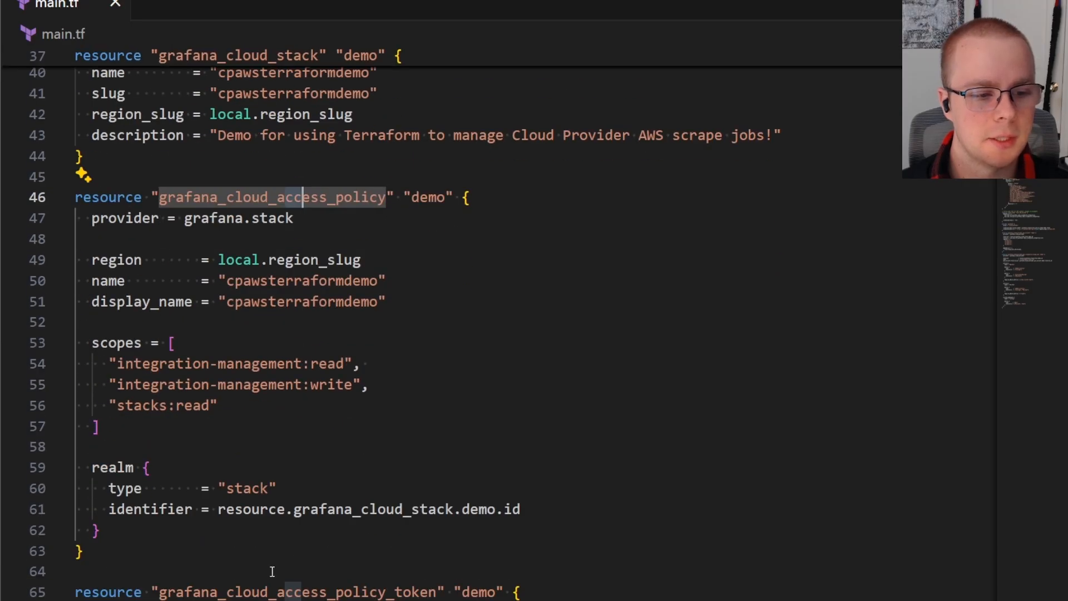
pyautogui.scroll(3)
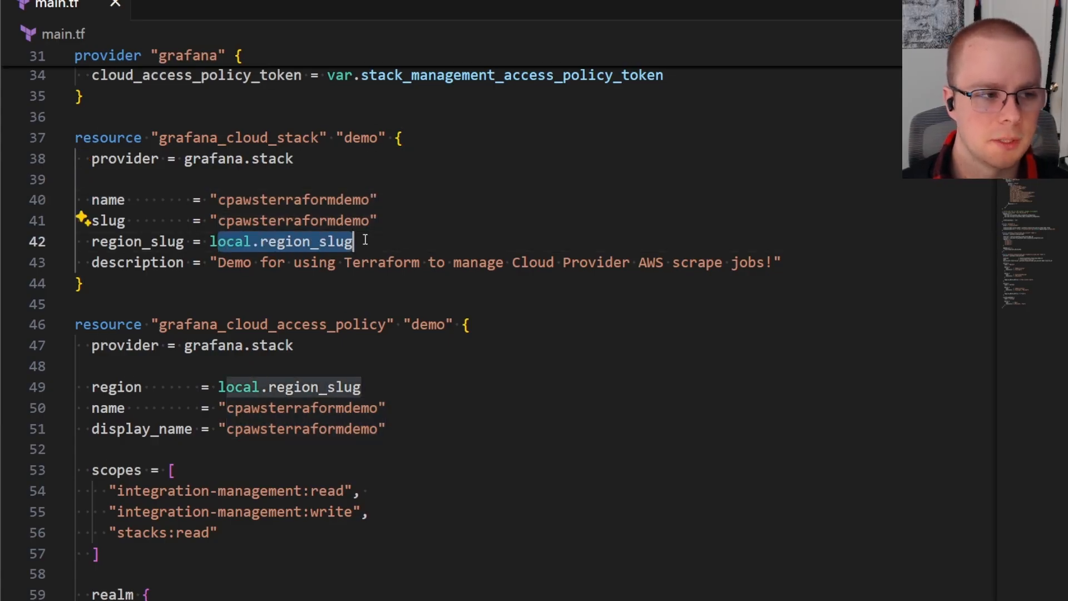
pyautogui.scroll(3)
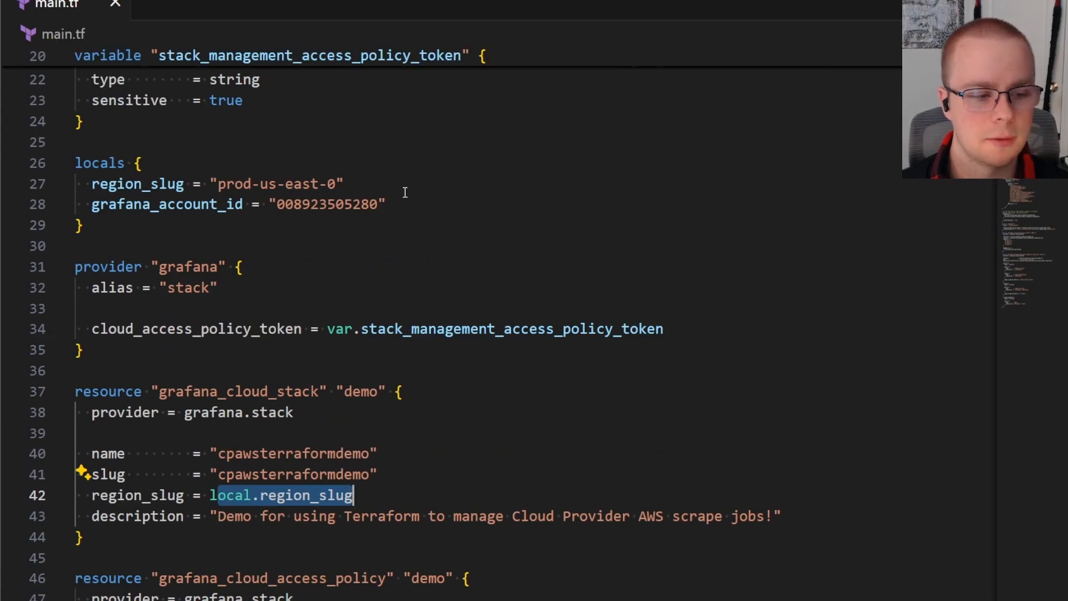
pyautogui.scroll(-3)
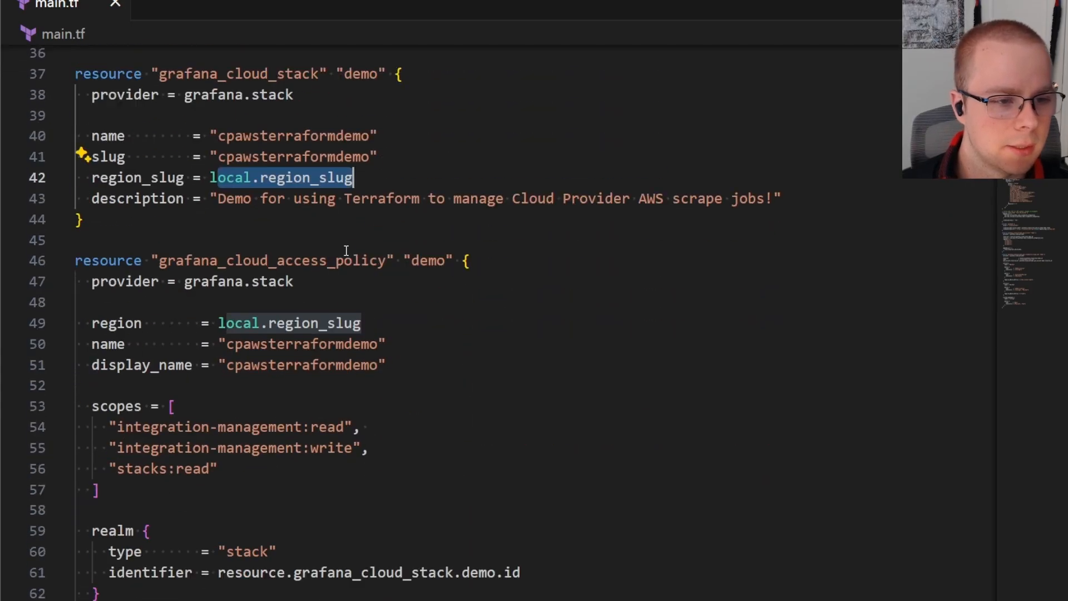
pyautogui.scroll(-3)
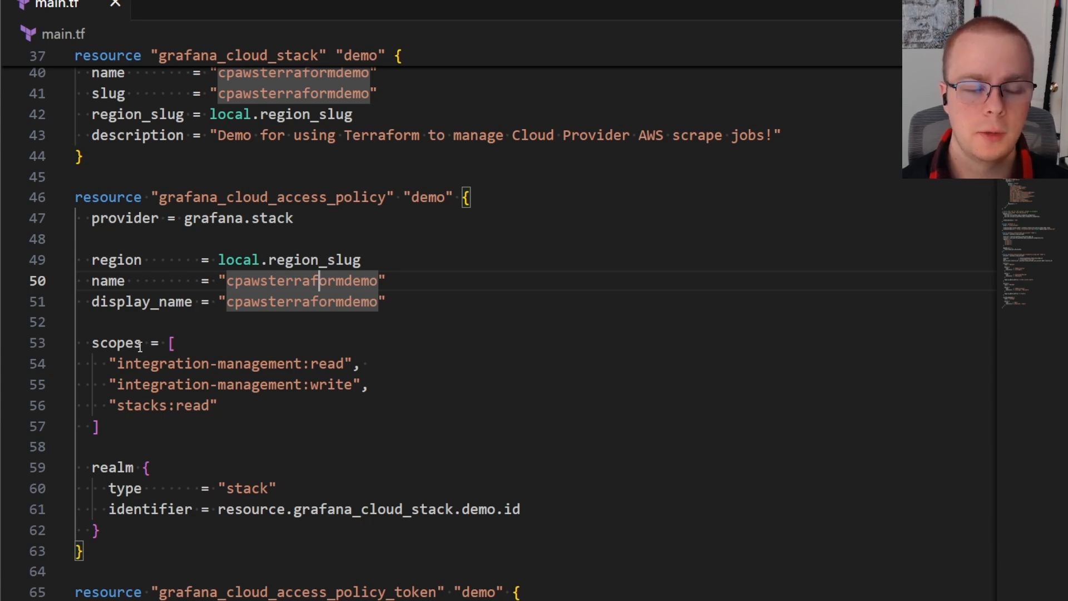
pyautogui.scroll(-3)
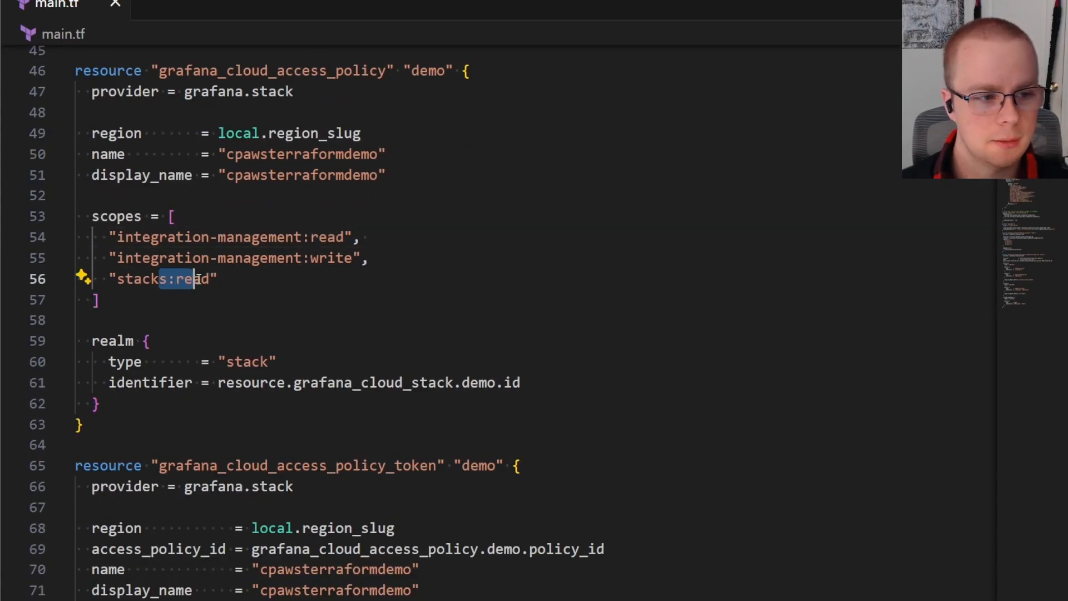
pyautogui.scroll(-3)
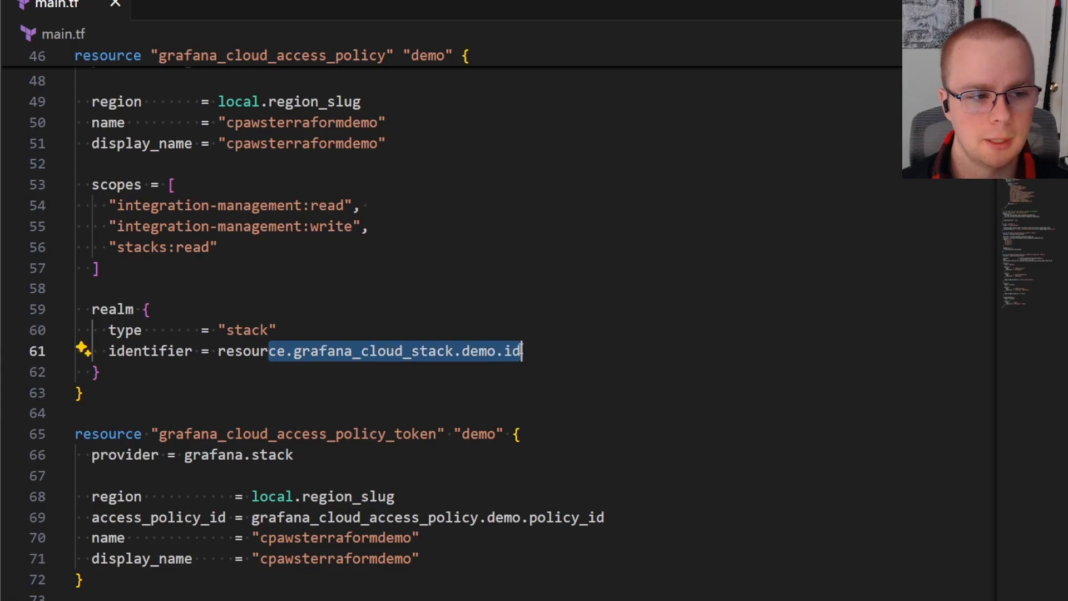
pyautogui.scroll(-3)
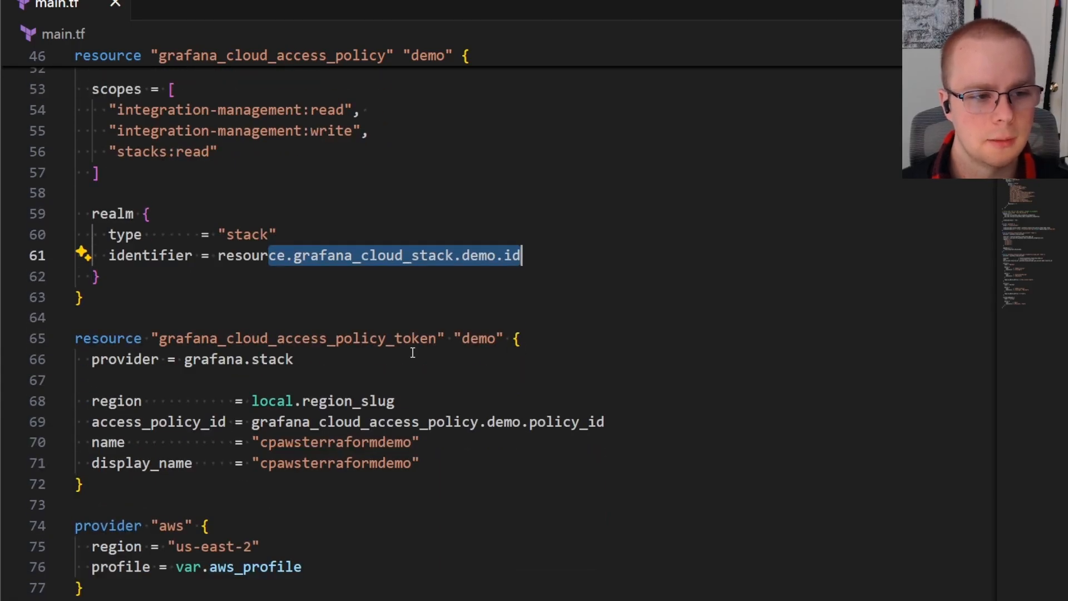
pyautogui.doubleClick(300, 339)
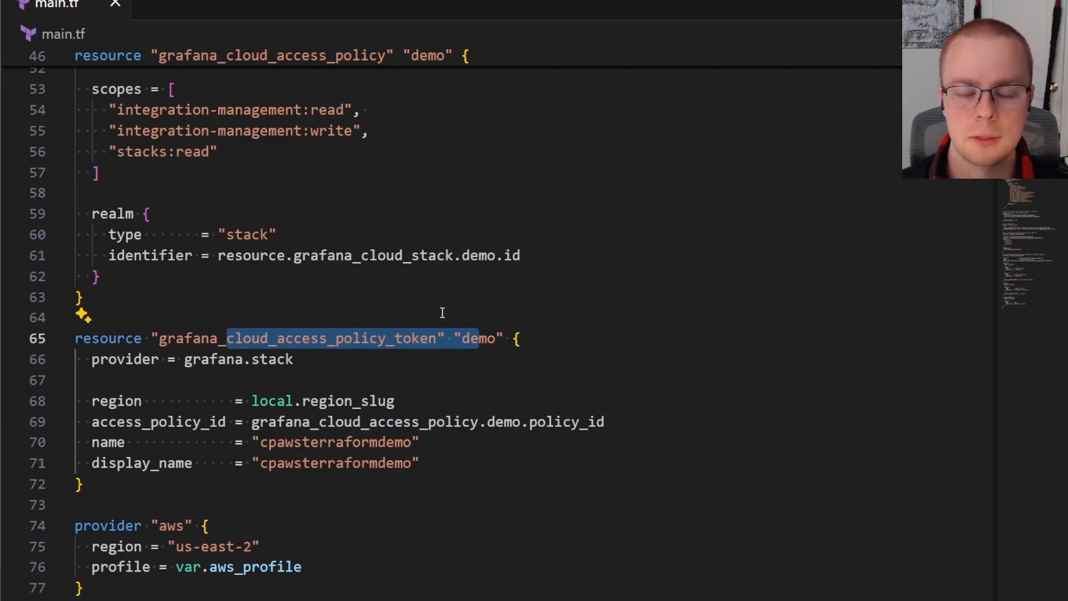
pyautogui.moveTo(427, 303)
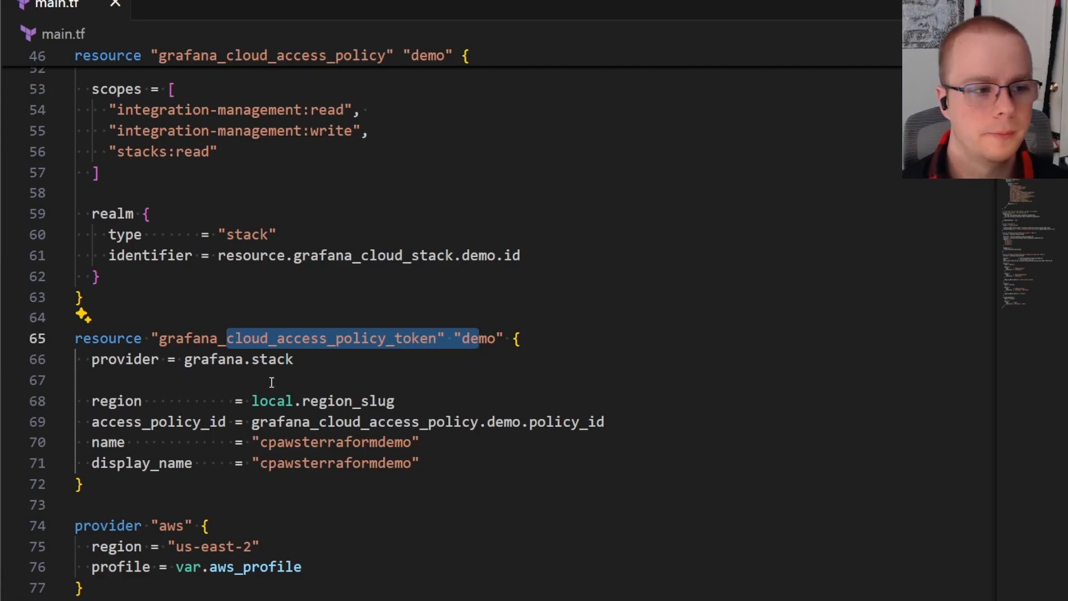
# Step: Scroll back and forth through the middle sections of the configuration
pyautogui.scroll(-3)
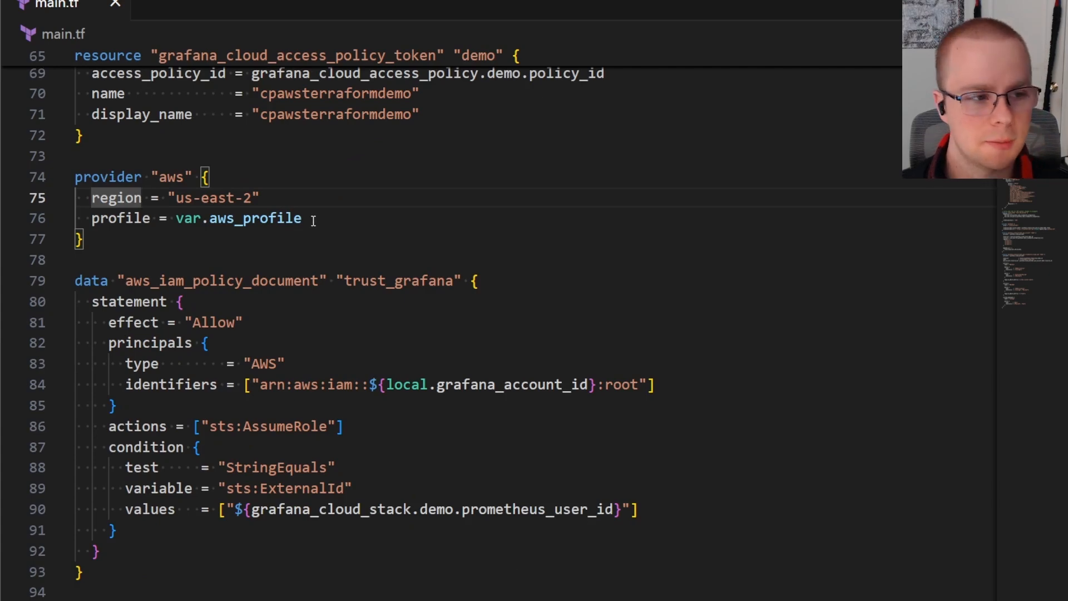
pyautogui.scroll(-3)
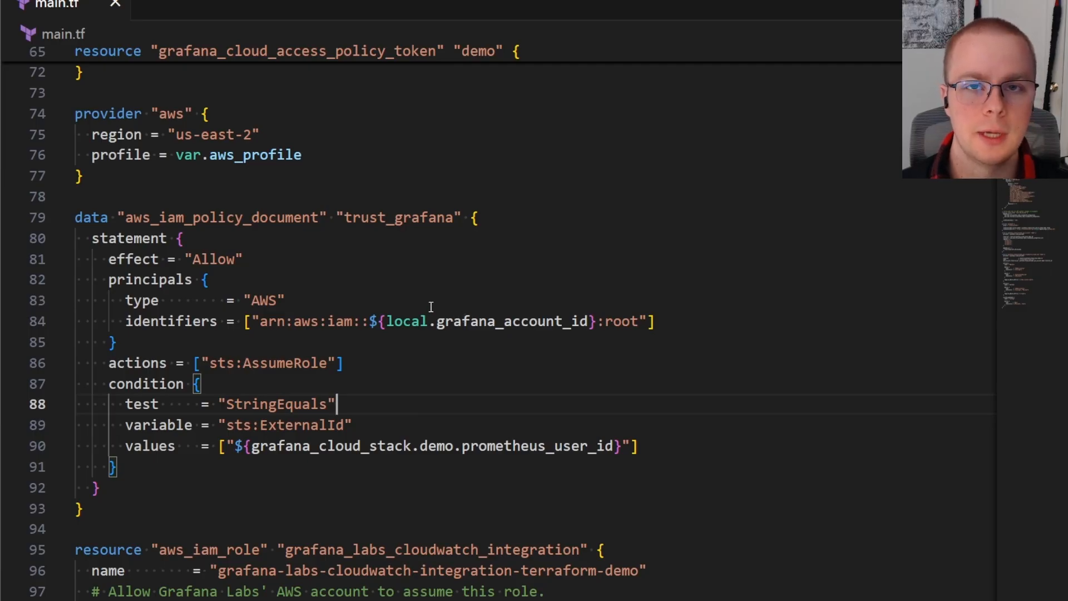
pyautogui.moveTo(409, 327)
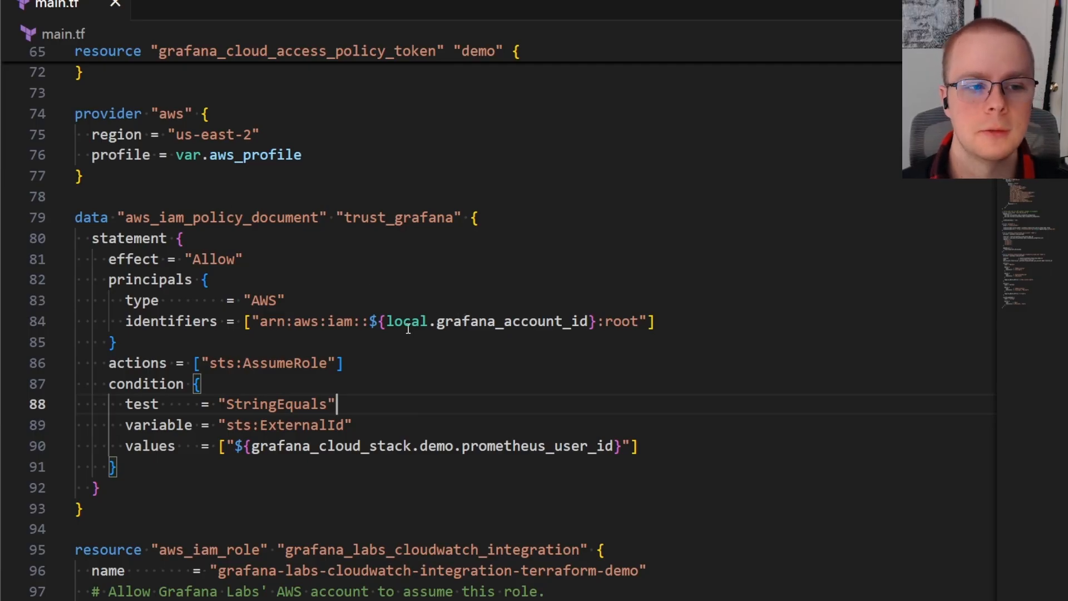
pyautogui.scroll(-3)
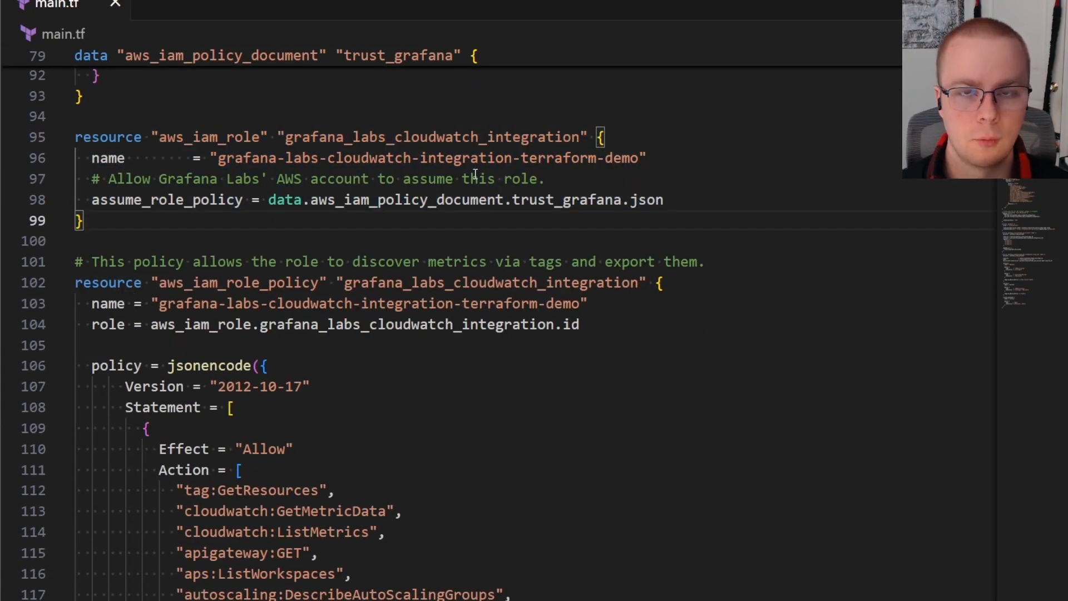
pyautogui.scroll(-3)
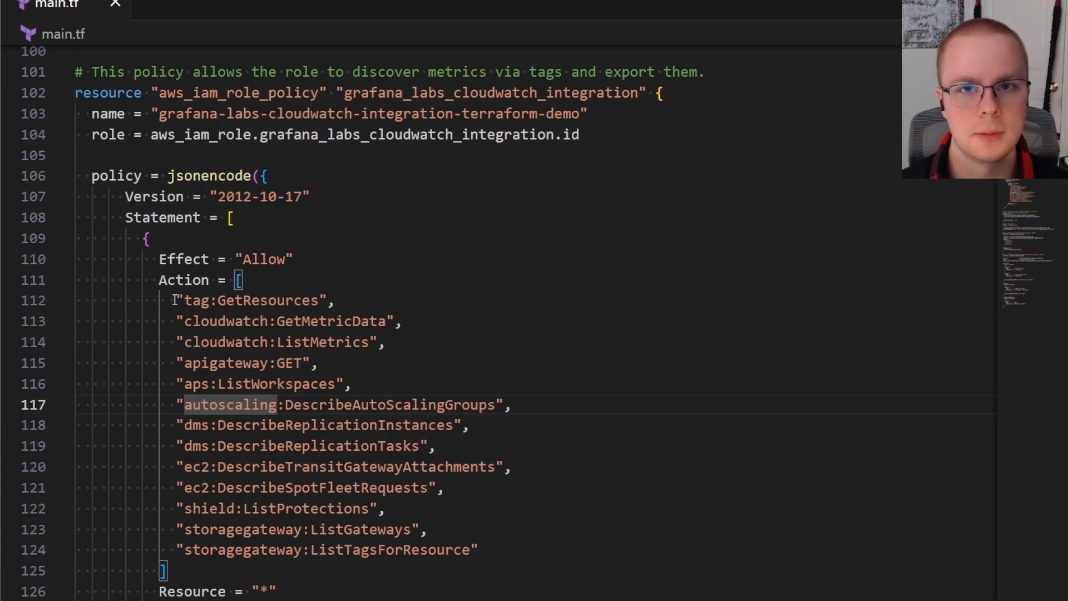
pyautogui.moveTo(229, 343)
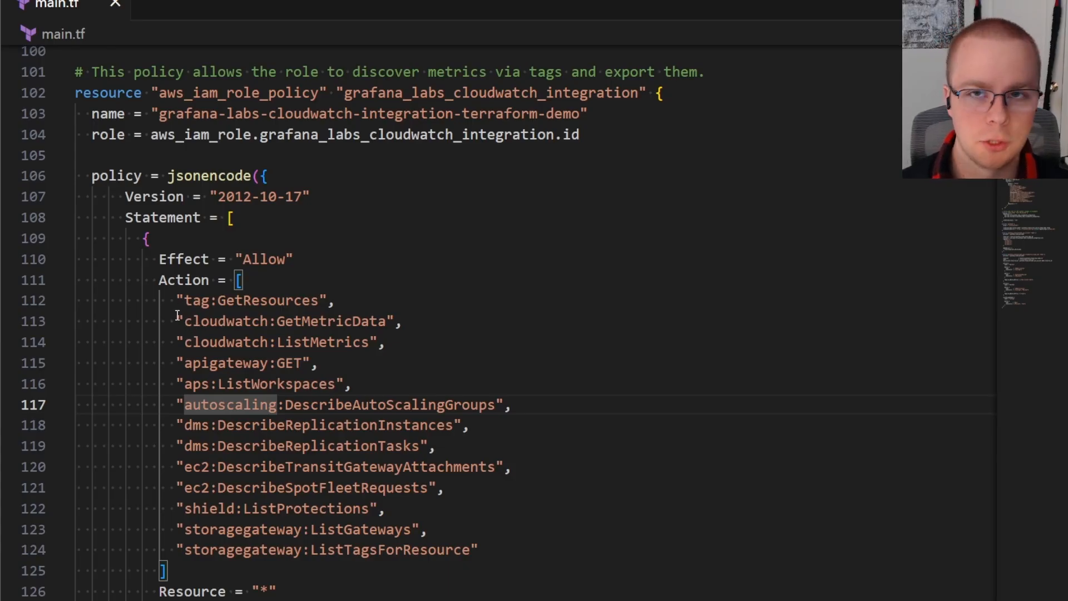
pyautogui.scroll(-3)
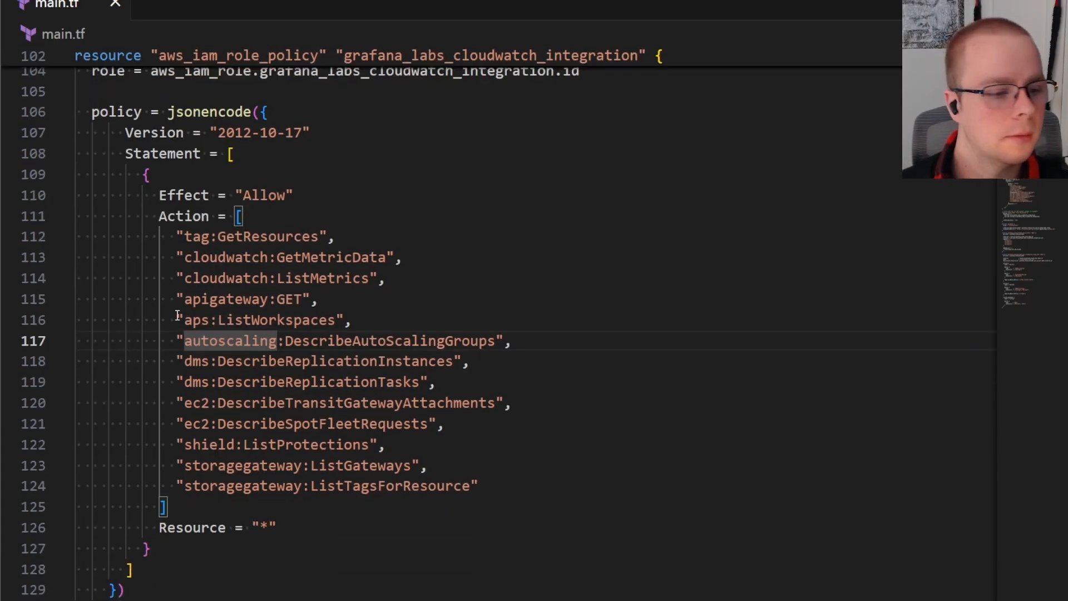
pyautogui.scroll(-3)
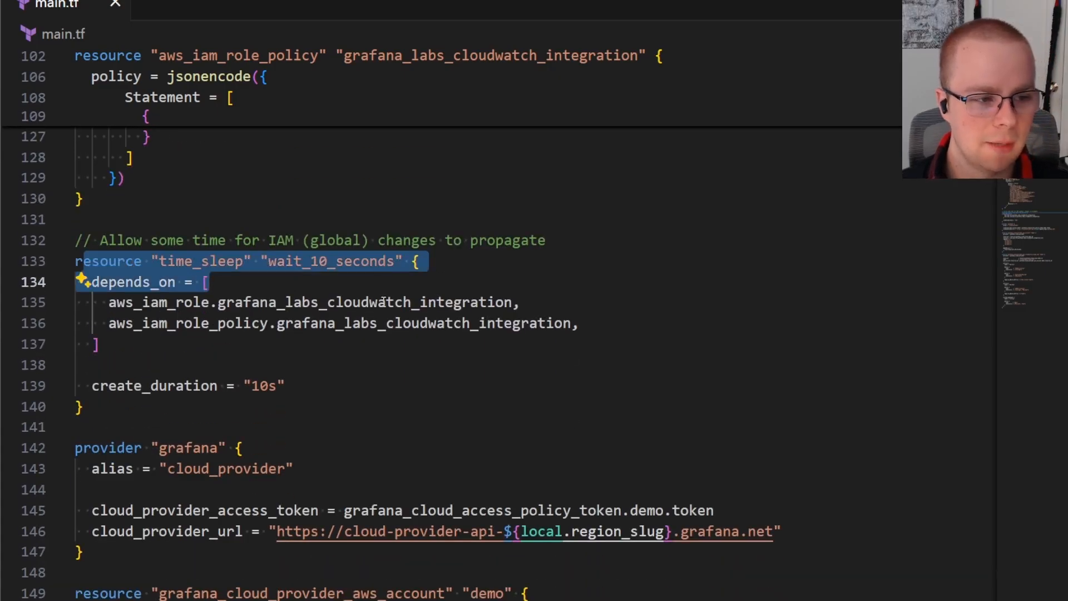
pyautogui.click(376, 360)
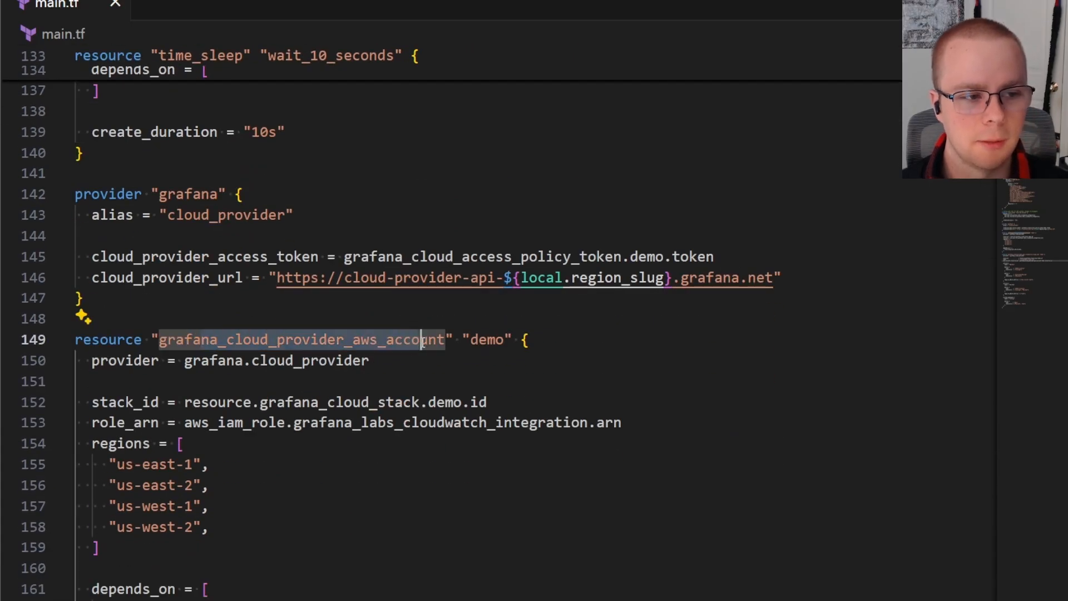
pyautogui.moveTo(440, 339)
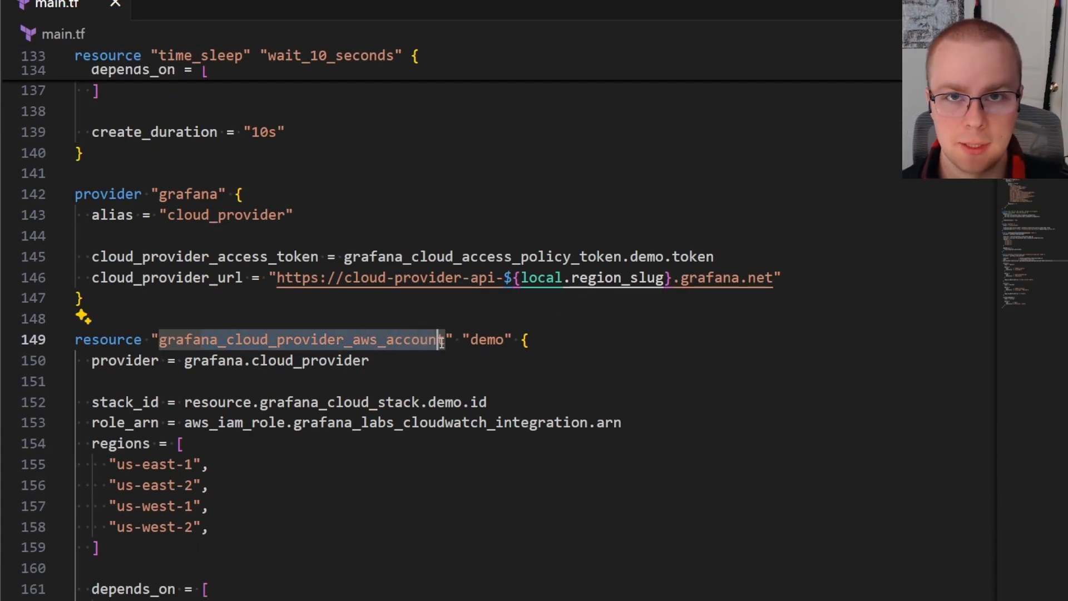
pyautogui.scroll(3)
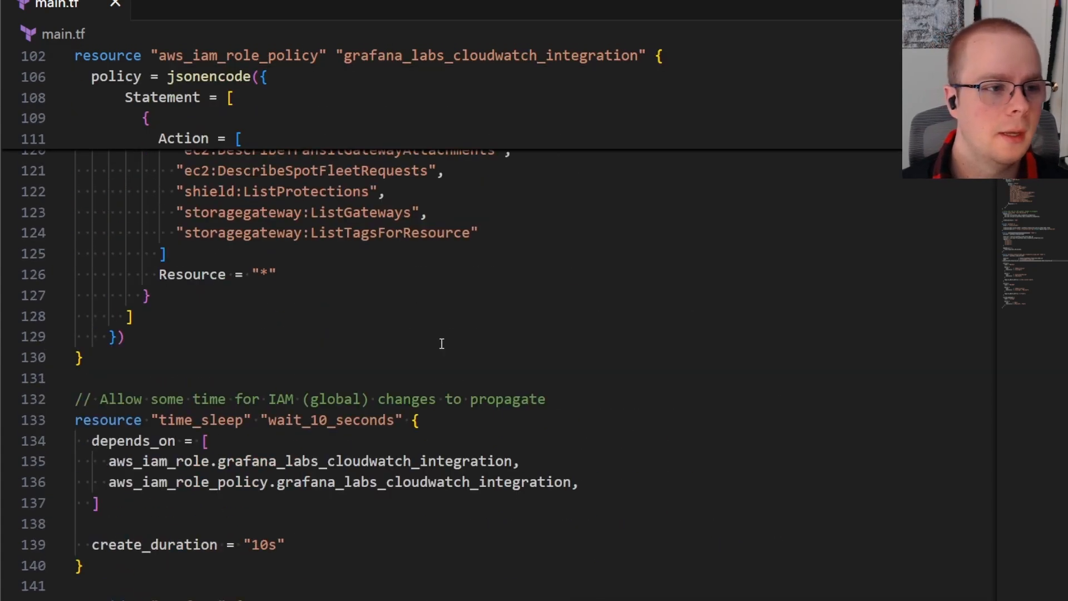
pyautogui.scroll(-3)
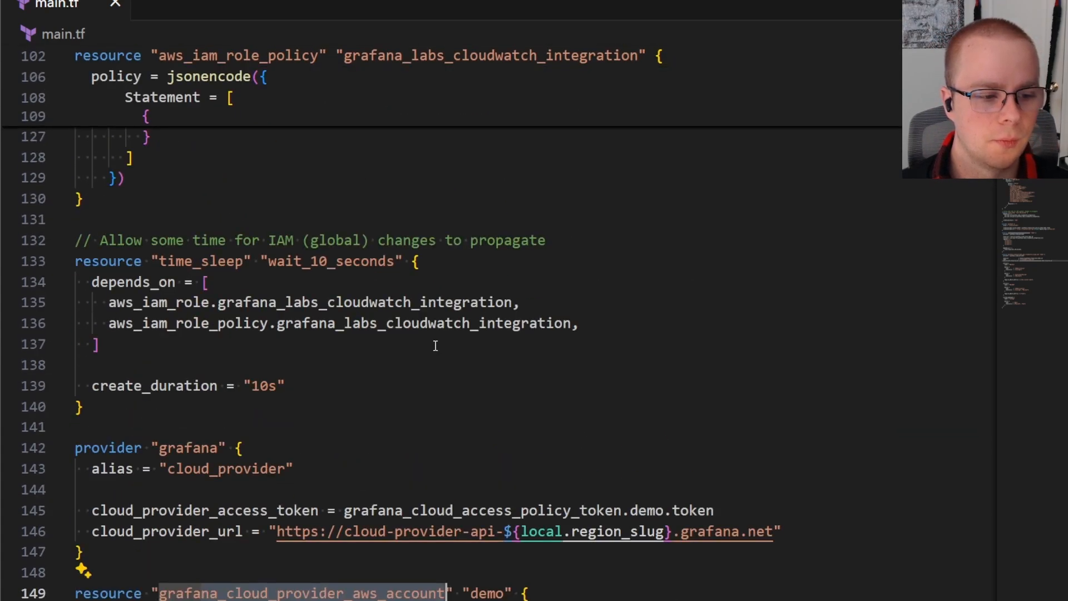
pyautogui.scroll(-3)
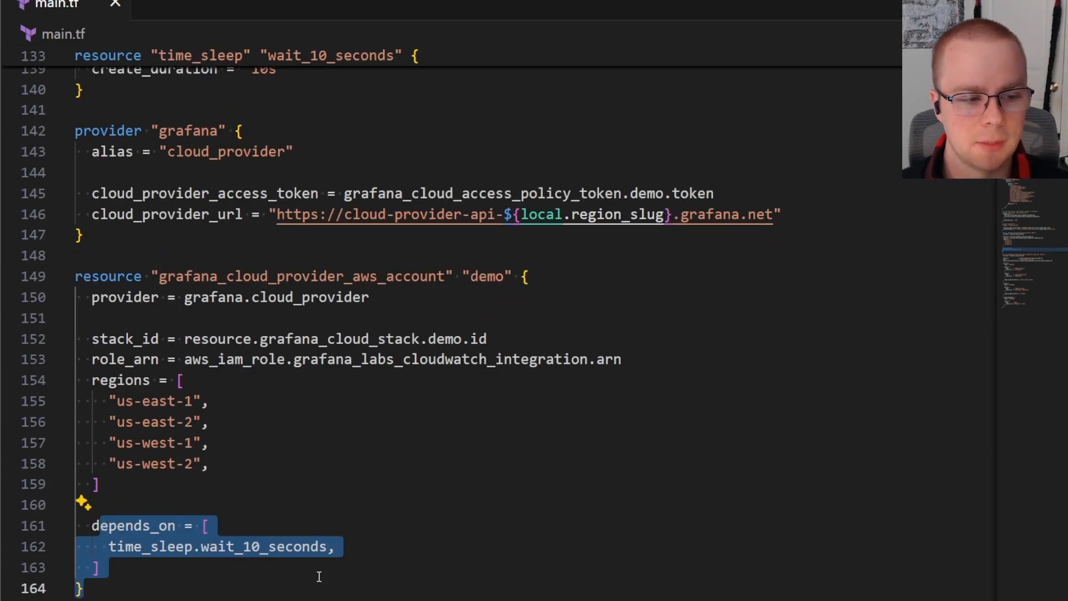
pyautogui.scroll(3)
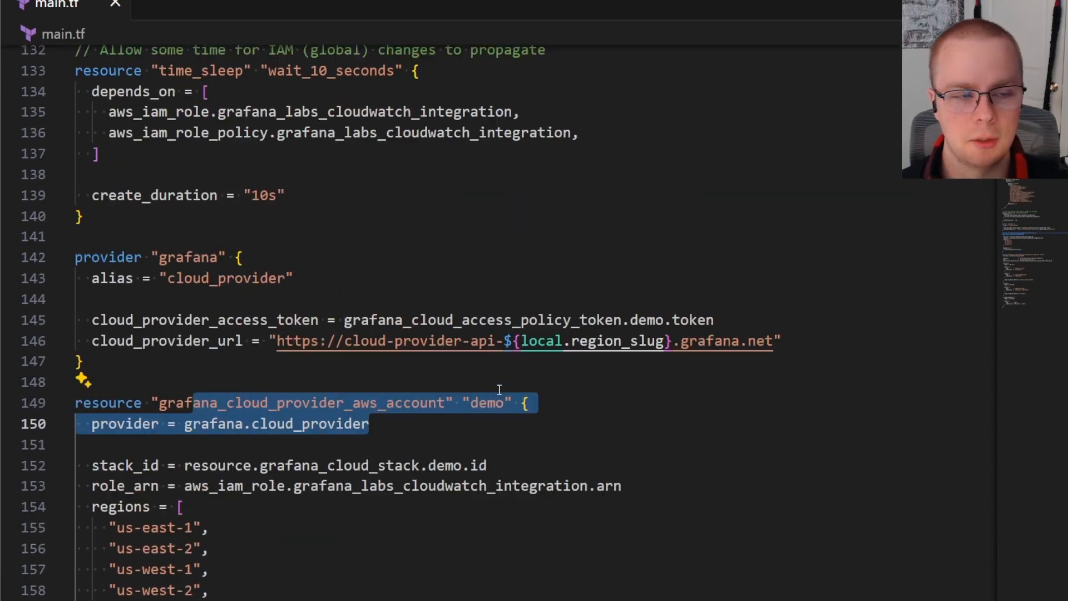
pyautogui.scroll(3)
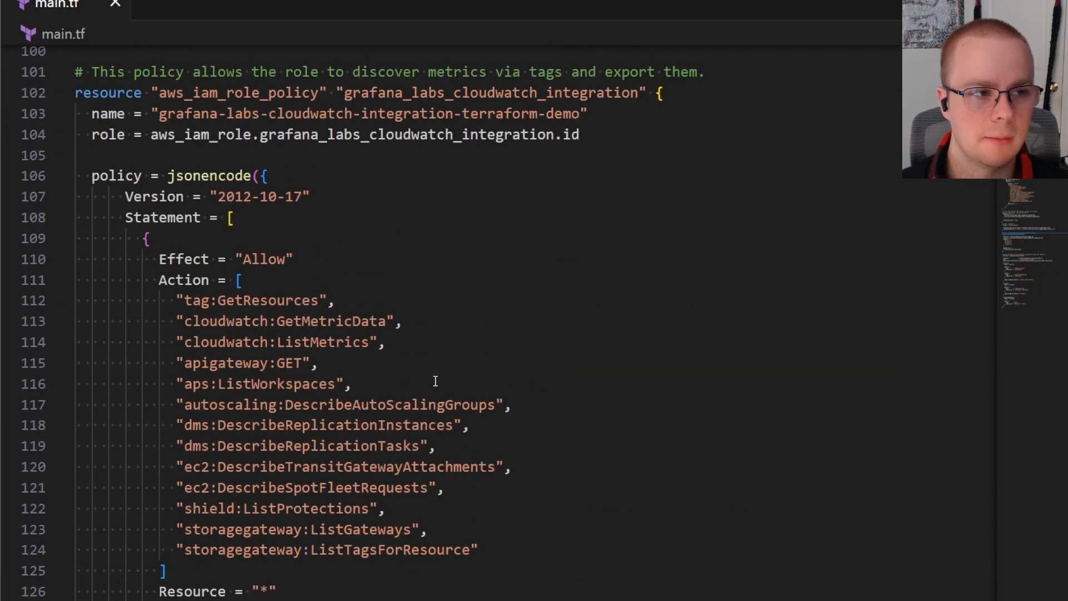
pyautogui.moveTo(415, 331)
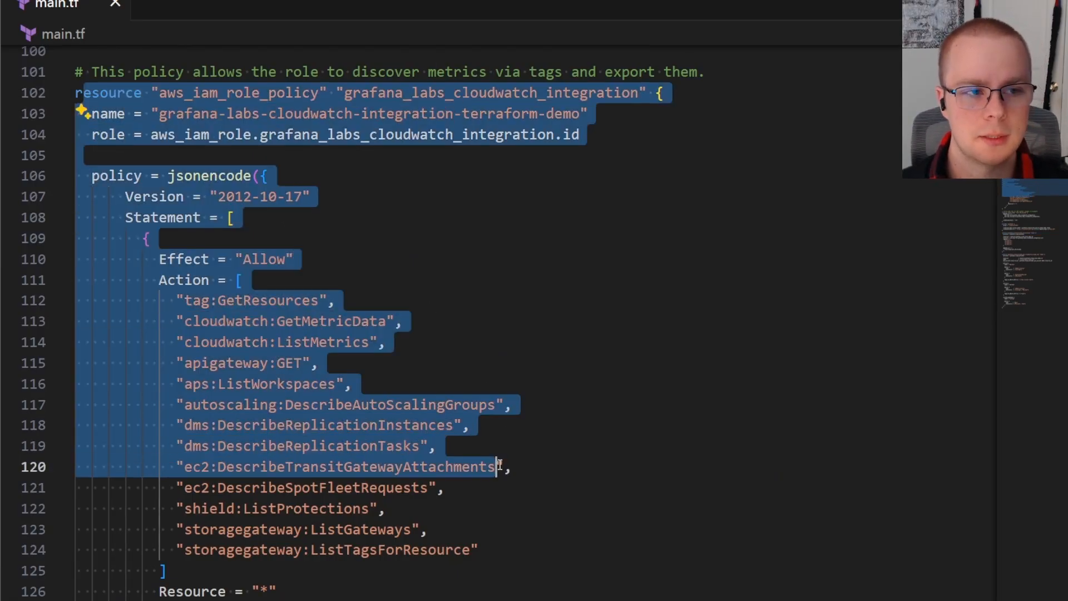
pyautogui.scroll(3)
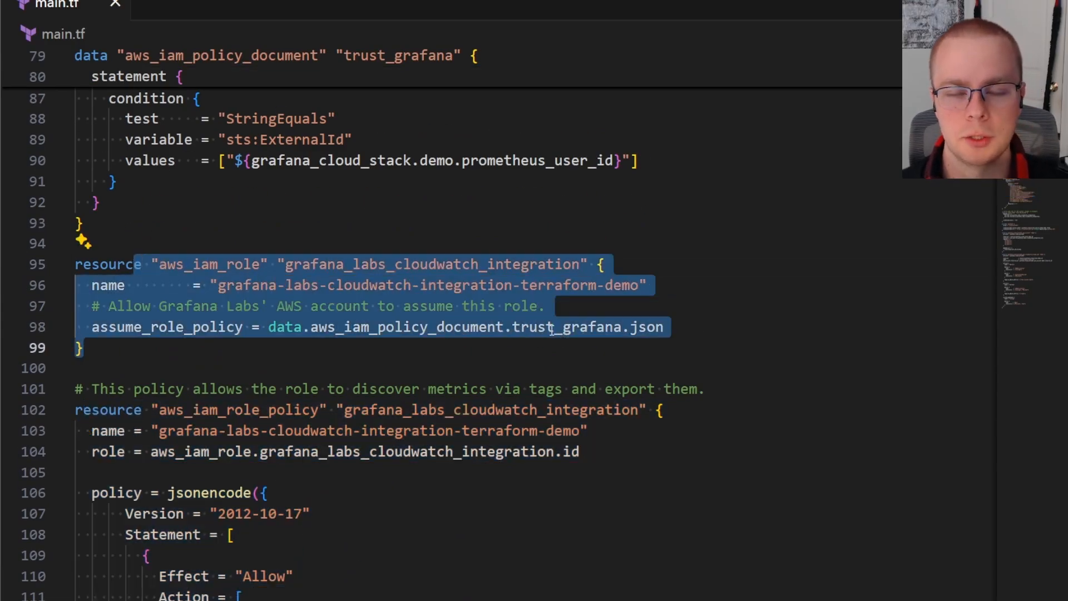
pyautogui.scroll(-3)
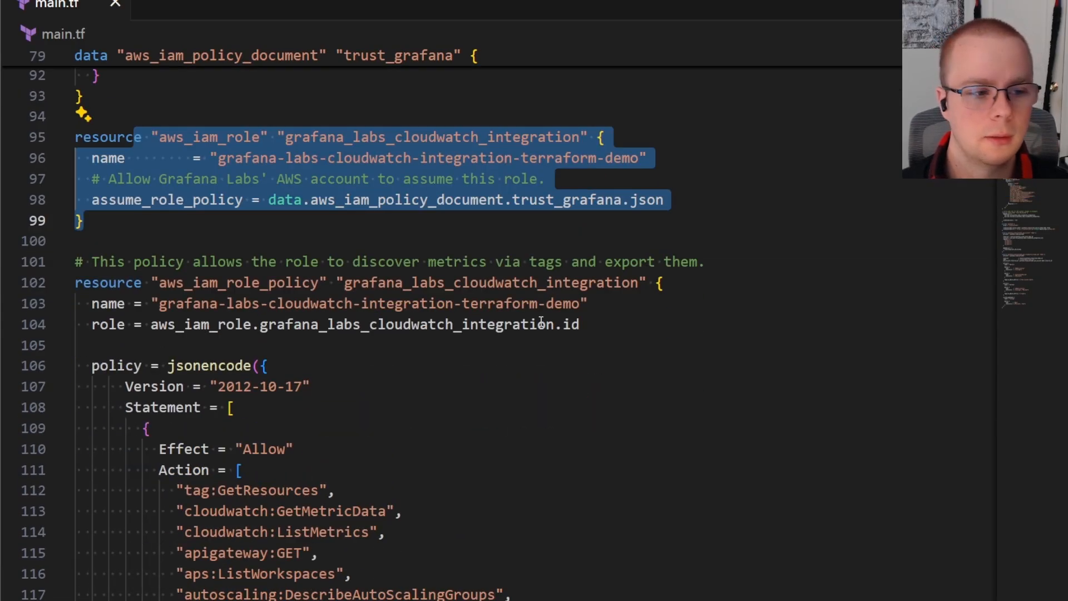
pyautogui.scroll(-3)
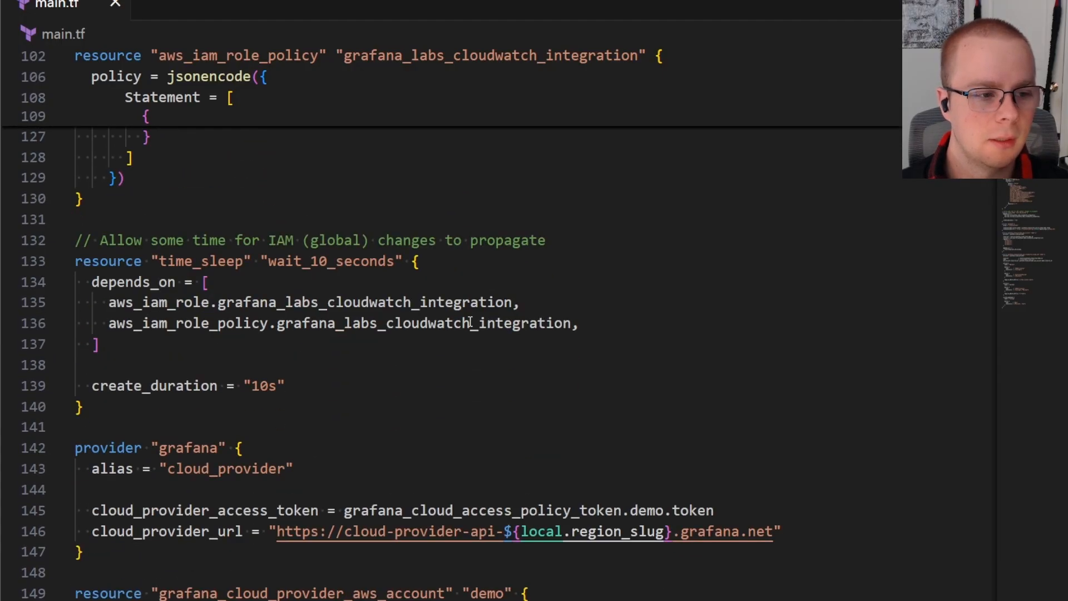
pyautogui.scroll(-3)
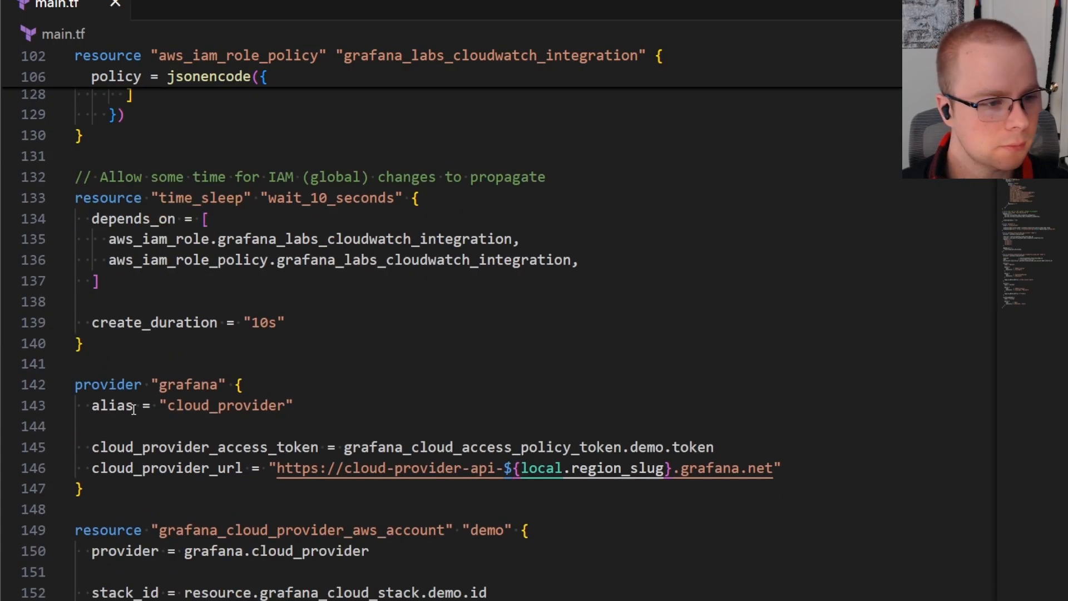
pyautogui.scroll(-3)
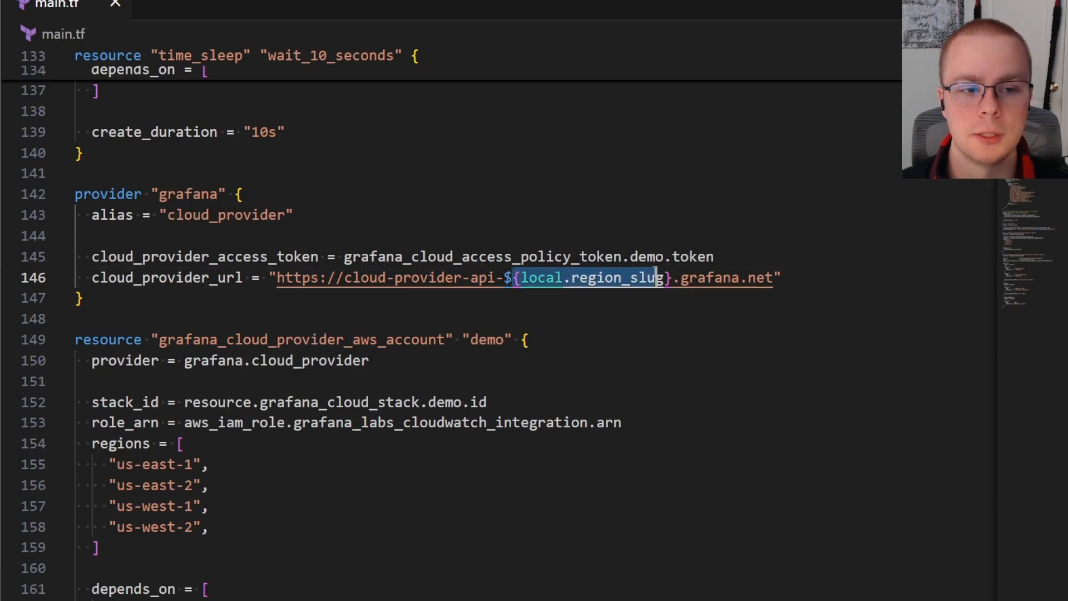
pyautogui.moveTo(613, 272)
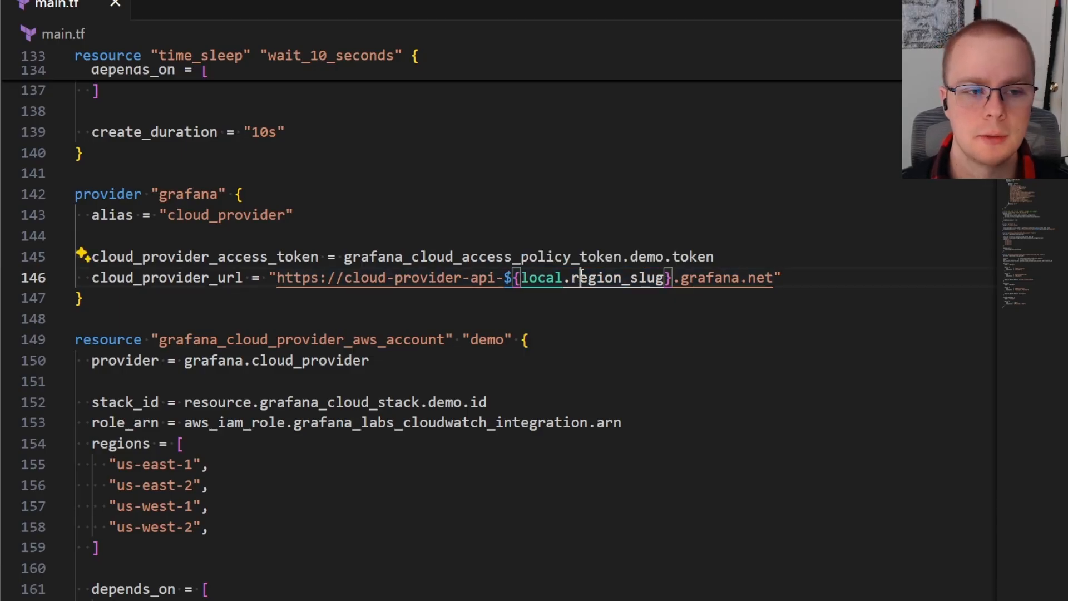
# Step: Select text and click around the editor while scrolling further down the file
pyautogui.click(351, 277)
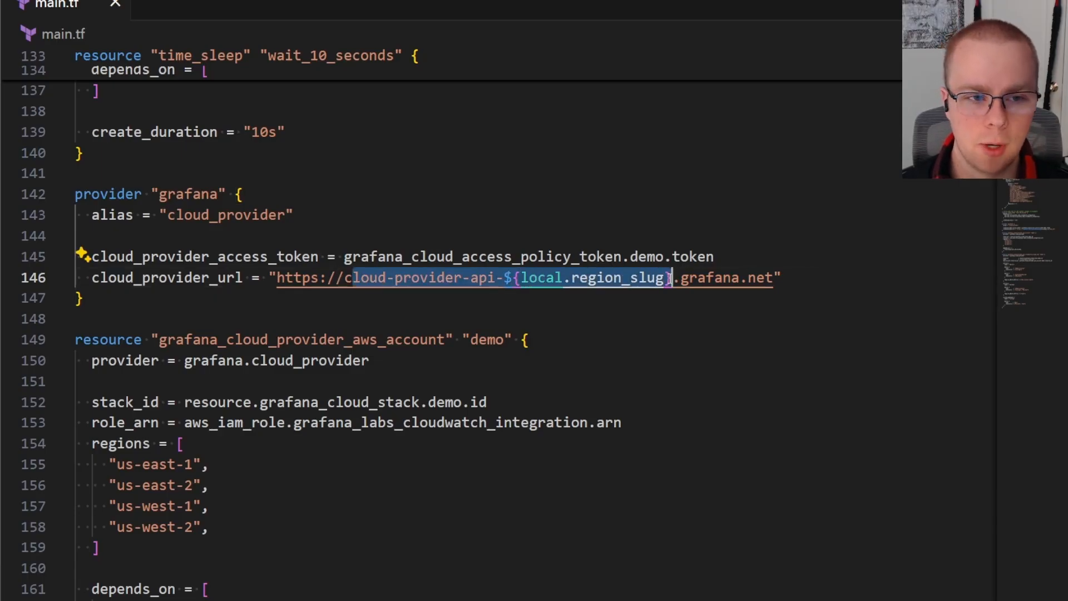
pyautogui.scroll(-3)
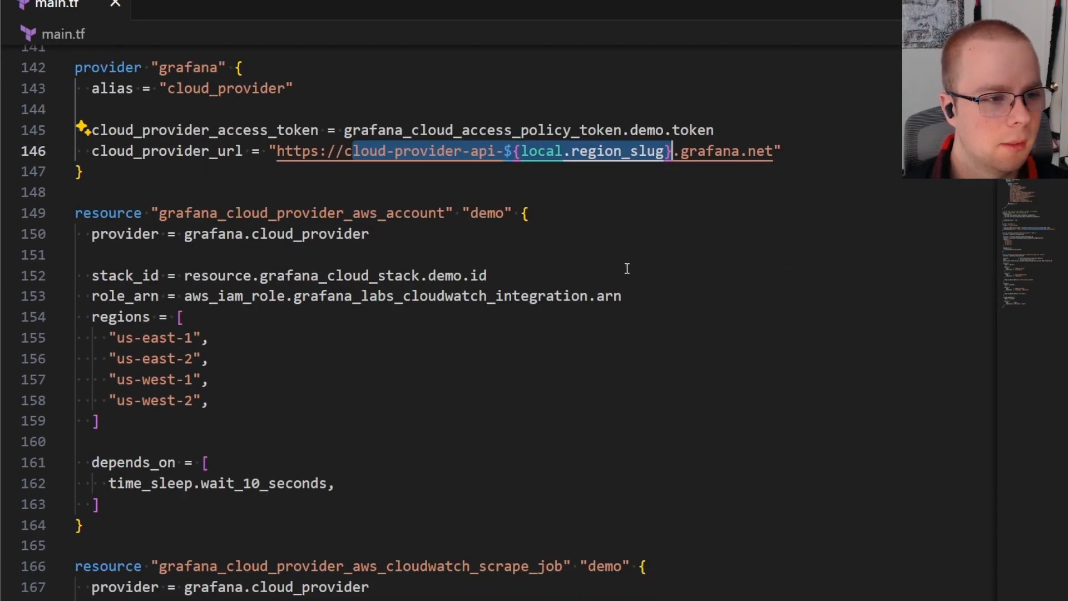
pyautogui.scroll(-3)
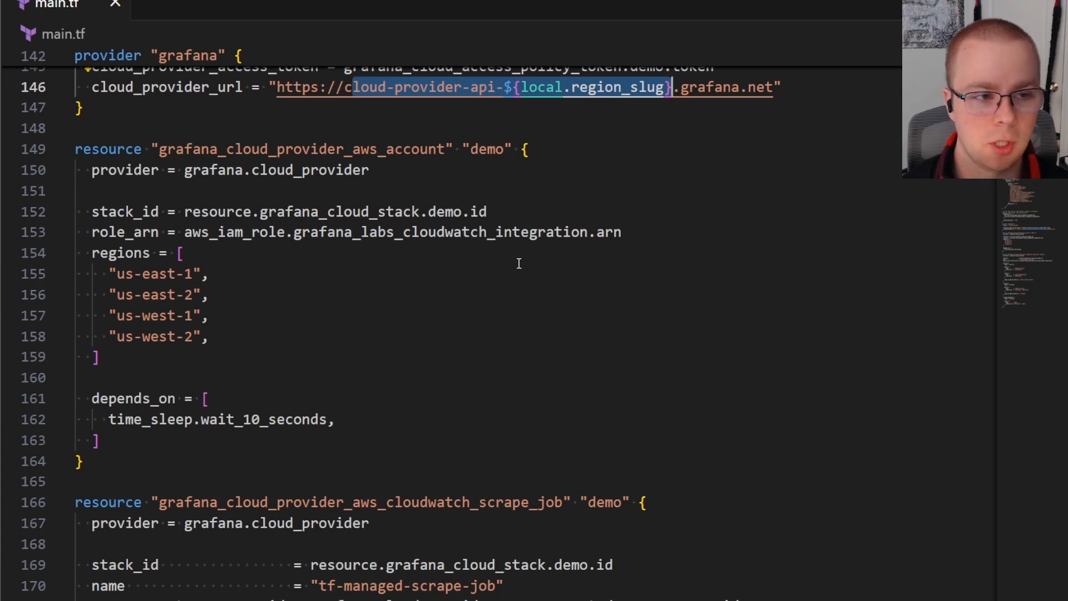
pyautogui.moveTo(243, 169)
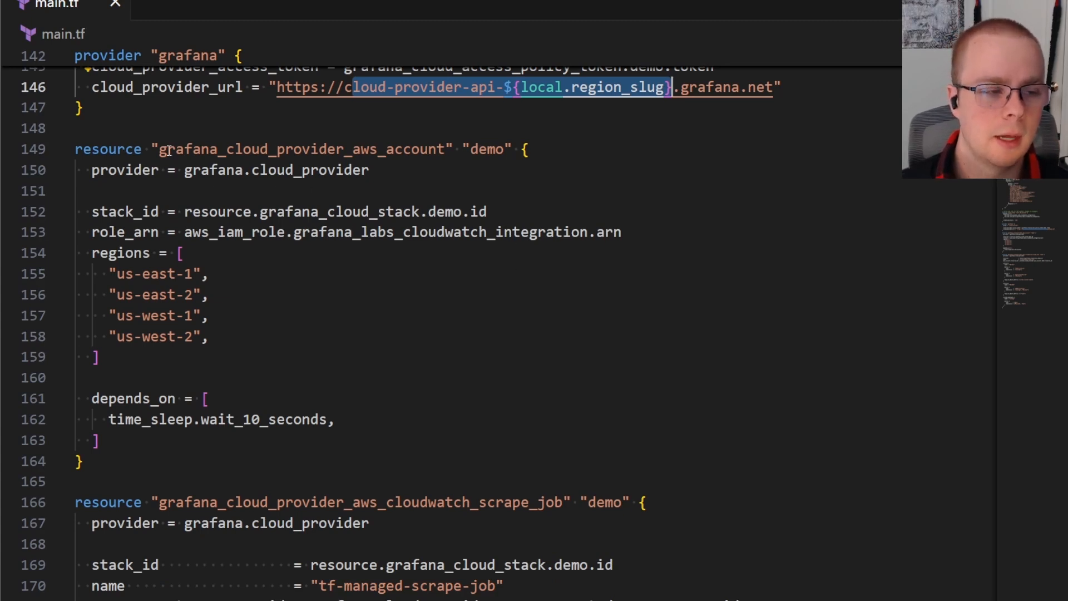
pyautogui.doubleClick(299, 149)
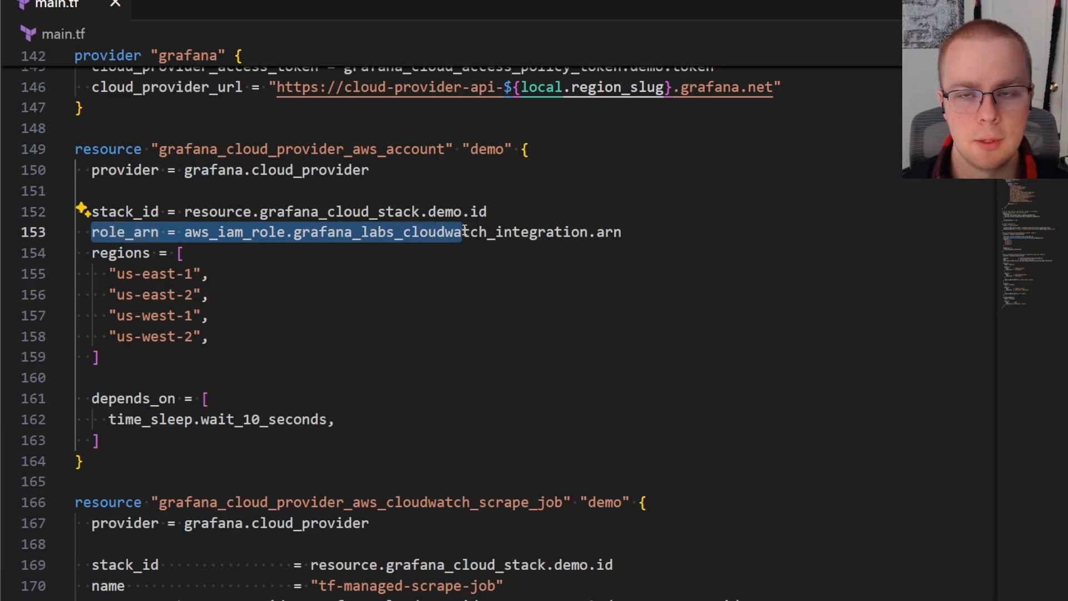
pyautogui.click(616, 231)
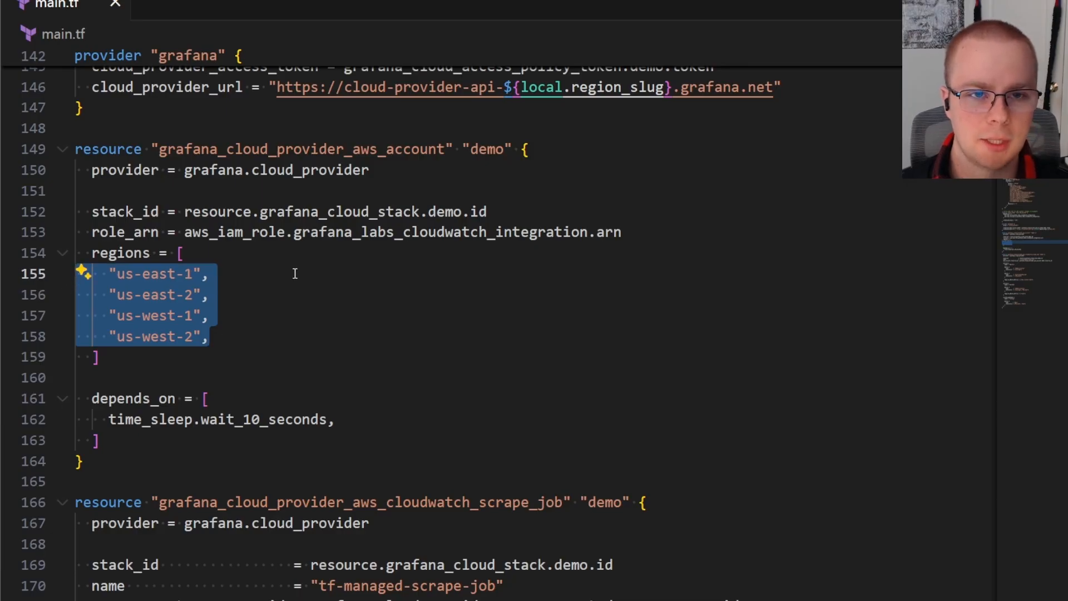
pyautogui.click(292, 273)
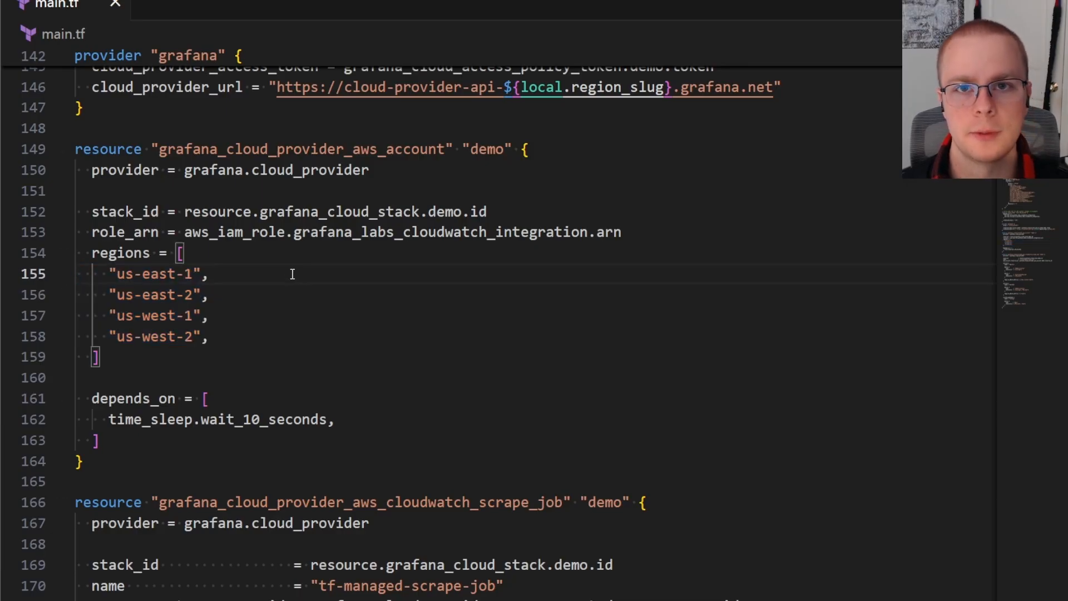
pyautogui.click(133, 273)
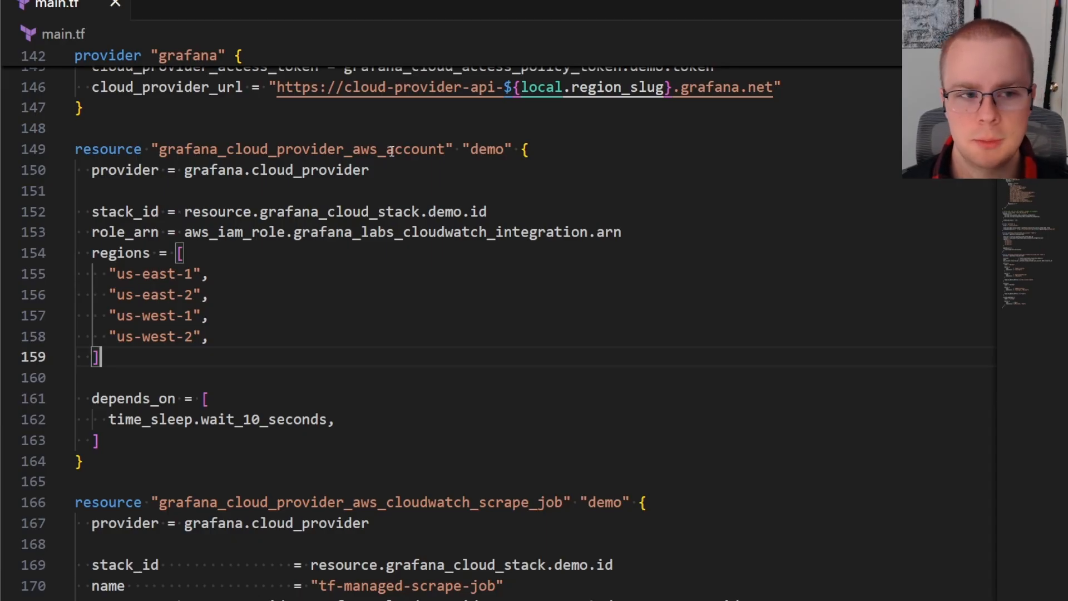
pyautogui.scroll(-3)
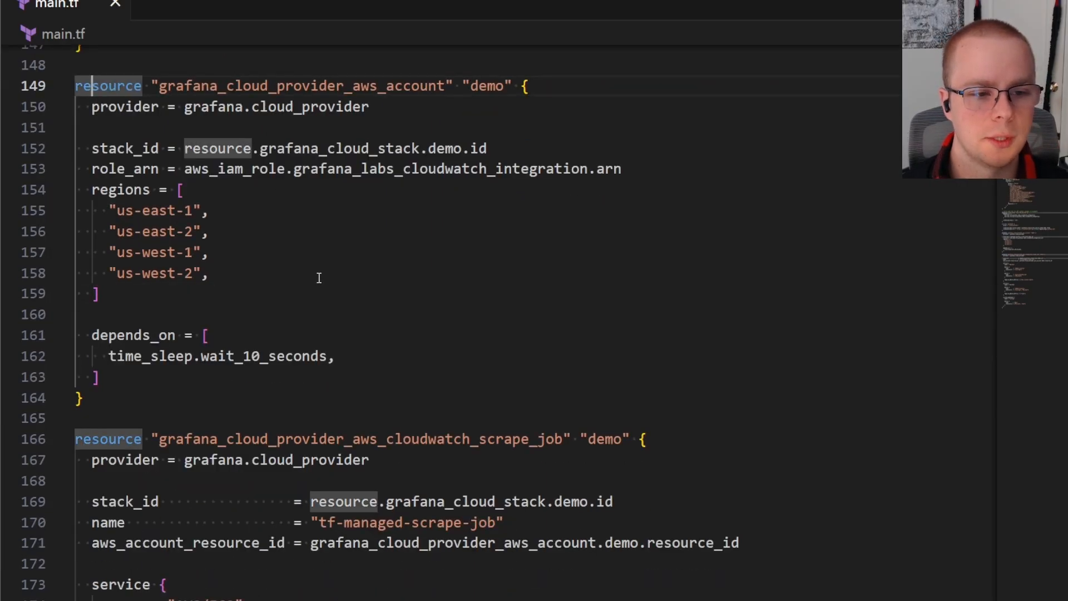
pyautogui.scroll(-3)
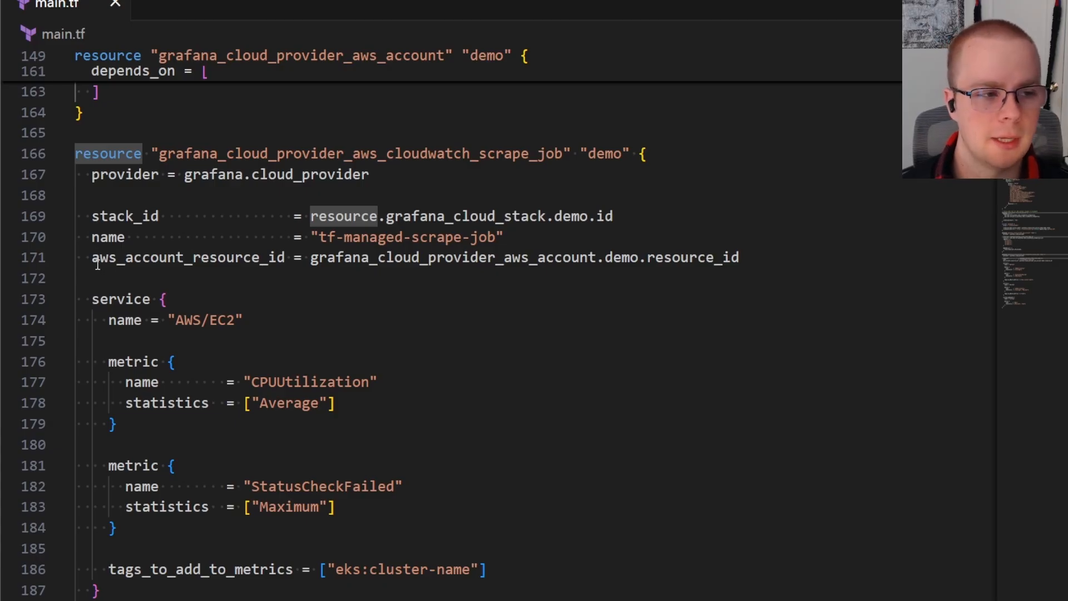
pyautogui.scroll(3)
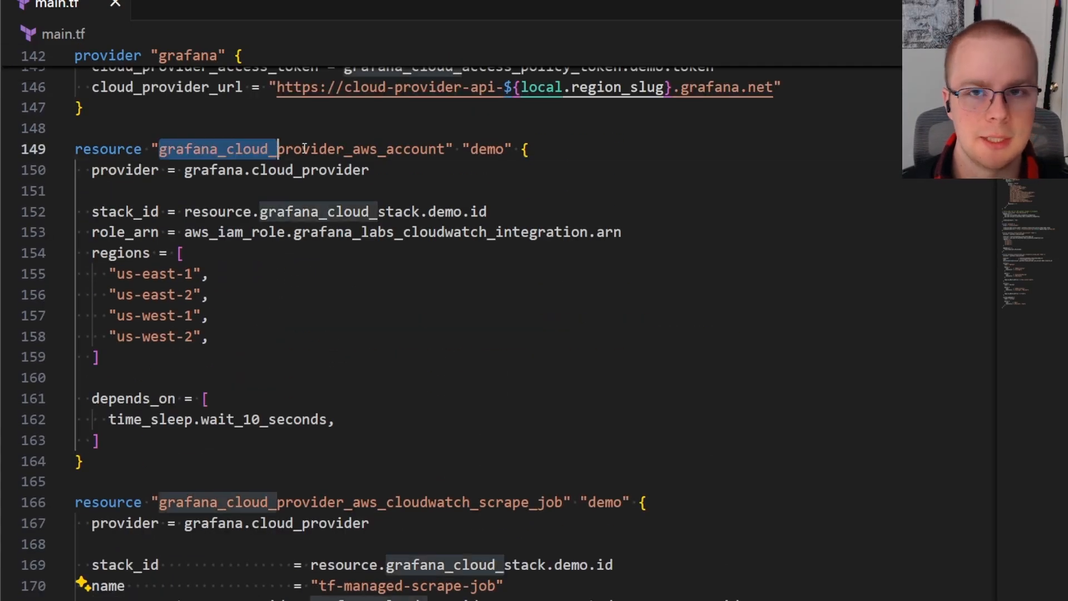
pyautogui.scroll(-3)
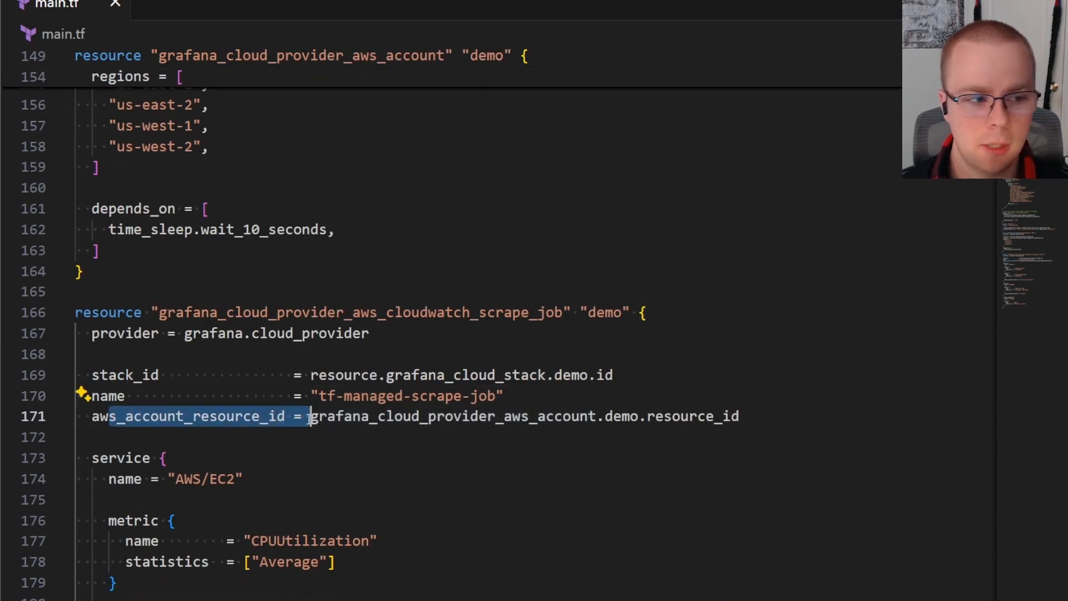
pyautogui.scroll(-3)
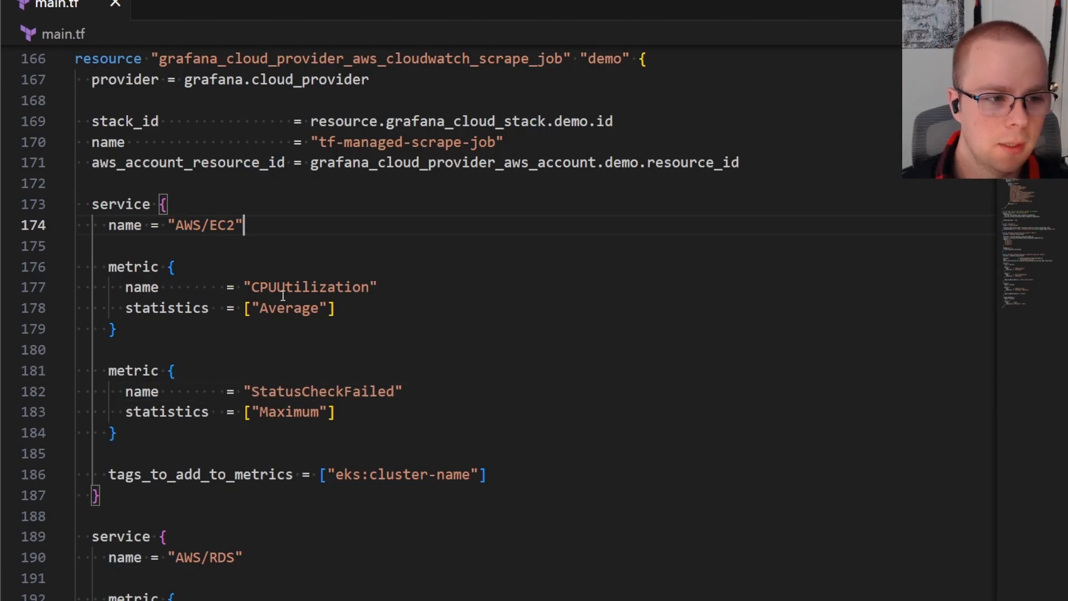
pyautogui.moveTo(347, 286)
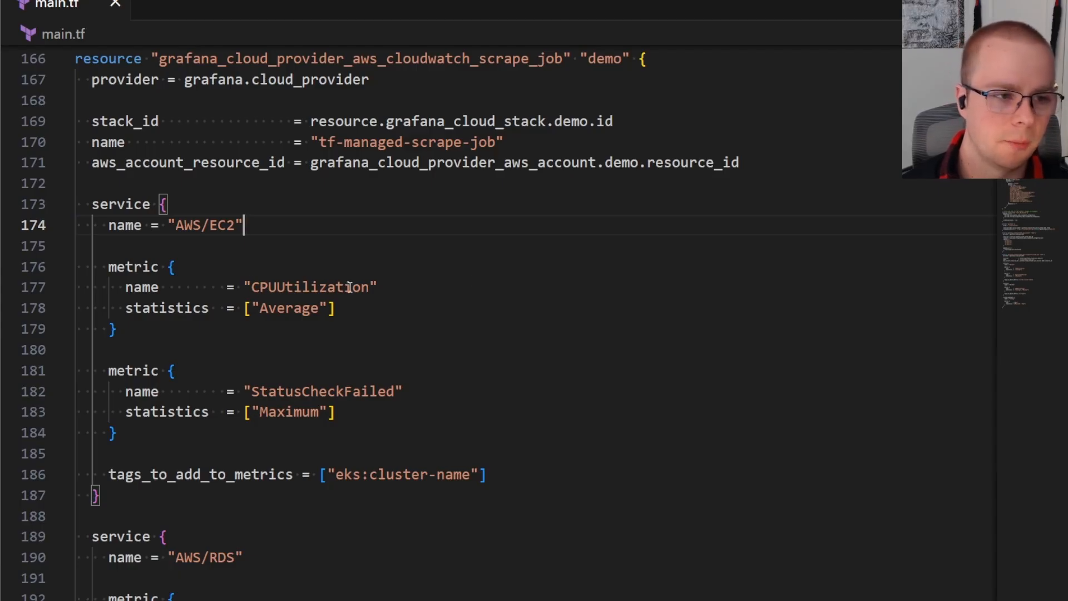
# Step: Highlight the CPUUtilization metric, the AWS/RDS service block and the CoolApp namespace
pyautogui.doubleClick(309, 287)
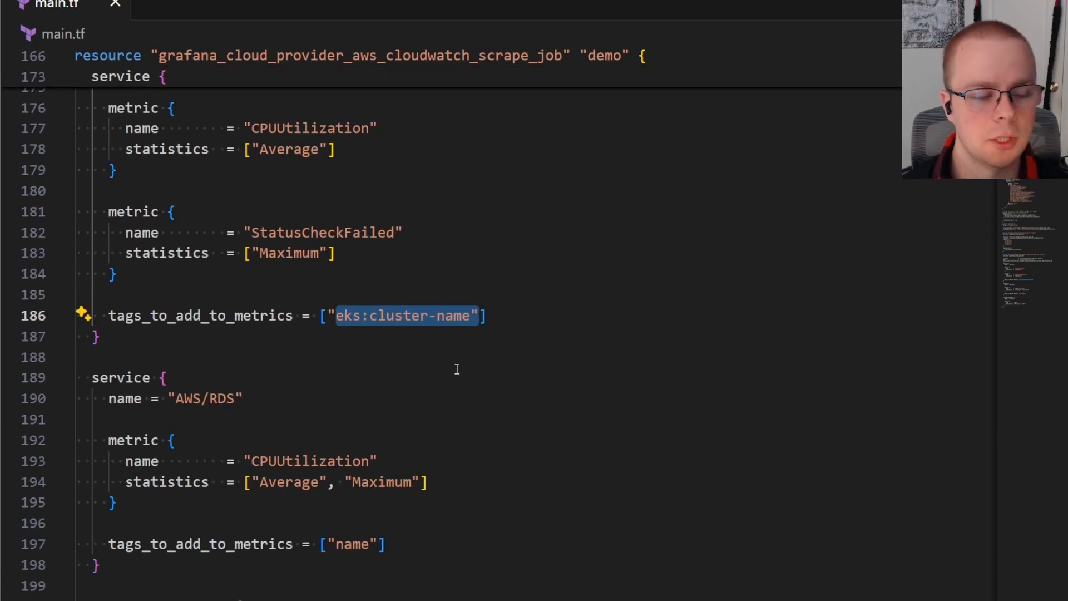
pyautogui.moveTo(447, 373)
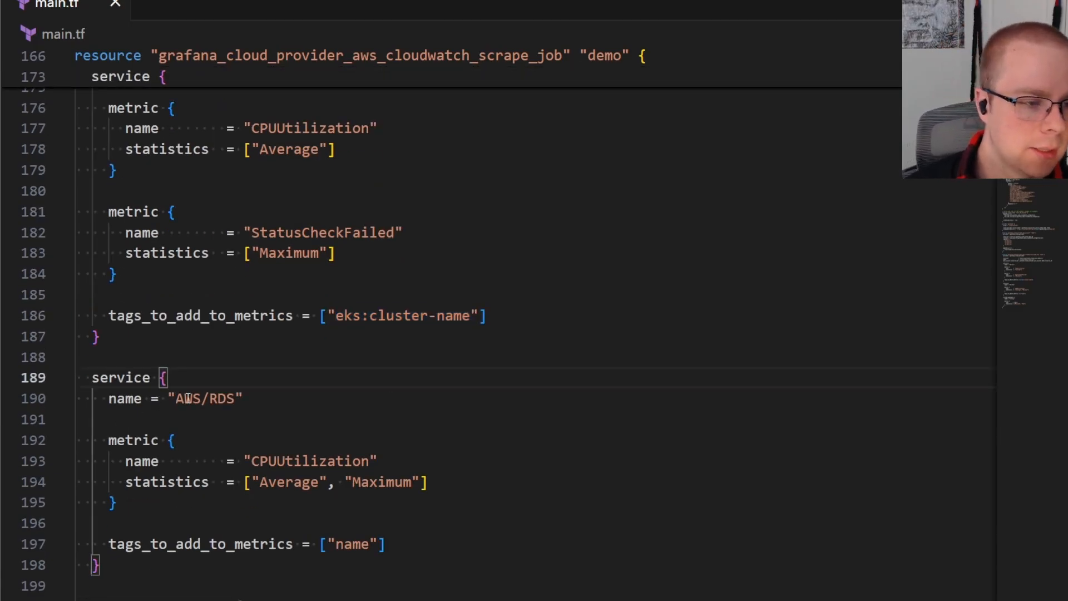
pyautogui.click(239, 398)
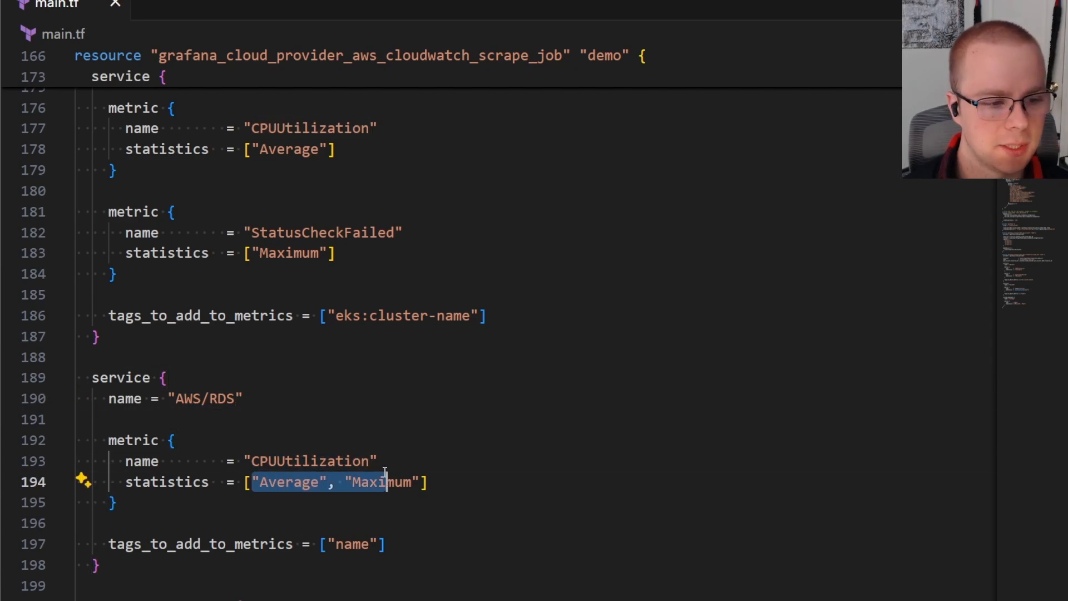
pyautogui.scroll(-3)
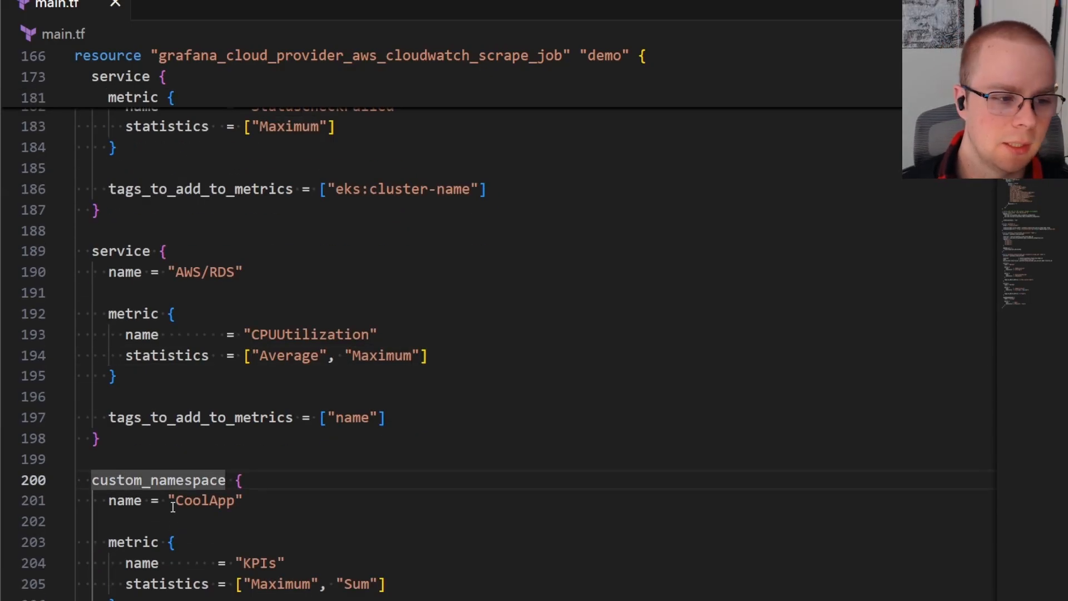
pyautogui.moveTo(199, 507)
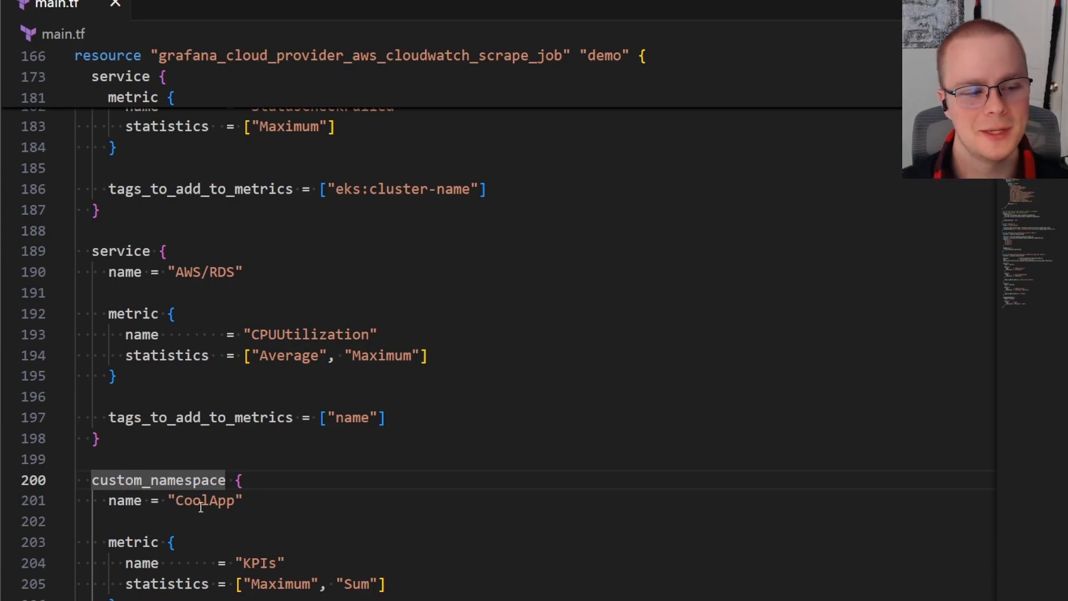
pyautogui.doubleClick(260, 564)
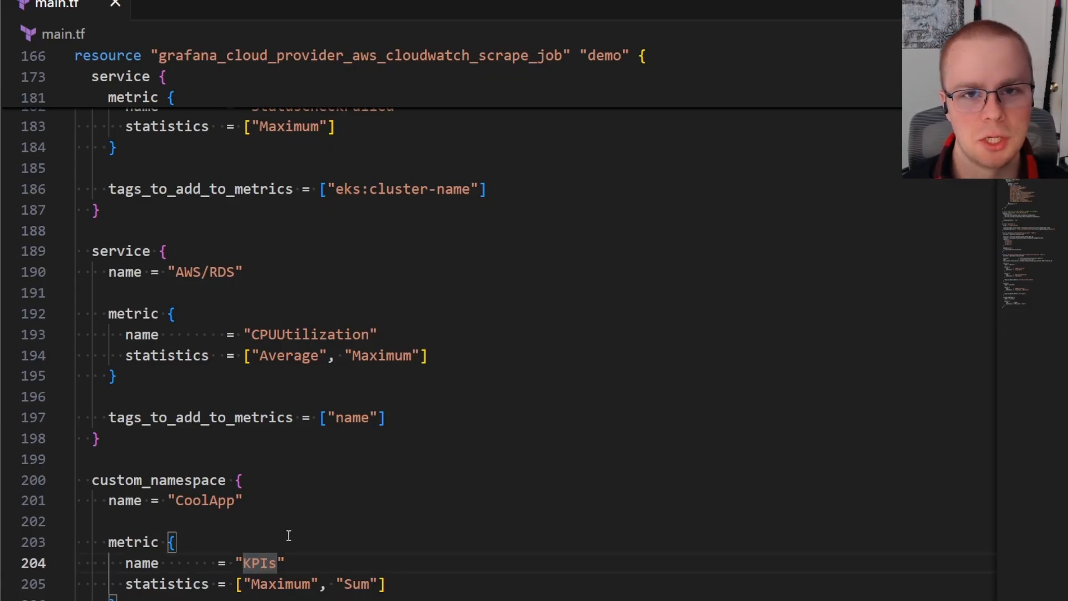
pyautogui.moveTo(341, 488)
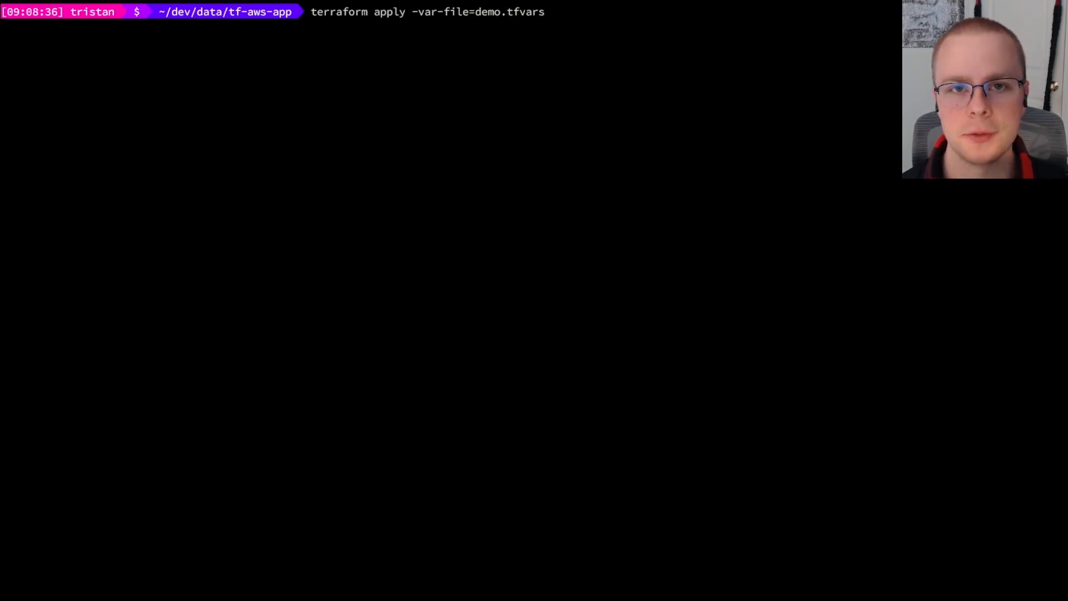
pyautogui.moveTo(560, 62)
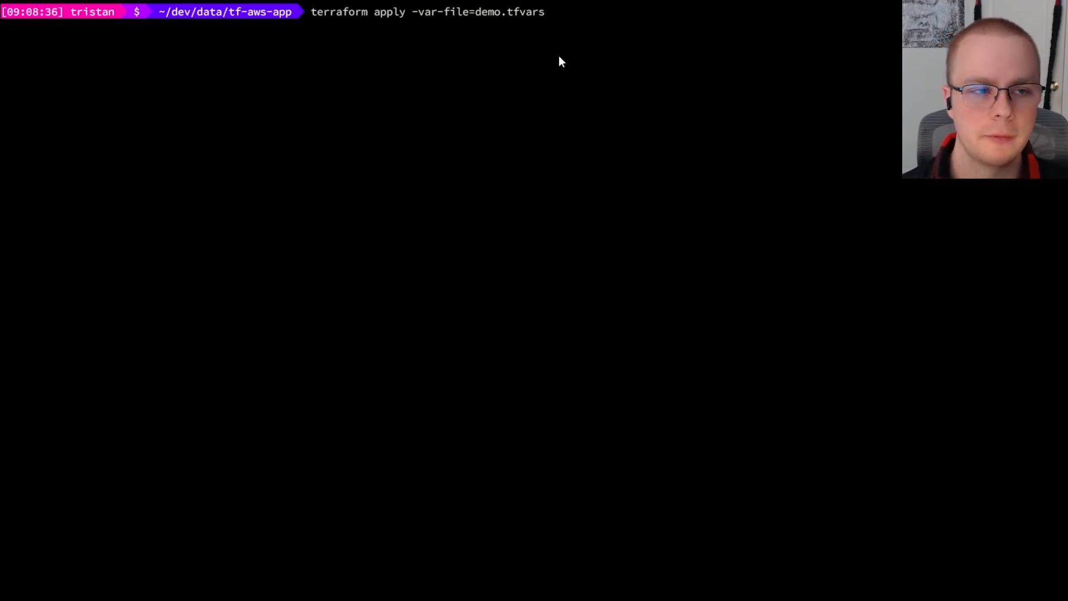
pyautogui.moveTo(354, 154)
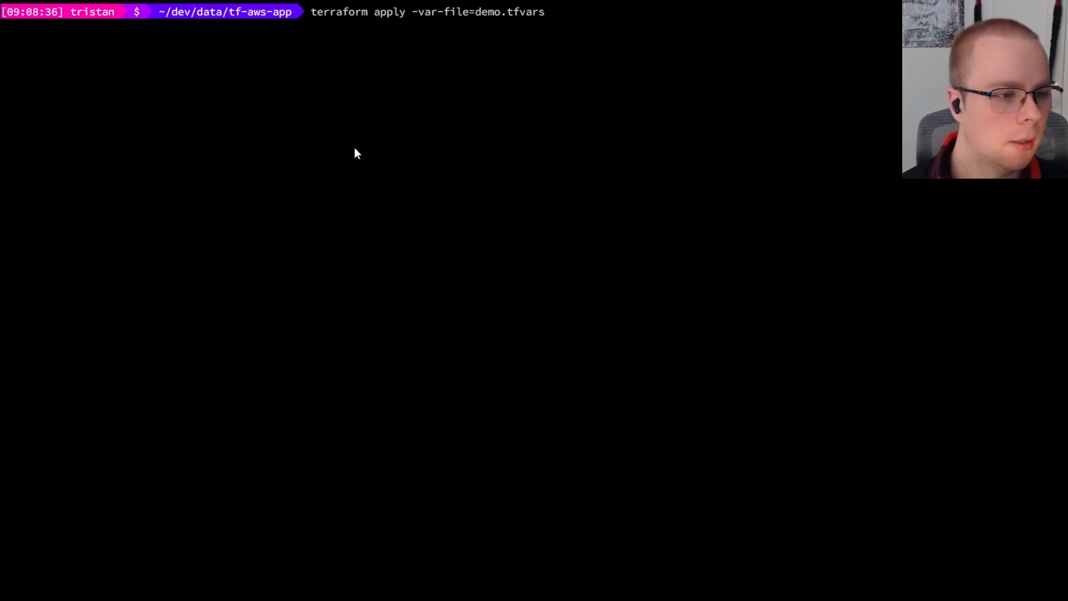
# Step: Run terraform apply with demo.tfvars and scroll to the approval prompt (8 to add)
pyautogui.press('Return')
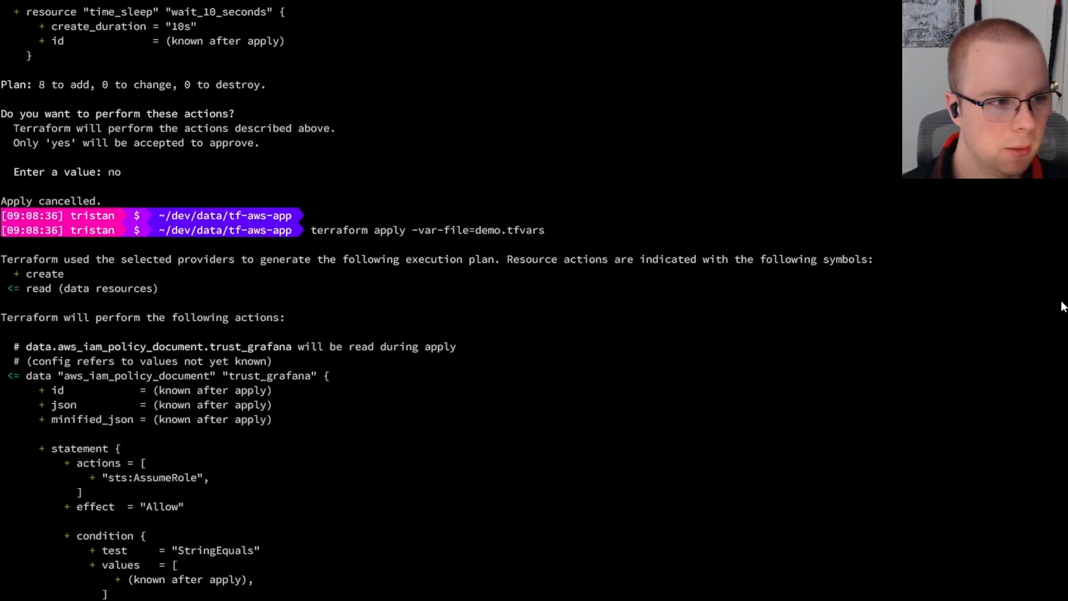
pyautogui.scroll(-3)
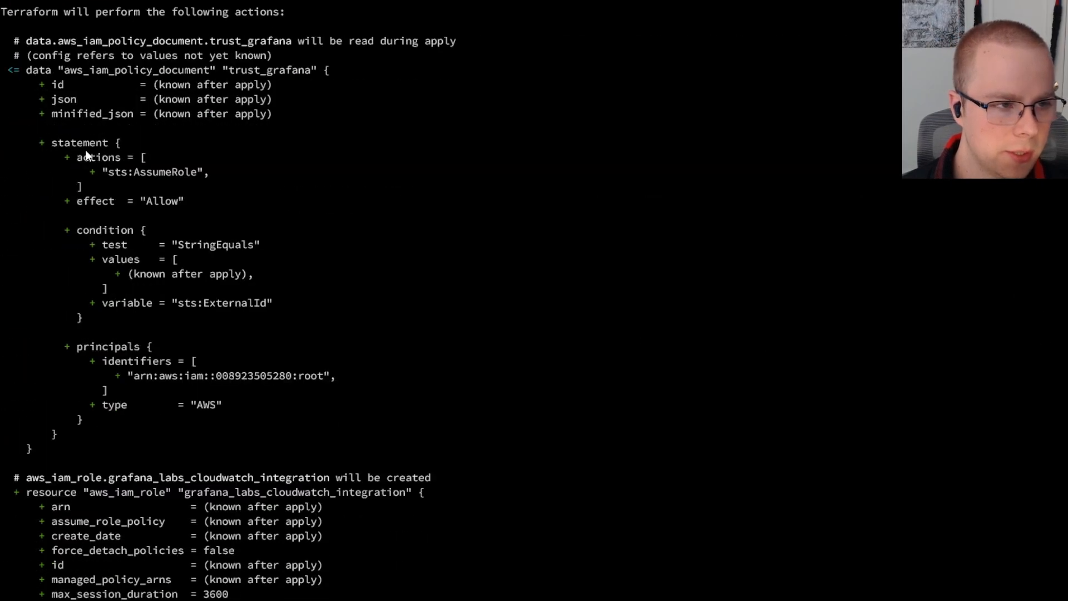
pyautogui.moveTo(234, 370)
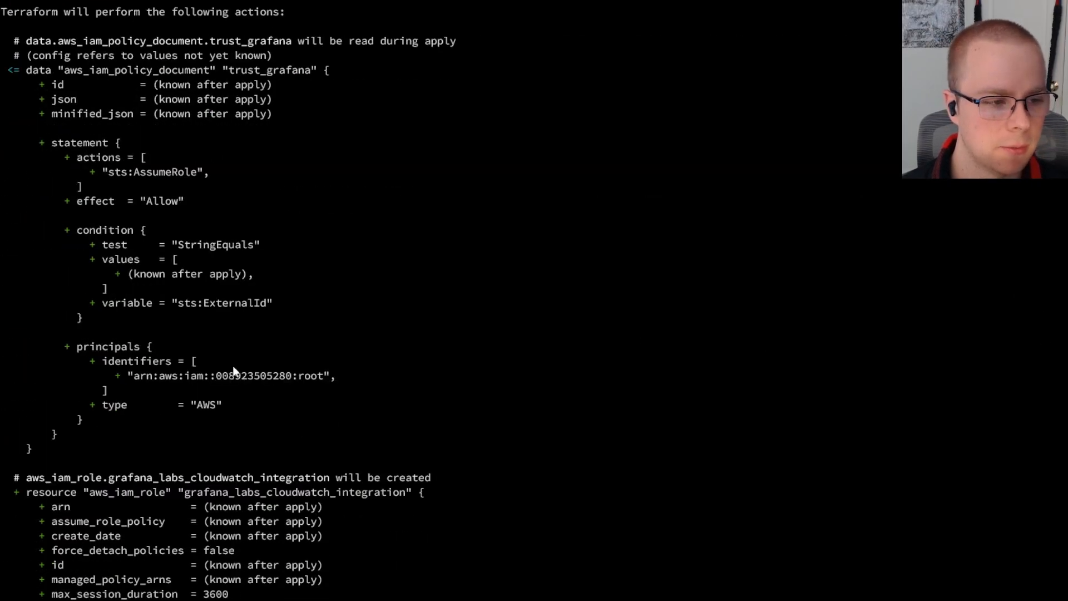
pyautogui.scroll(-3)
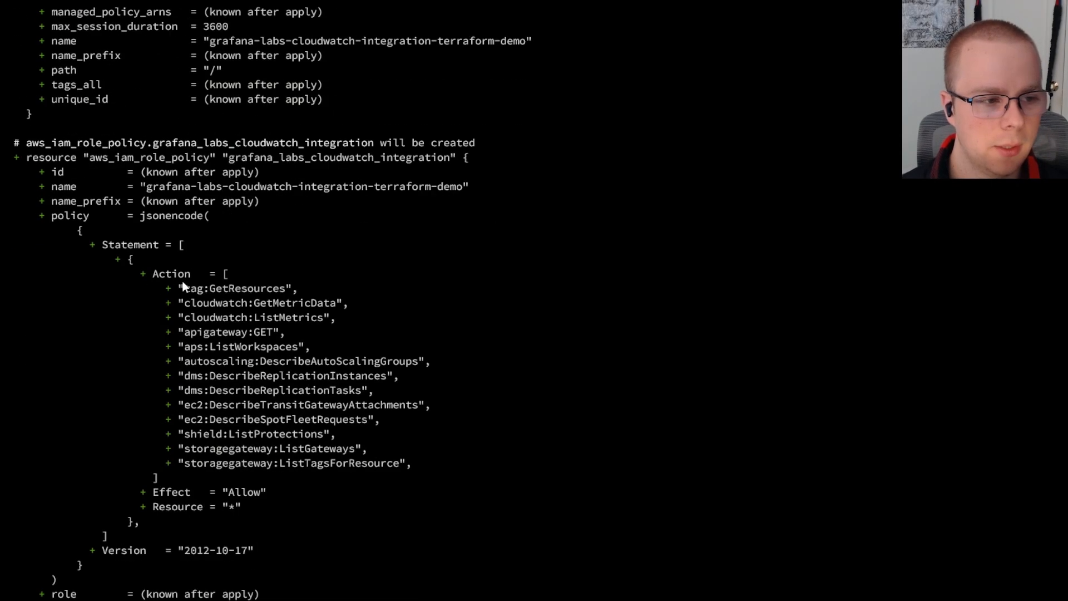
pyautogui.moveTo(371, 410)
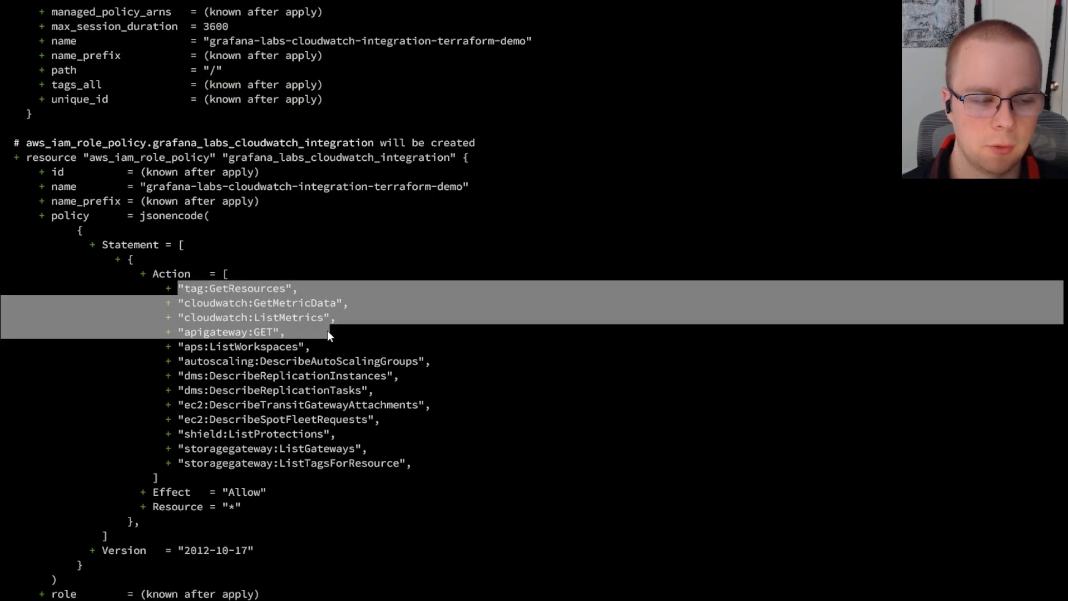
pyautogui.scroll(-3)
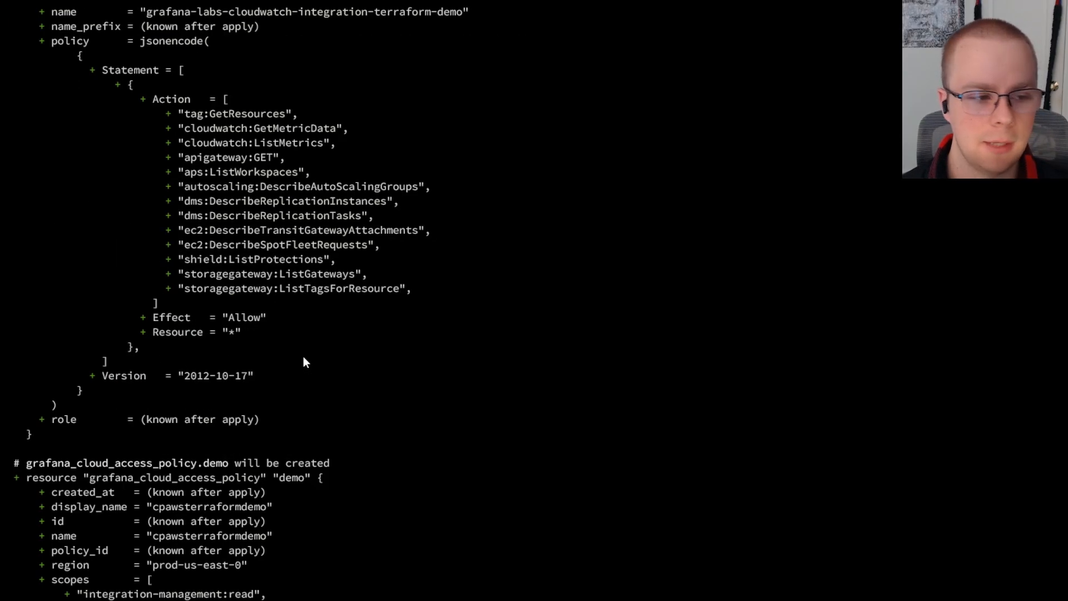
pyautogui.scroll(-3)
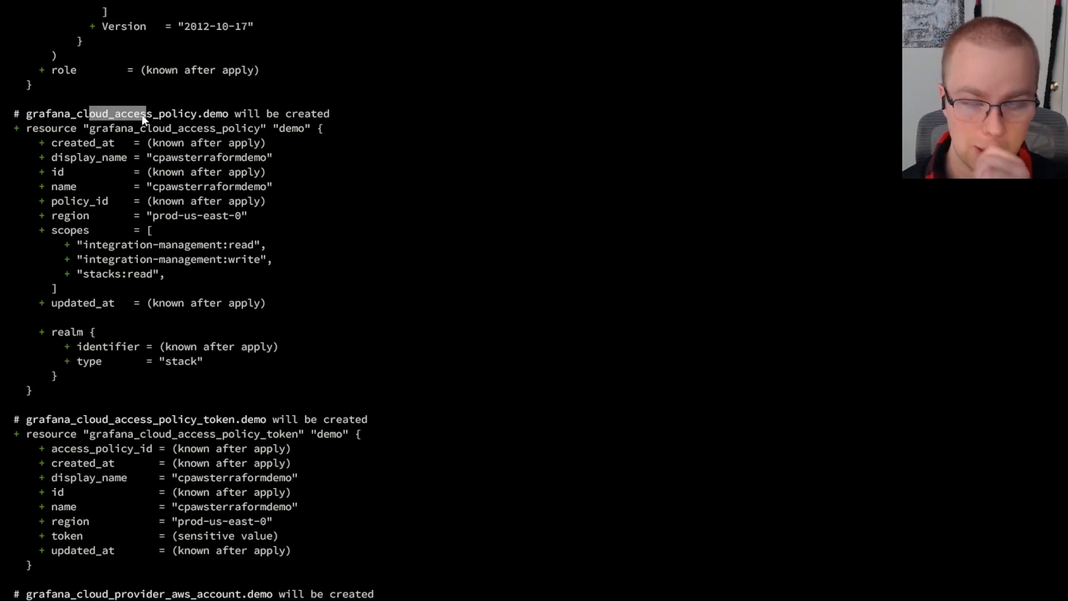
pyautogui.moveTo(265, 273)
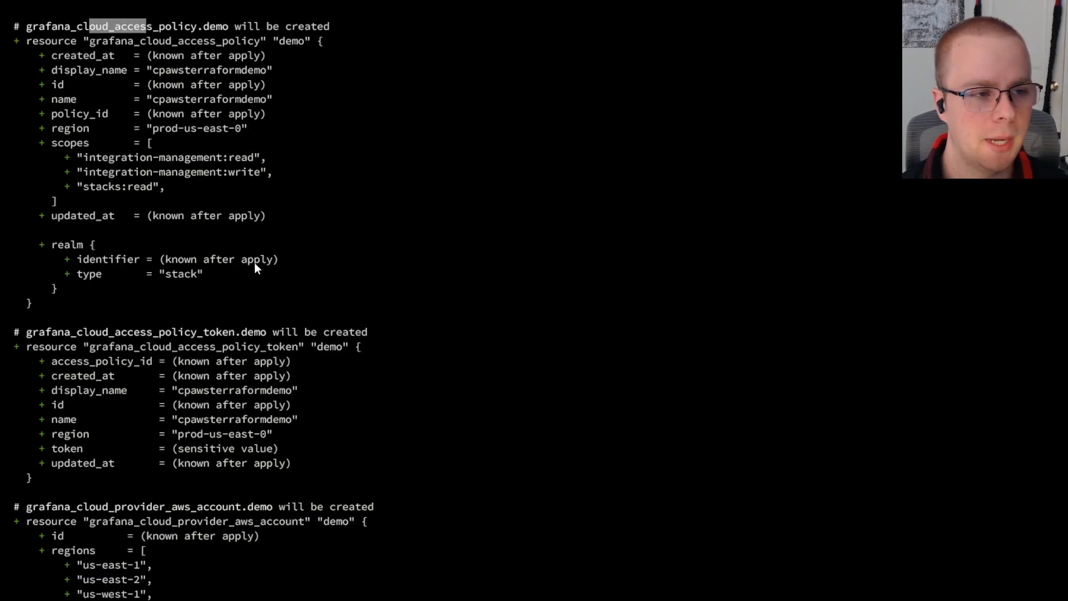
pyautogui.scroll(-3)
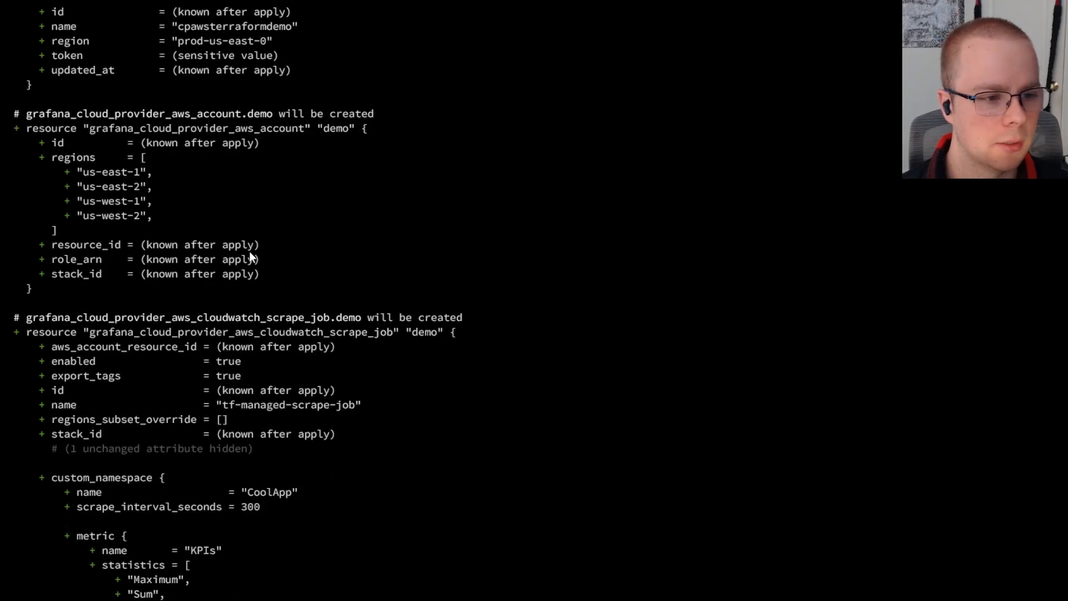
pyautogui.scroll(-3)
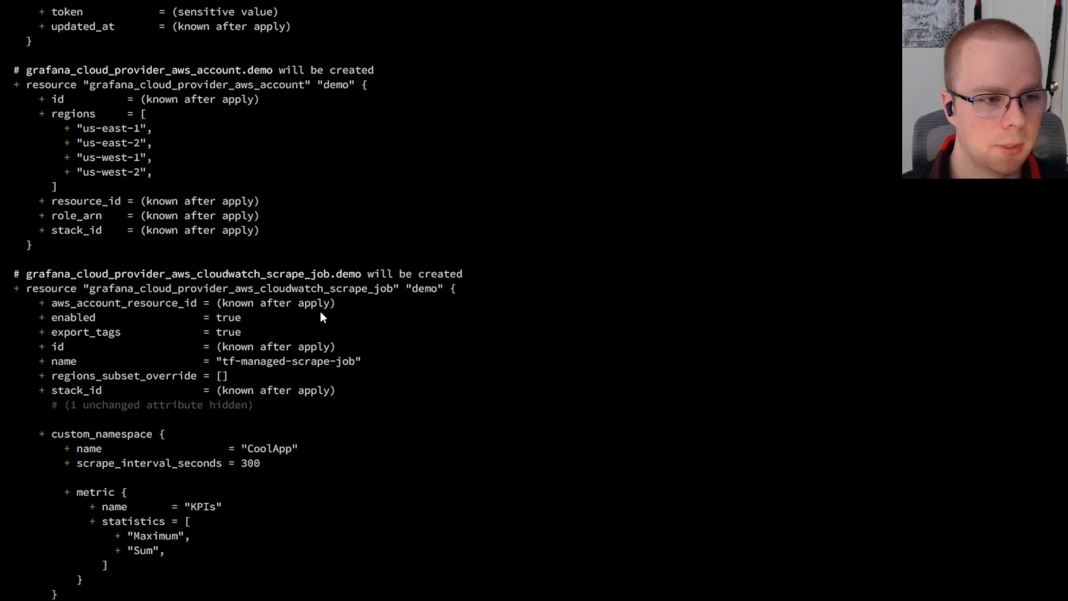
pyautogui.moveTo(193, 186)
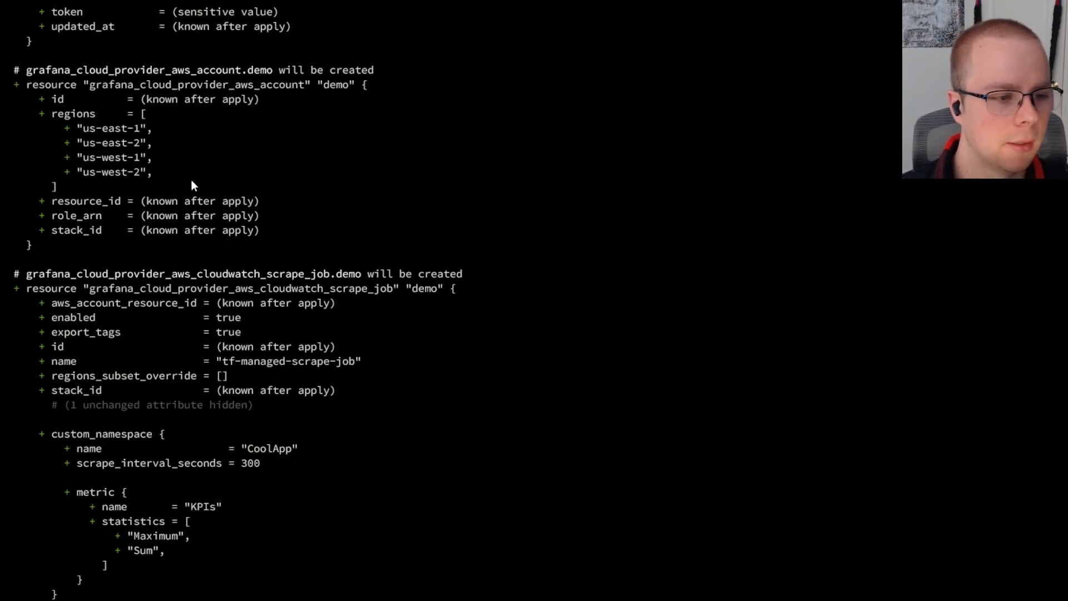
pyautogui.scroll(-3)
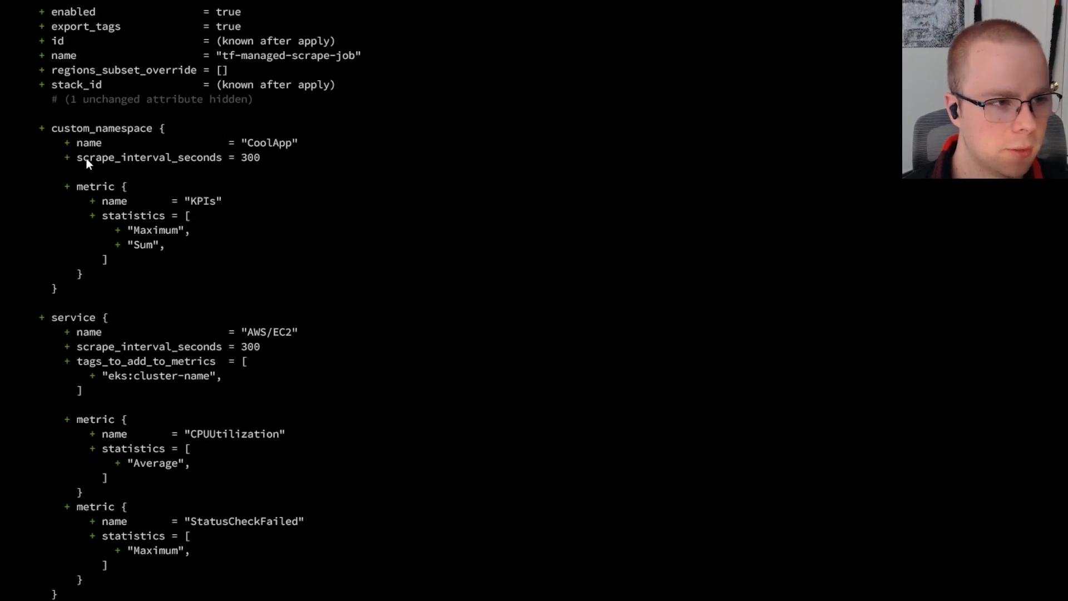
pyautogui.scroll(-3)
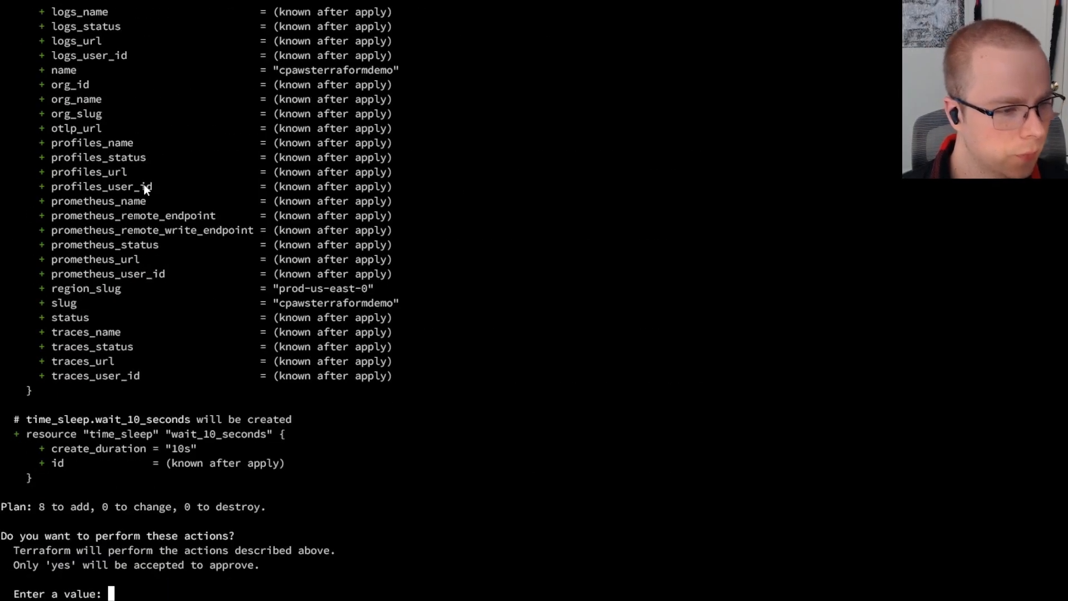
# Step: Enter 'yes' to approve the plan and scroll to the Apply complete summary
pyautogui.write('yes')
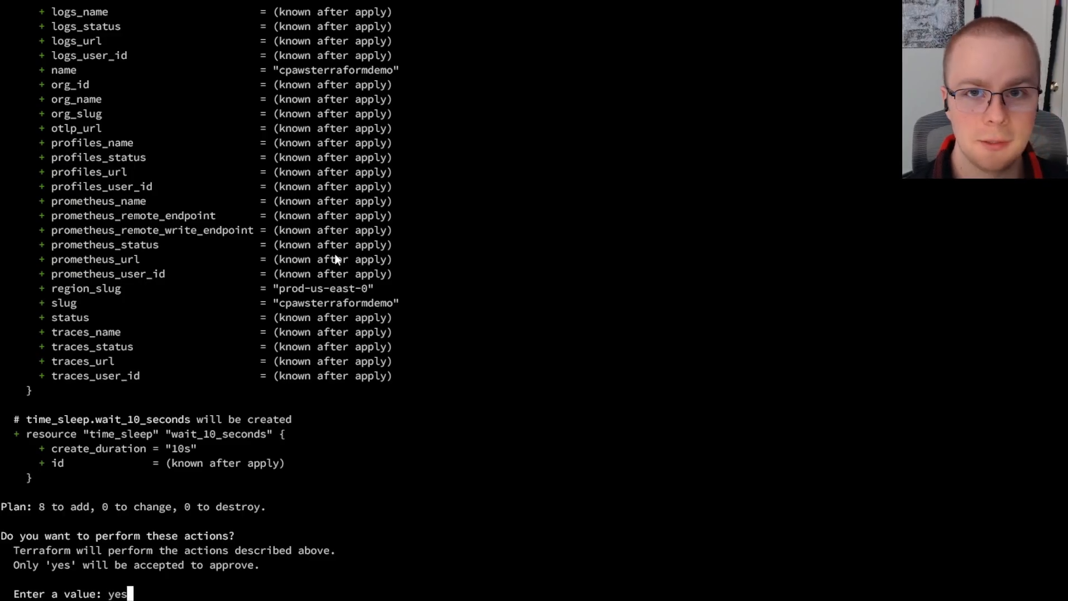
pyautogui.press('Return')
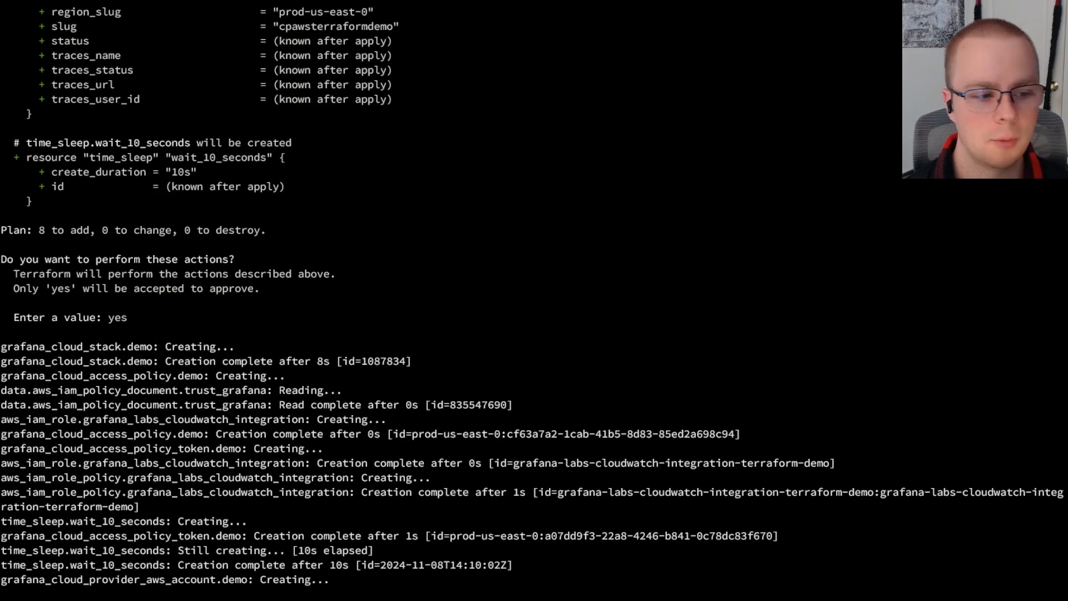
pyautogui.scroll(-3)
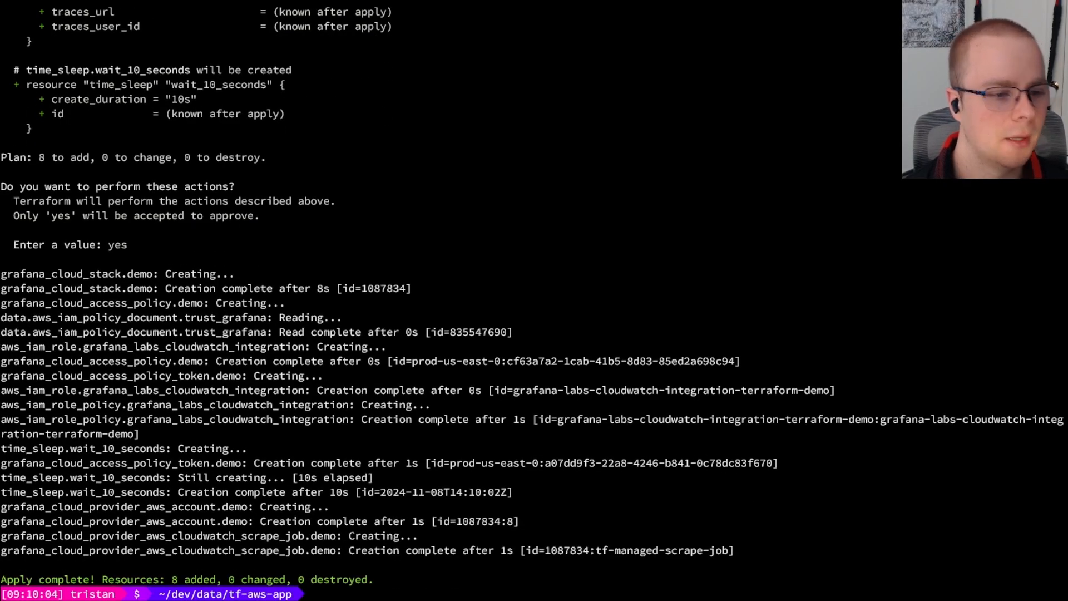
pyautogui.moveTo(112, 554)
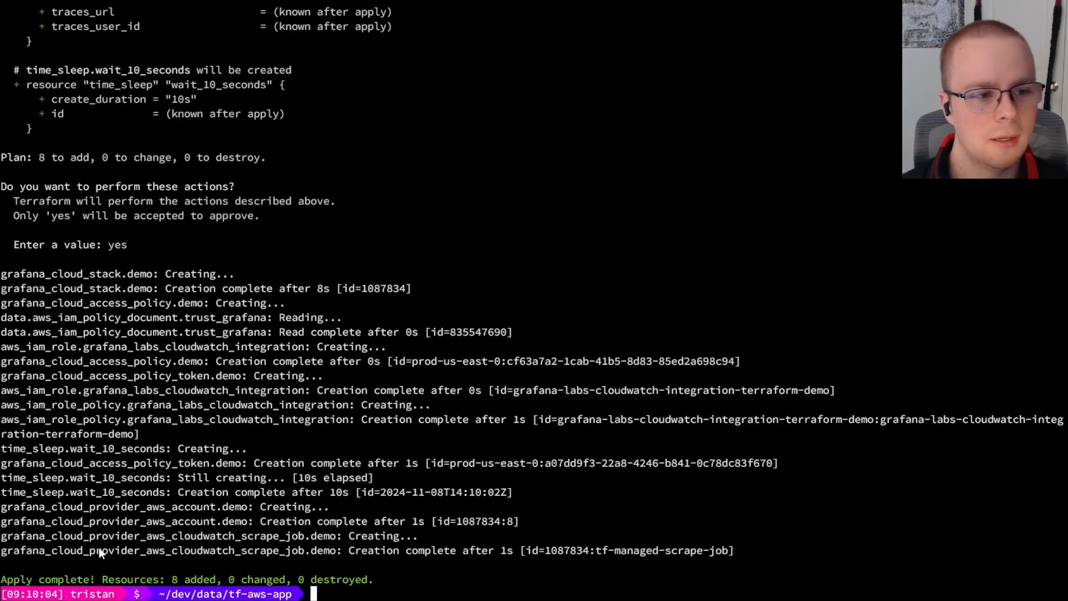
pyautogui.moveTo(145, 543)
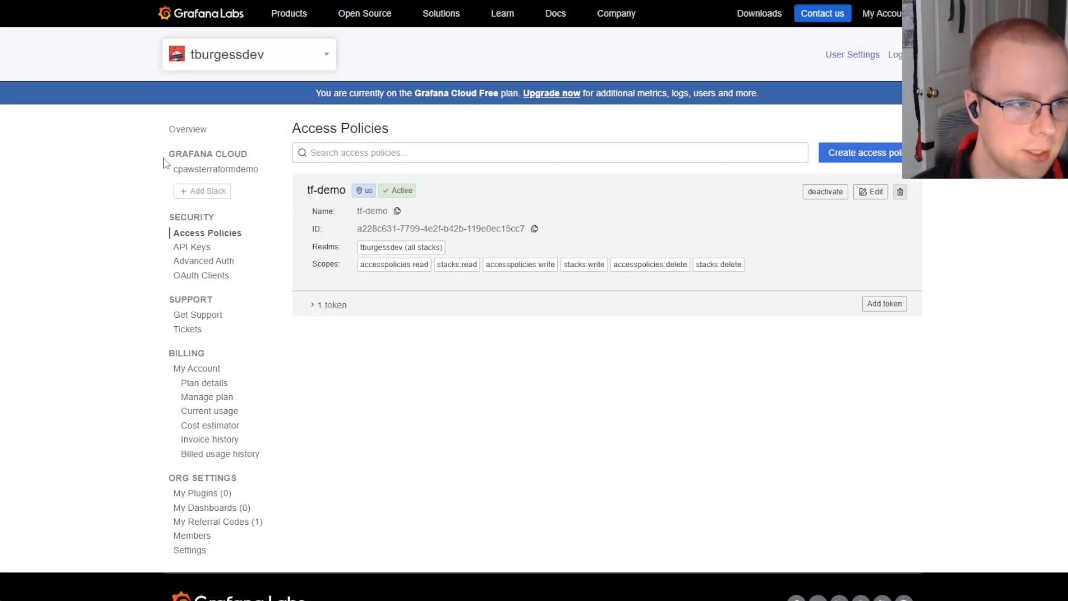
pyautogui.moveTo(216, 170)
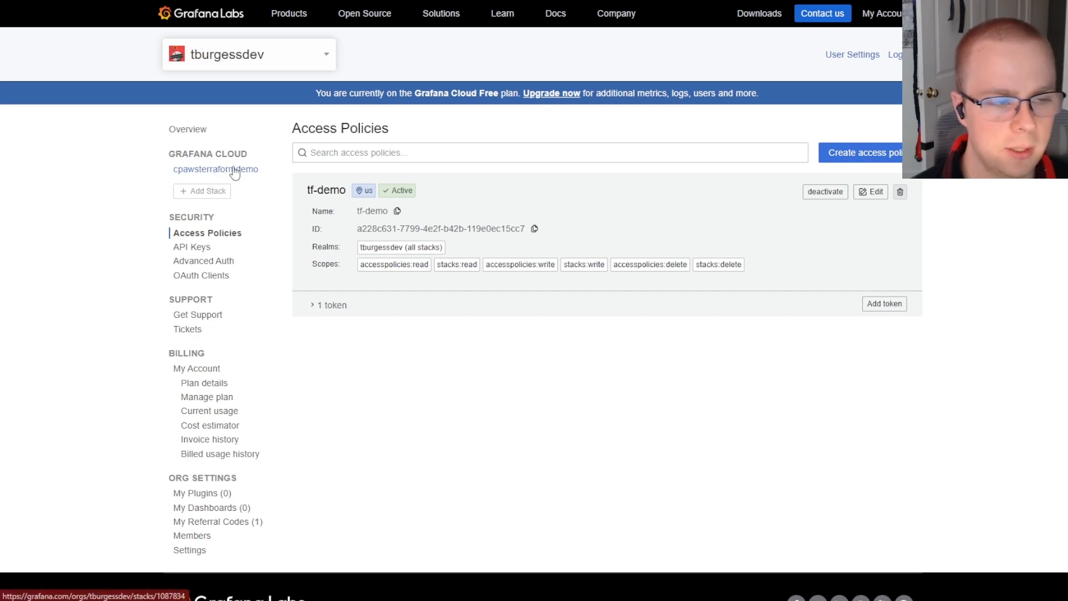
# Step: Select the cpawsterraformdemo stack in the portal and launch its Grafana instance
pyautogui.click(215, 169)
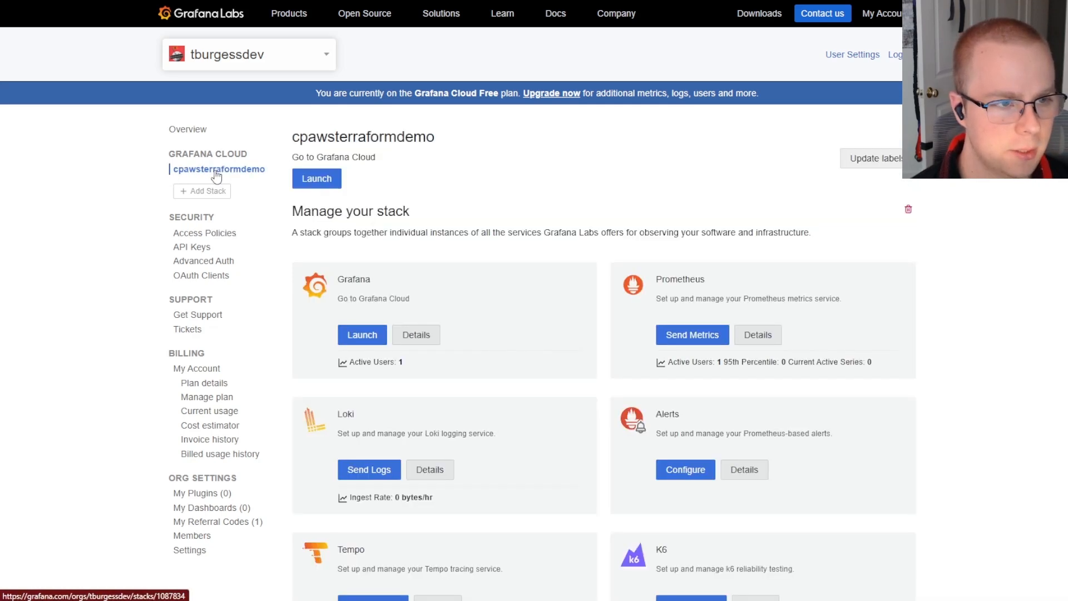
pyautogui.click(316, 179)
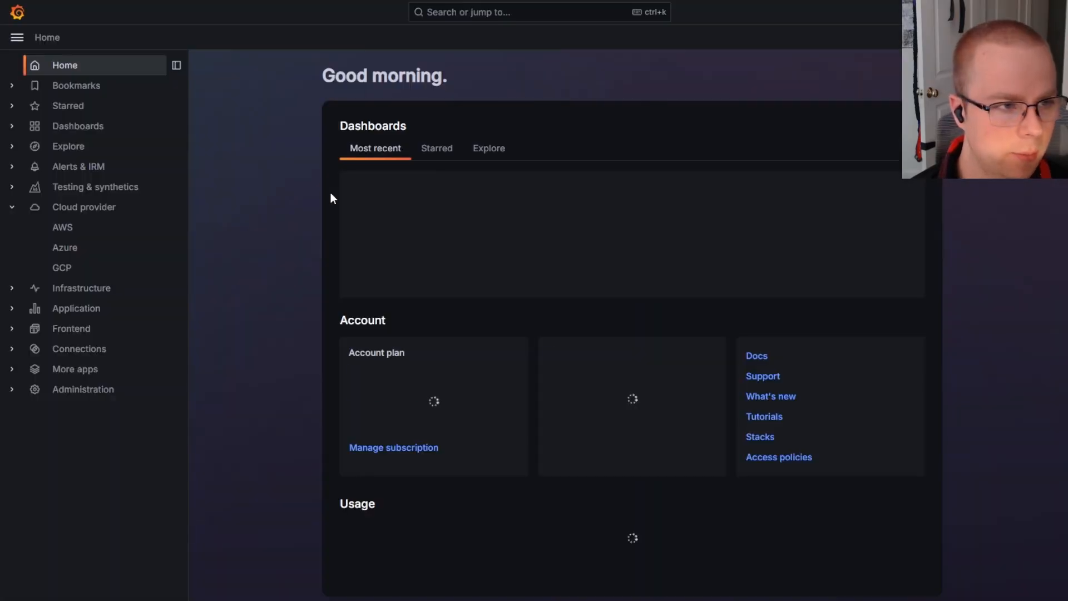
# Step: Go to Cloud provider > AWS and open the AWS/EC2 service in Explore
pyautogui.click(488, 148)
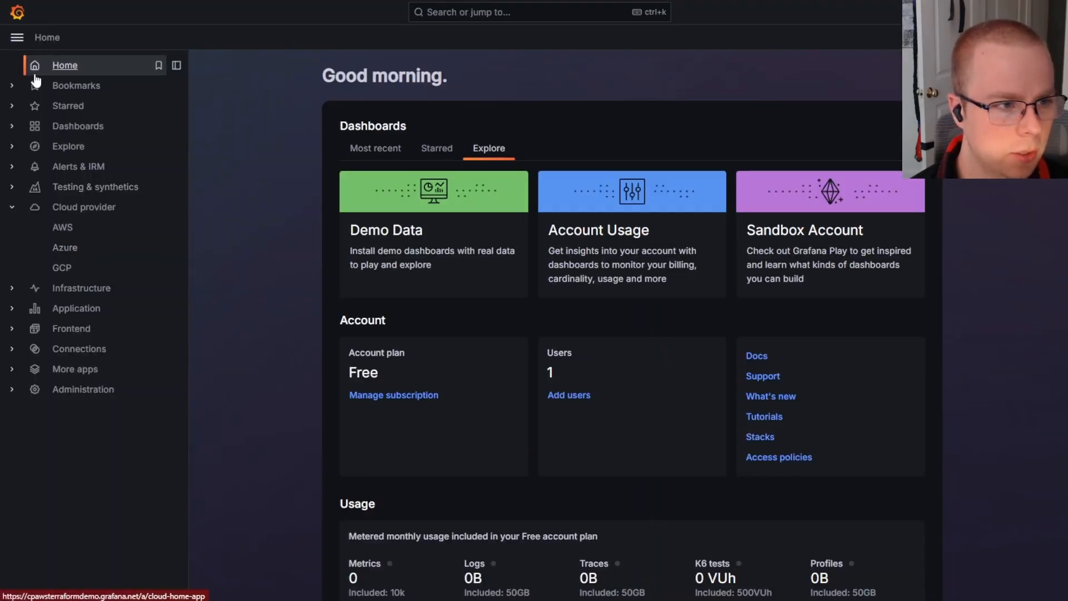
pyautogui.moveTo(63, 227)
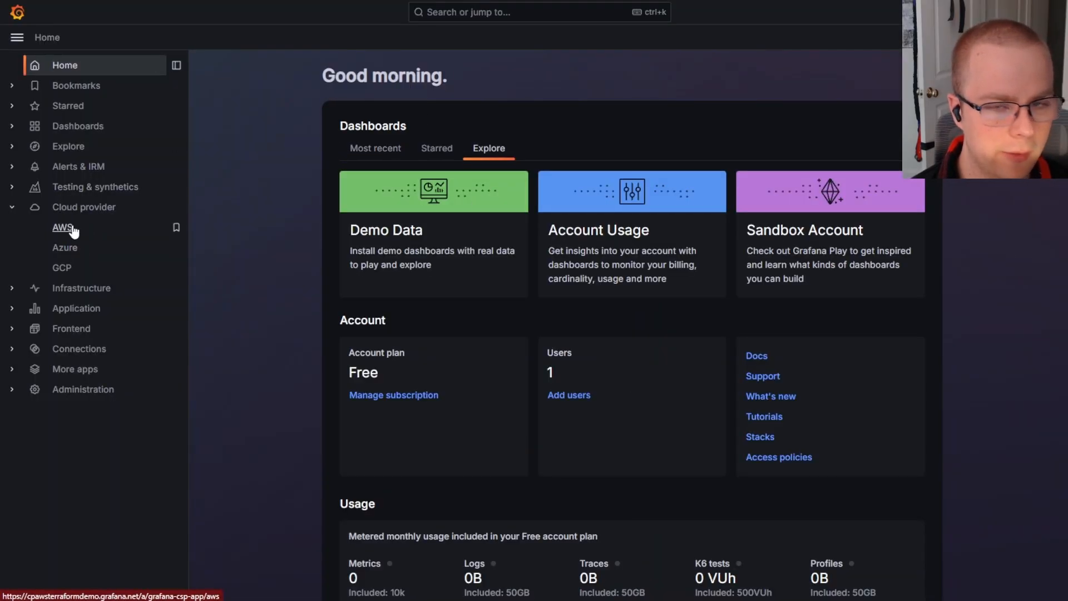
pyautogui.click(63, 227)
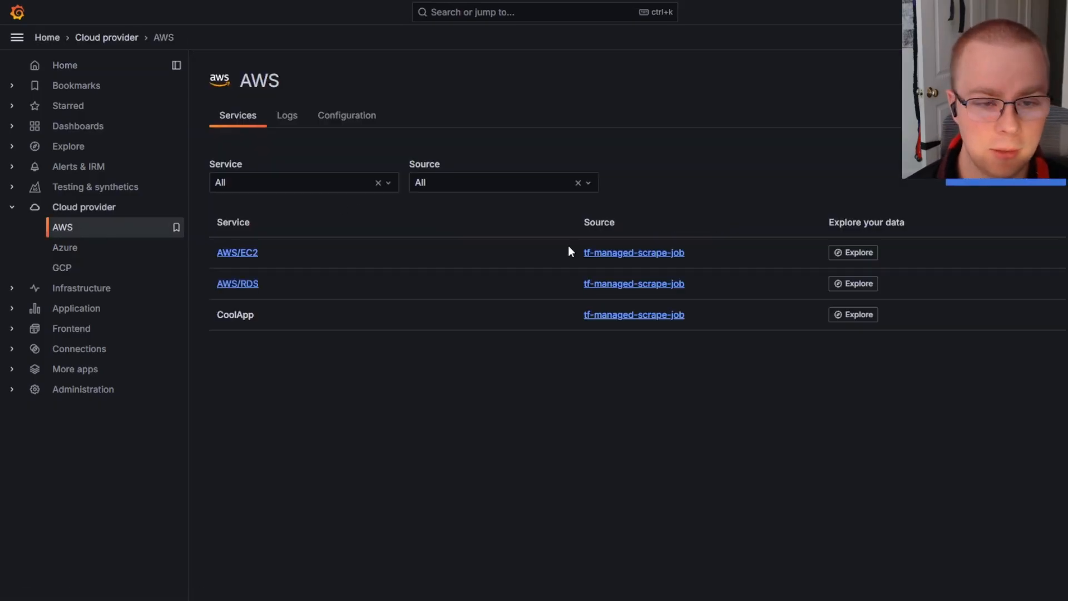
pyautogui.moveTo(298, 259)
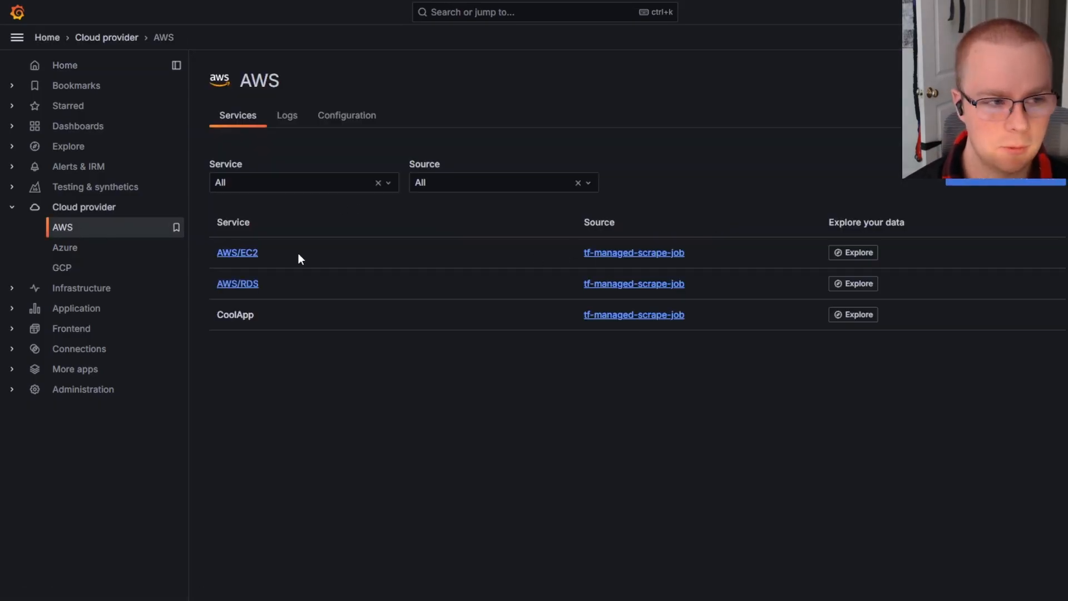
pyautogui.moveTo(242, 319)
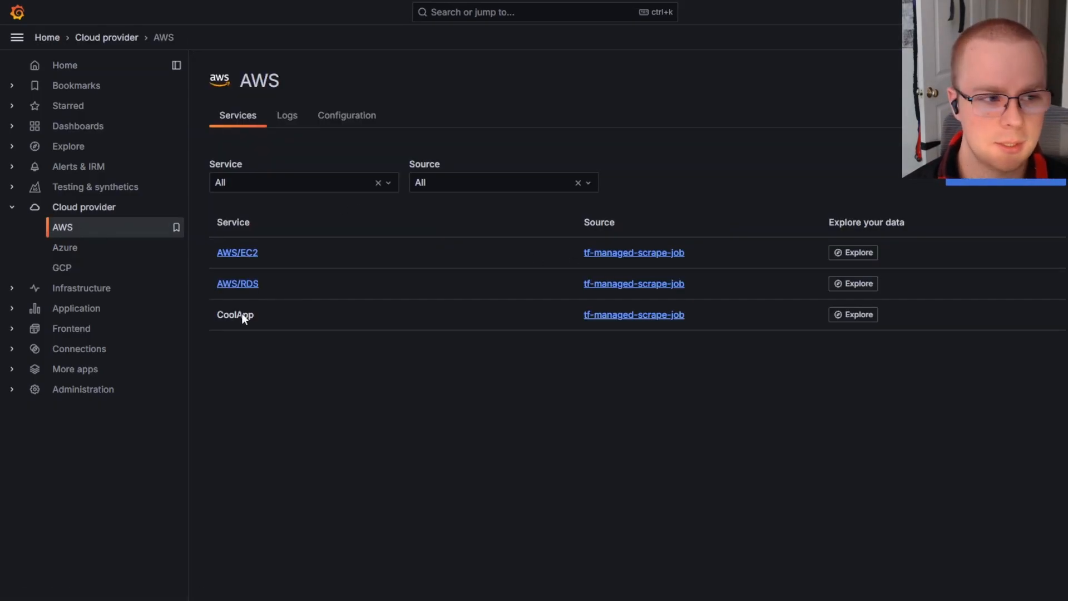
pyautogui.moveTo(391, 372)
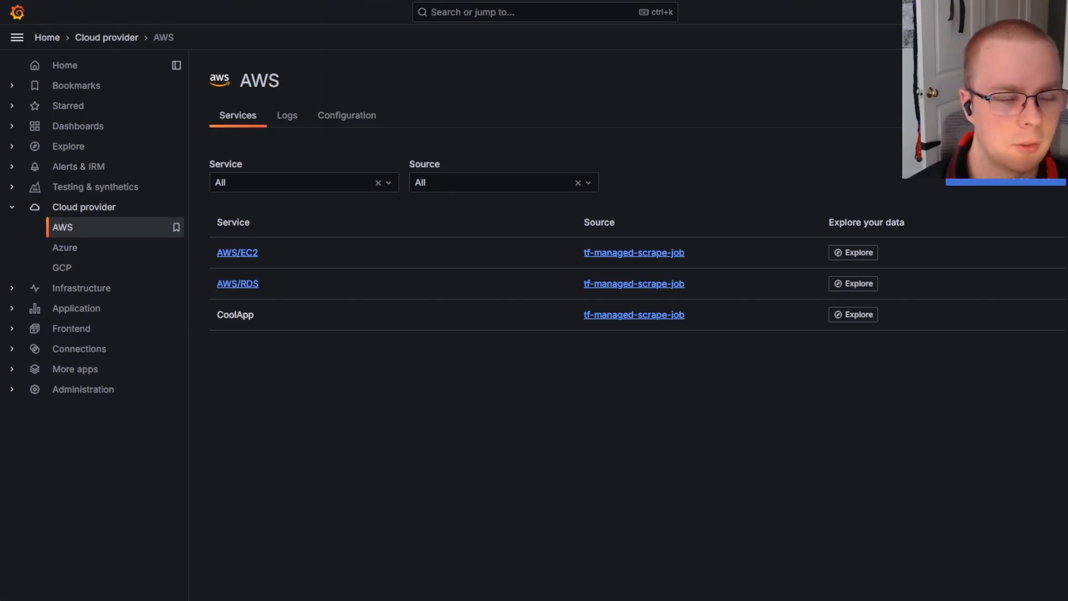
pyautogui.click(852, 252)
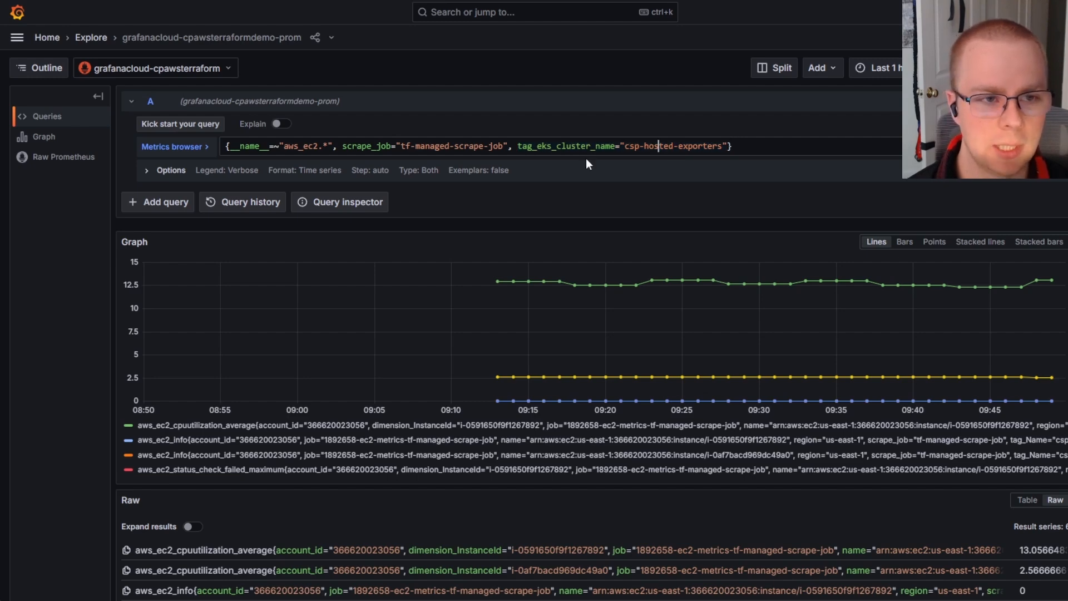
# Step: Scroll down the Explore results of the aws_ec2 query
pyautogui.scroll(-3)
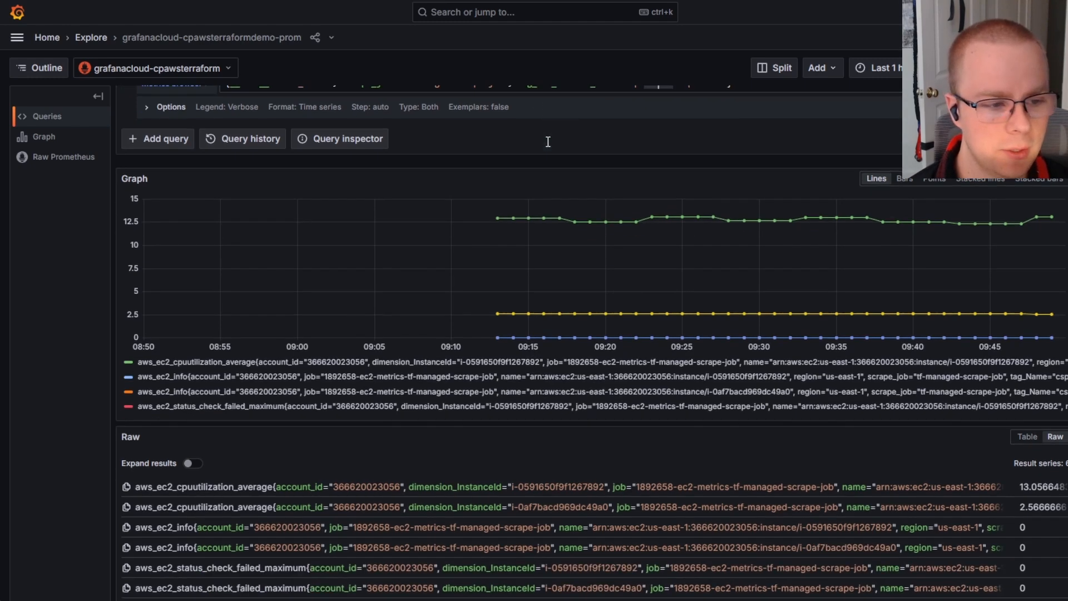
pyautogui.moveTo(322, 502)
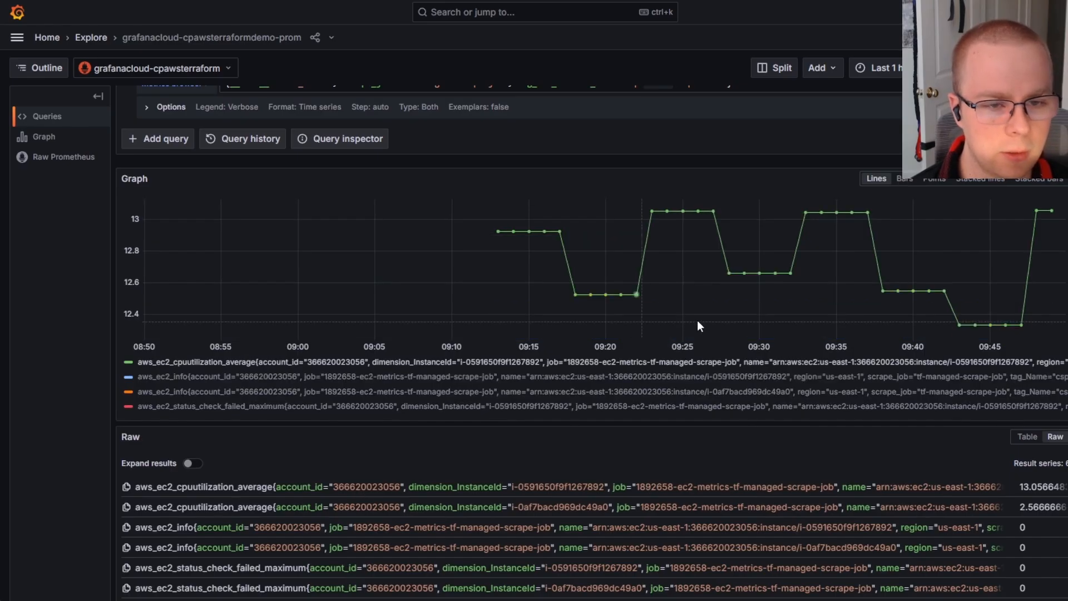
pyautogui.moveTo(706, 361)
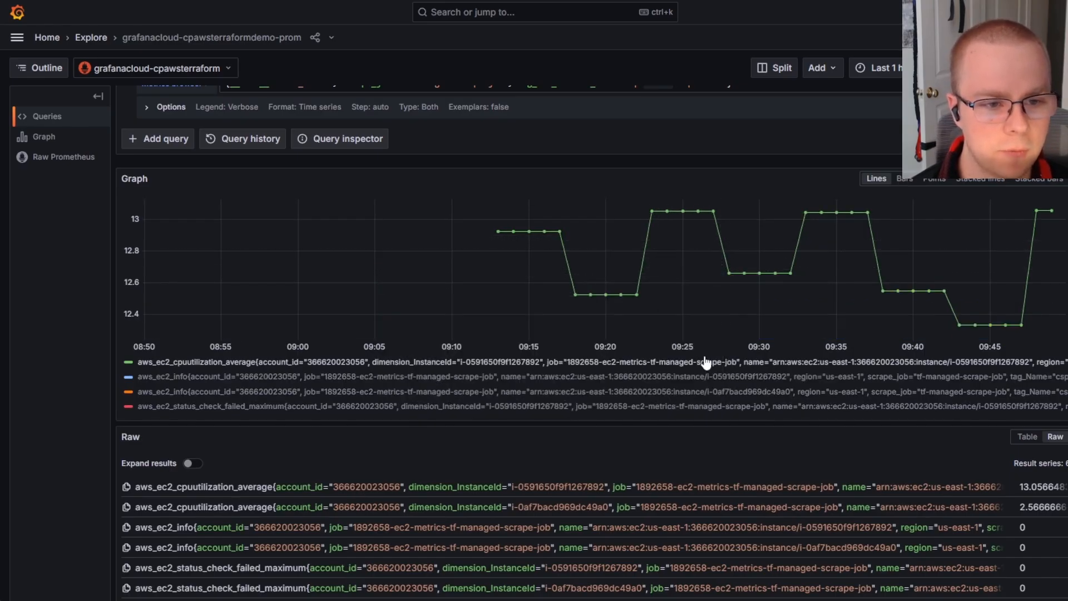
pyautogui.moveTo(838, 349)
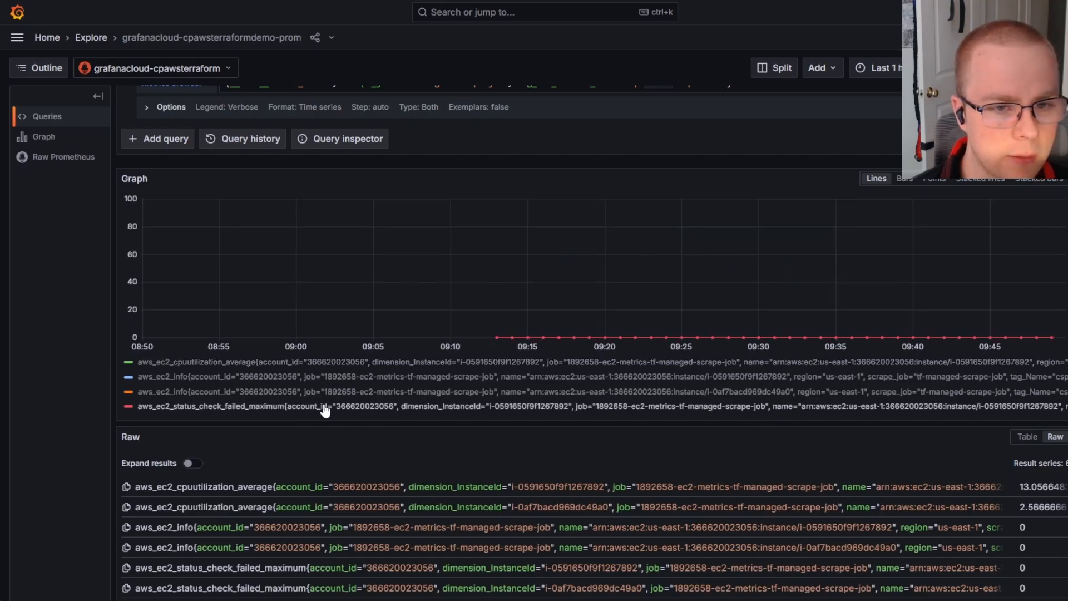
pyautogui.moveTo(732, 361)
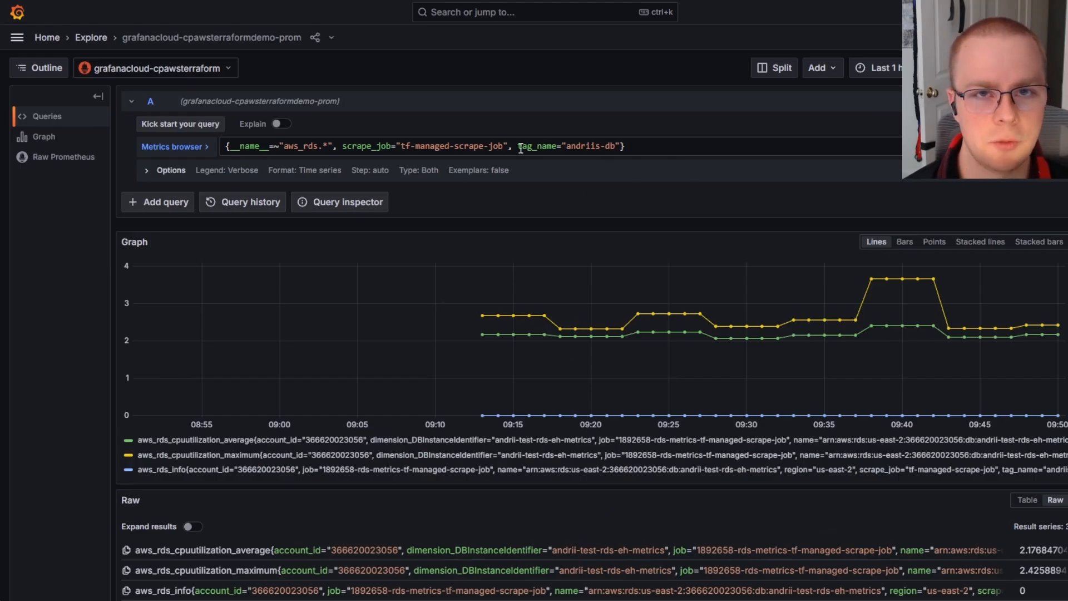
pyautogui.moveTo(732, 398)
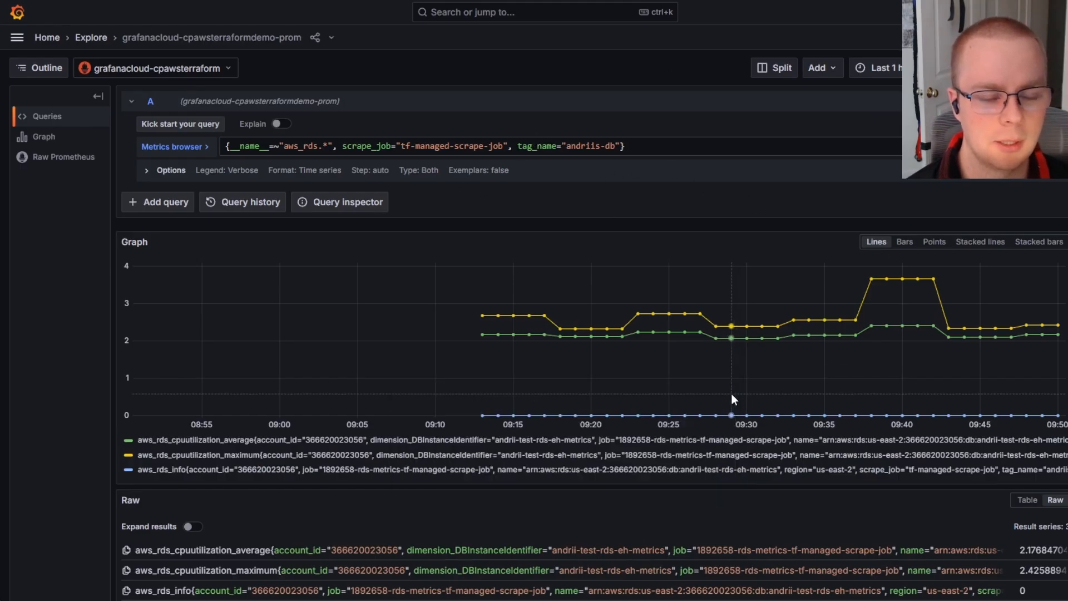
pyautogui.moveTo(310, 467)
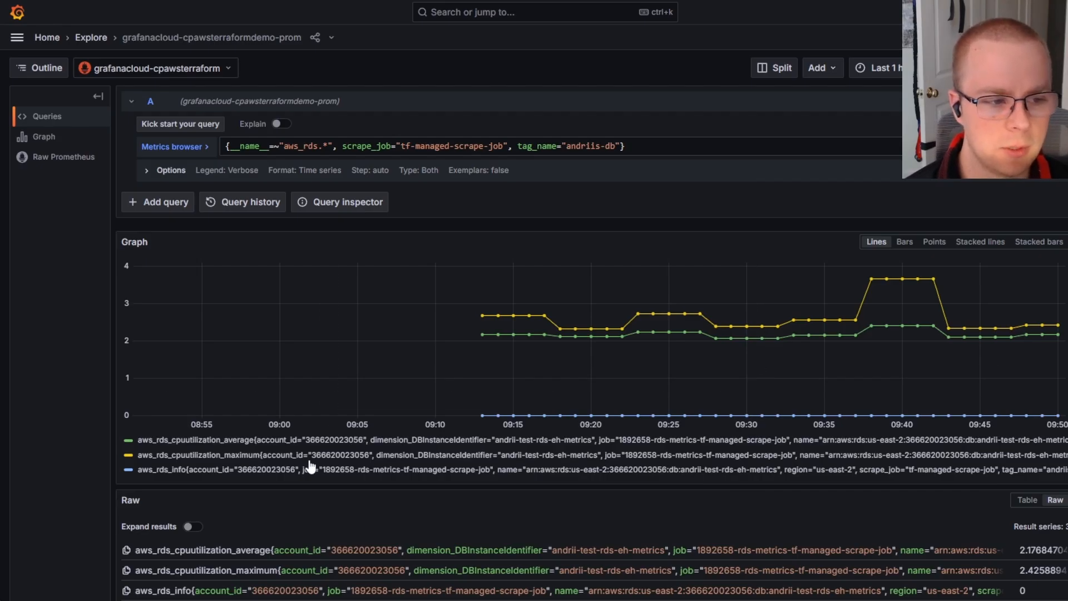
pyautogui.moveTo(521, 451)
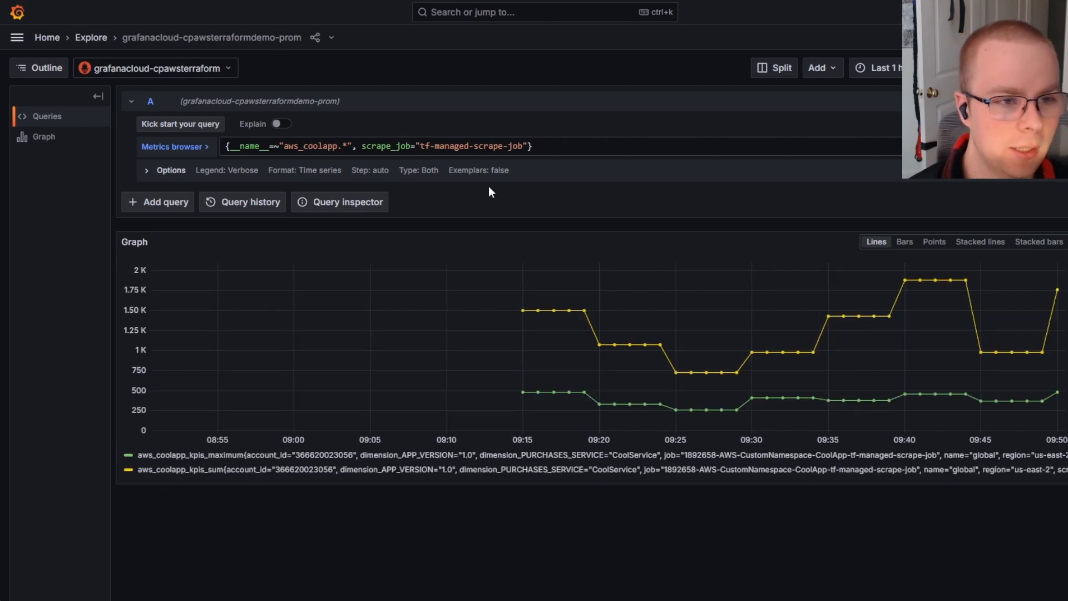
pyautogui.moveTo(710, 296)
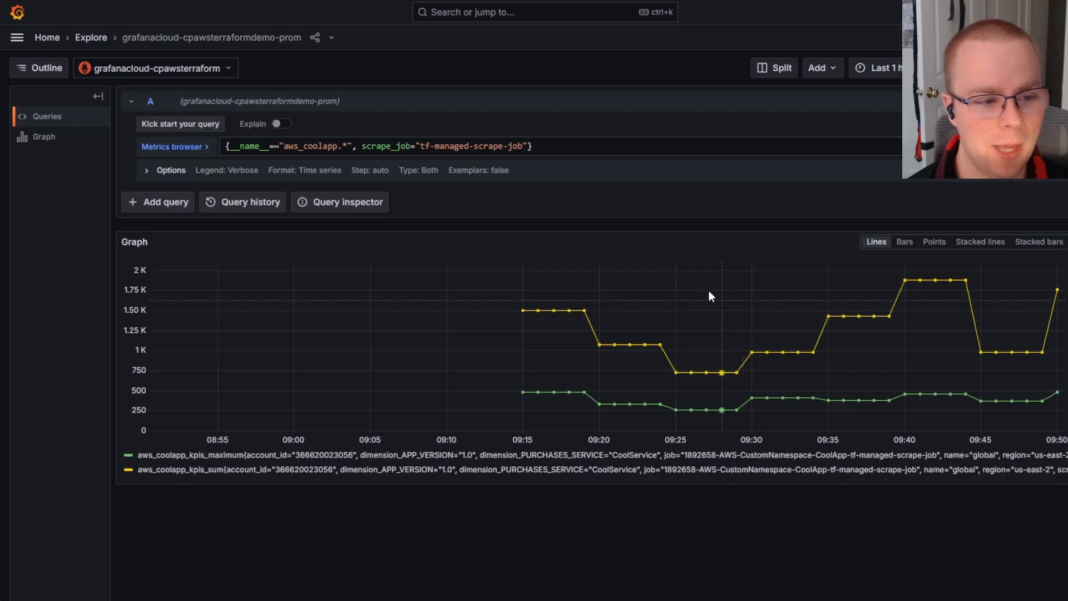
pyautogui.moveTo(950, 271)
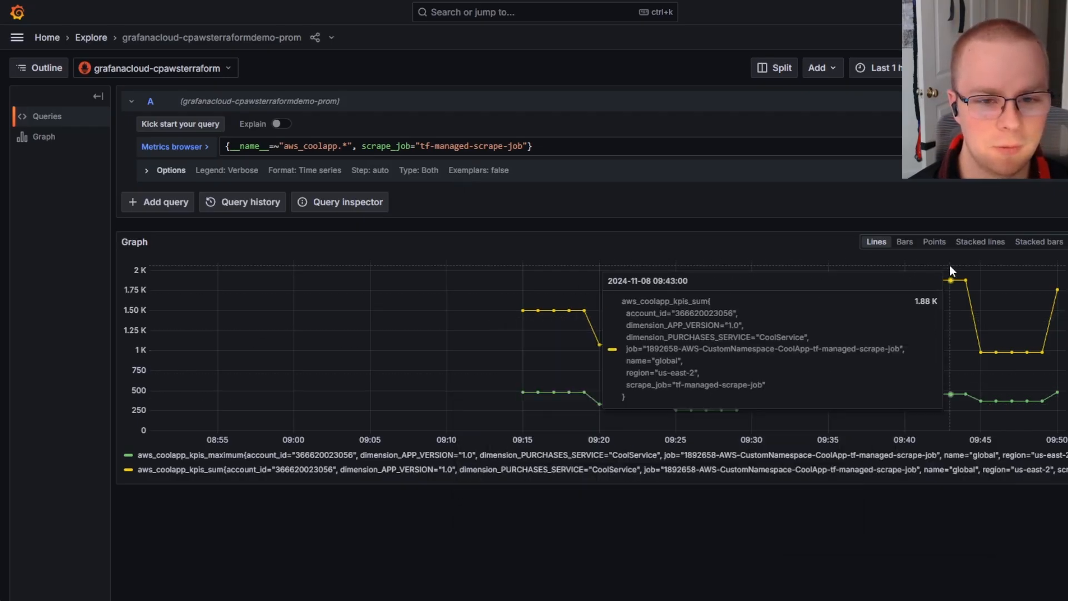
pyautogui.moveTo(923, 283)
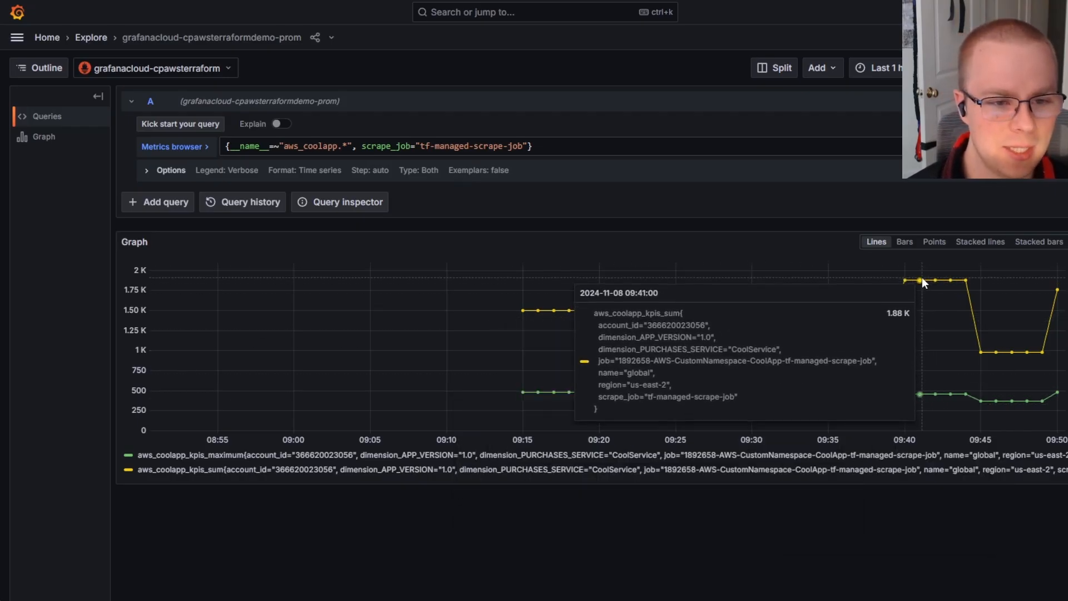
pyautogui.moveTo(341, 464)
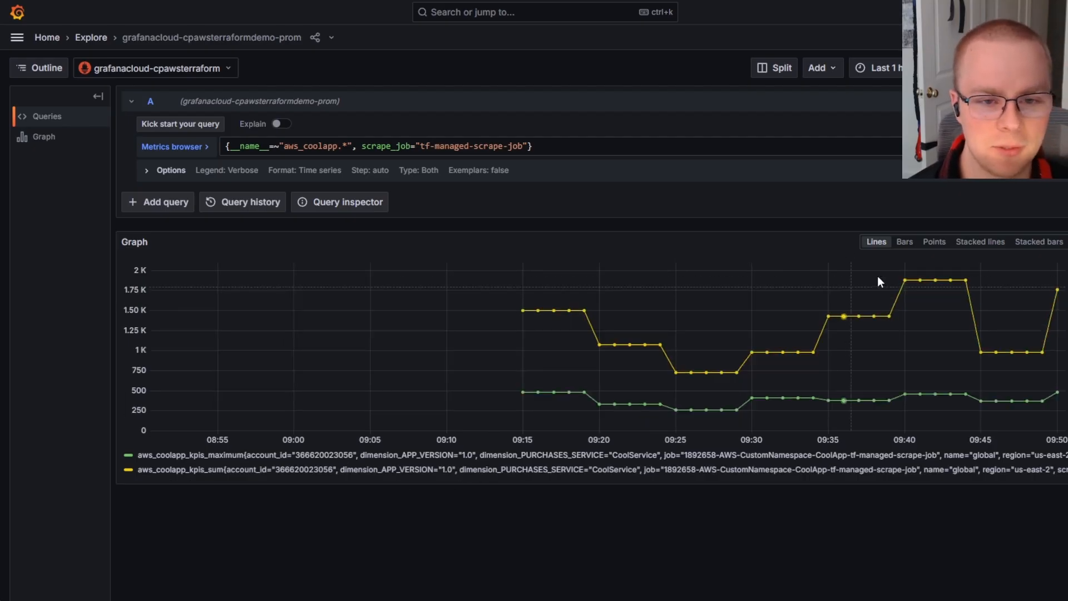
pyautogui.moveTo(643, 141)
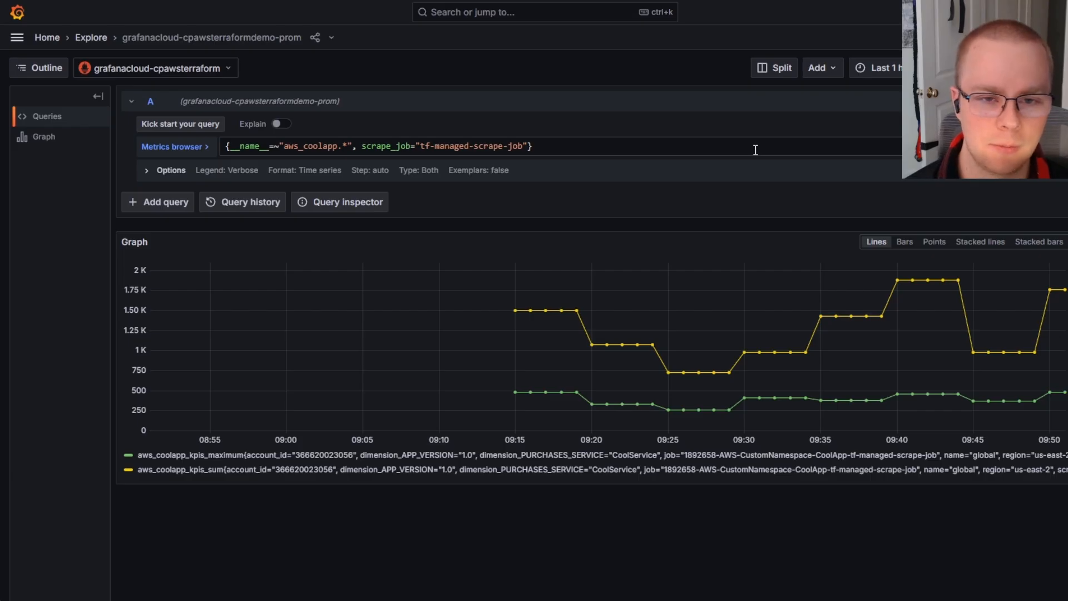
pyautogui.moveTo(267, 7)
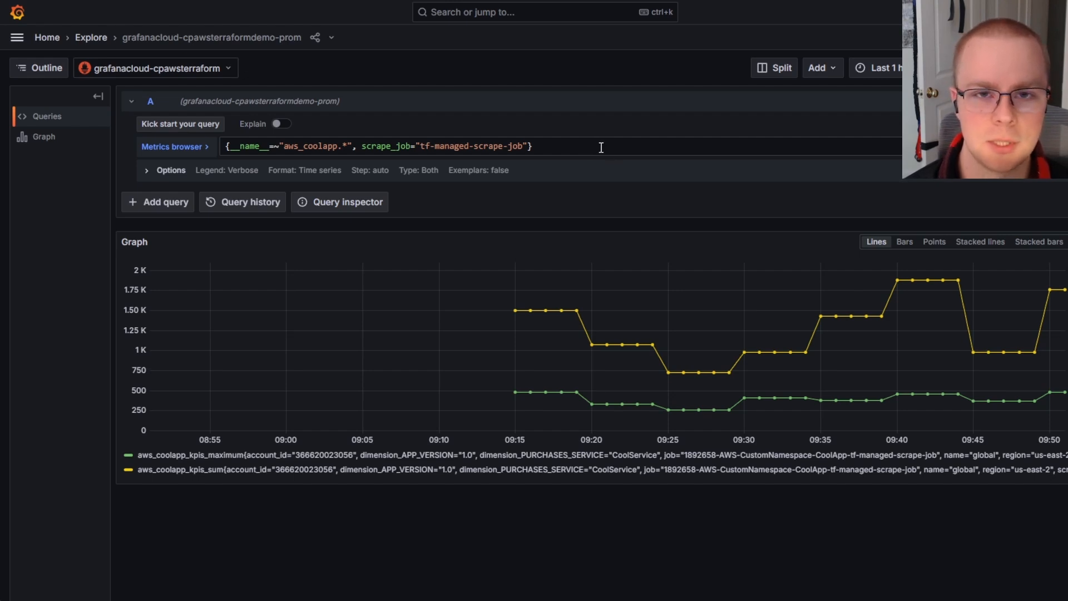
pyautogui.moveTo(602, 134)
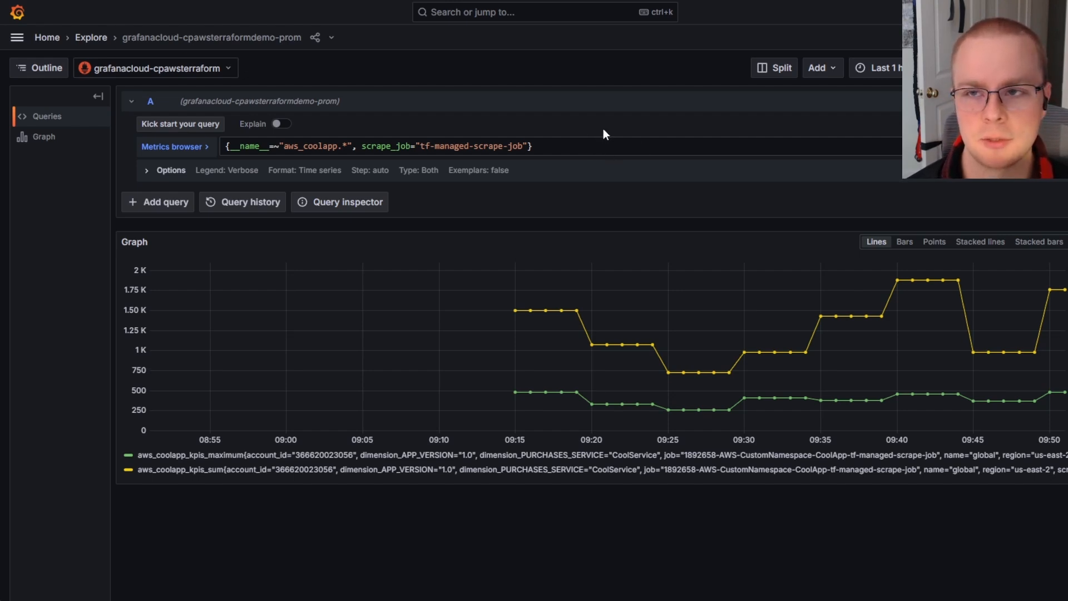
pyautogui.moveTo(691, 182)
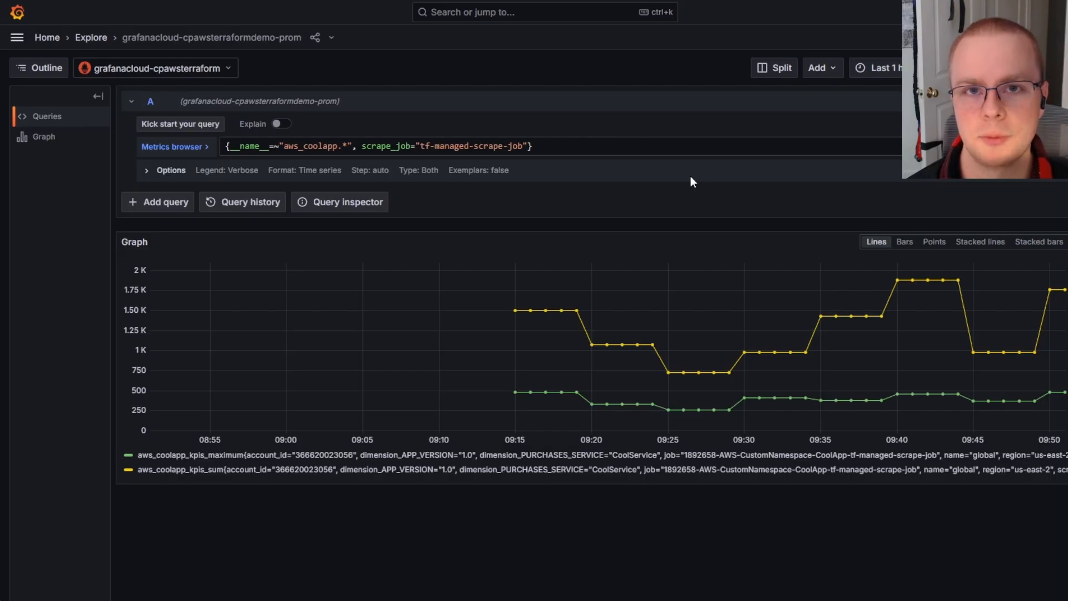